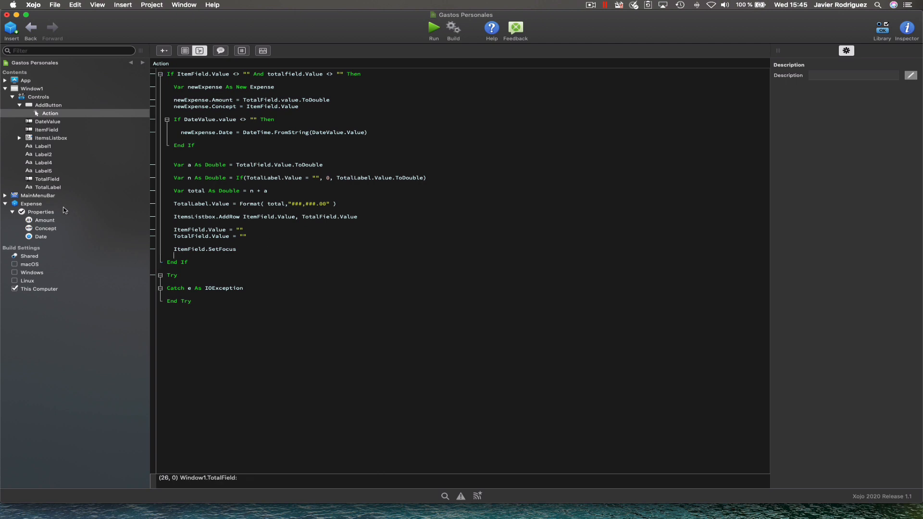
Step: Review the Expense class, then return to AddButton's Action code ready for new lines at the top
click(30, 204)
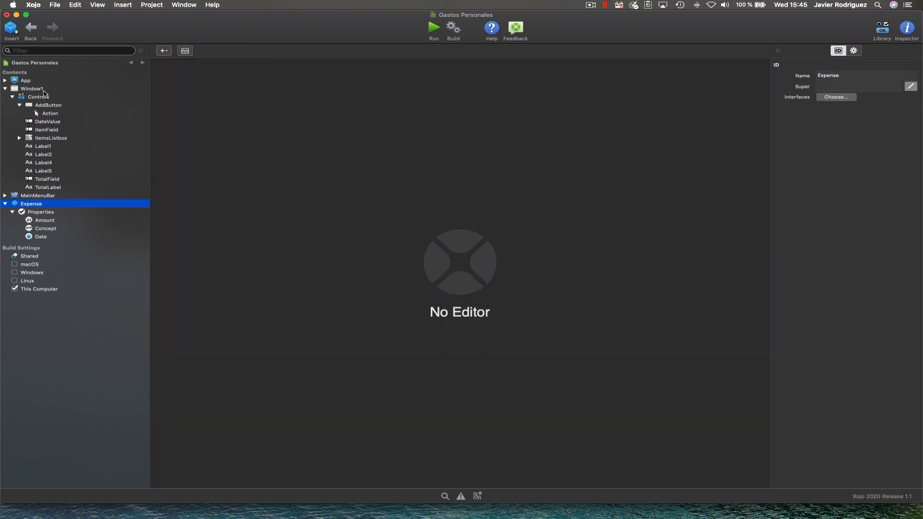
click(25, 89)
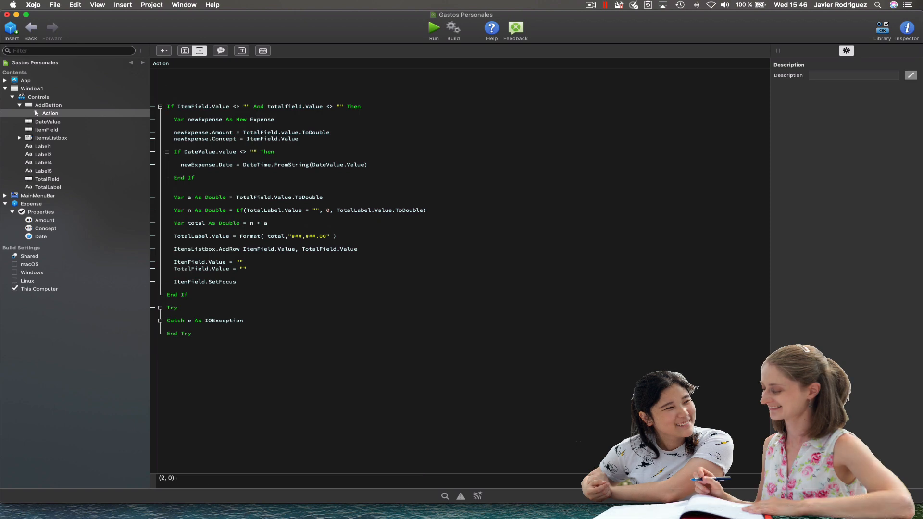
Step: Begin a variable declaration on the first line of the Action handler
text(Arrays)
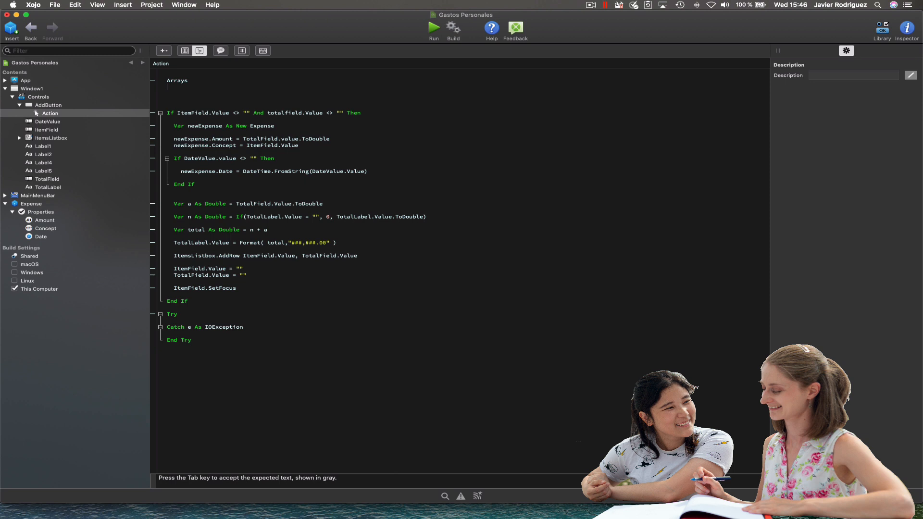
text(Dictionary)
text(Var)
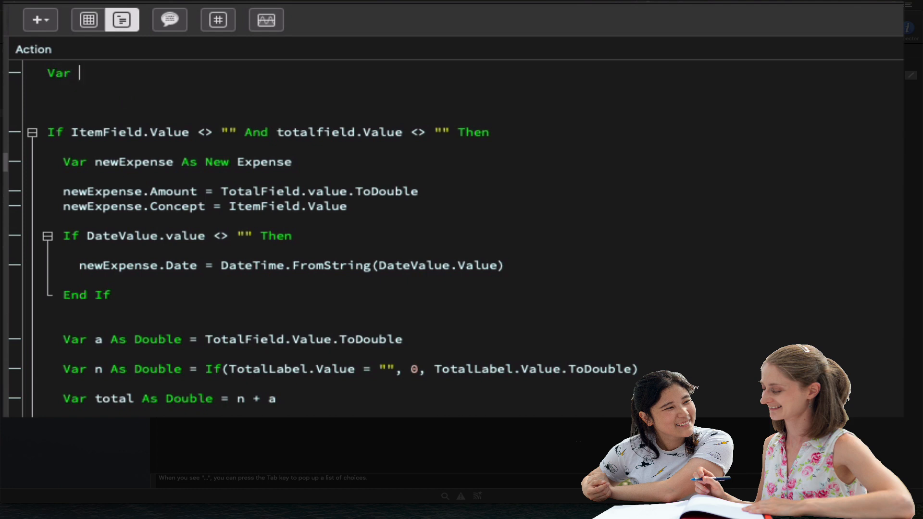
Step: Write the line 'Var ArrayExpenses() as Expense' declaring an array of Expense objects
text(Array)
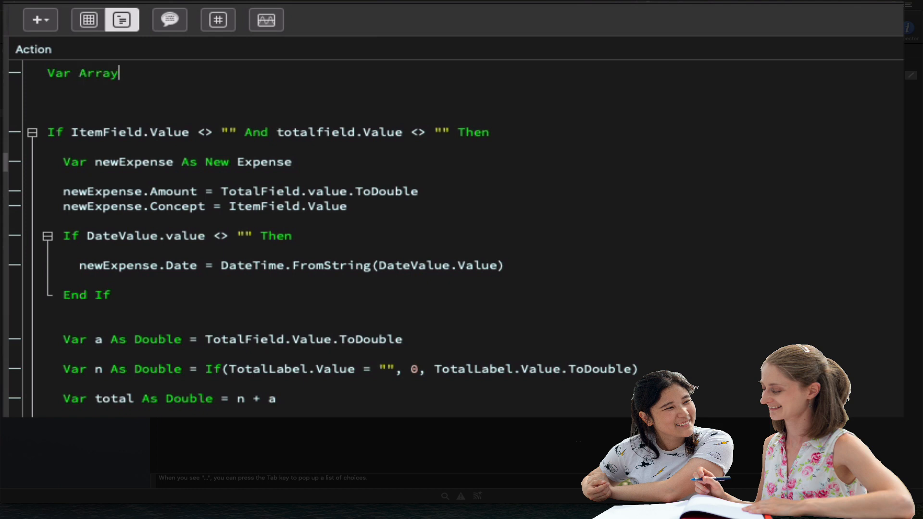
text(Expenses)
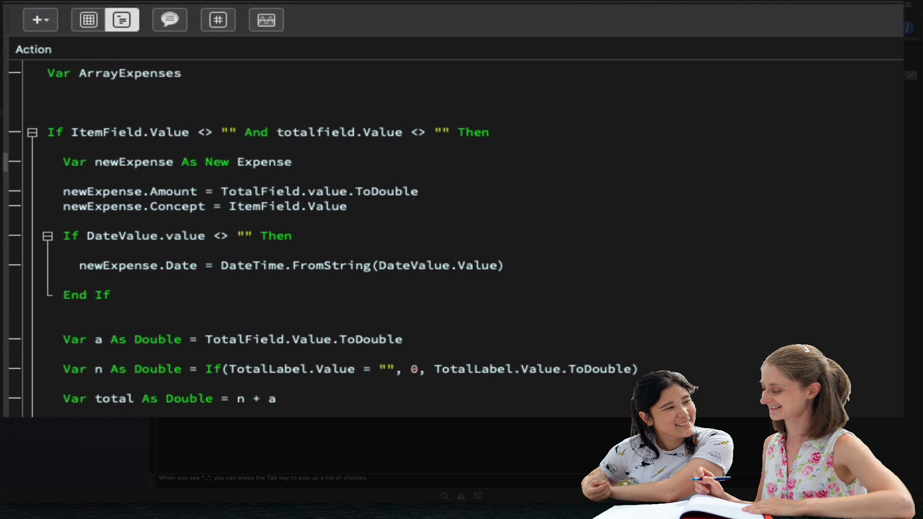
text(())
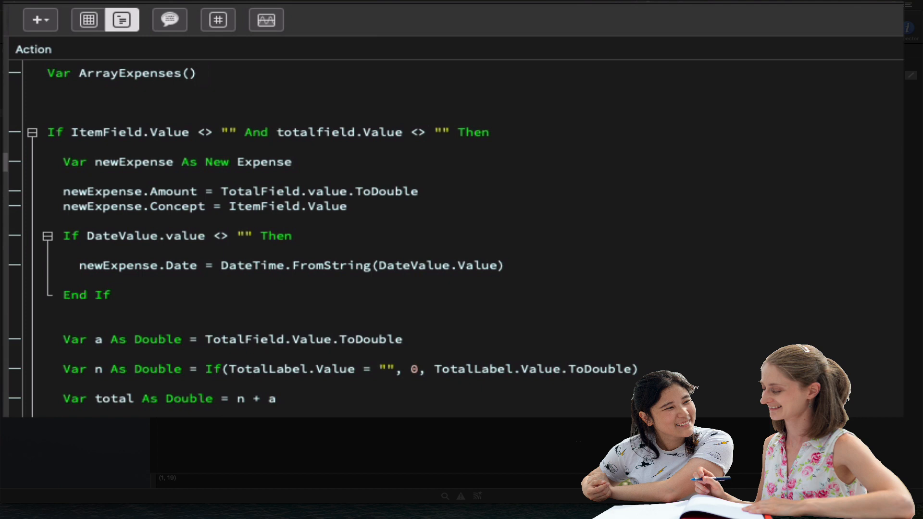
text(as)
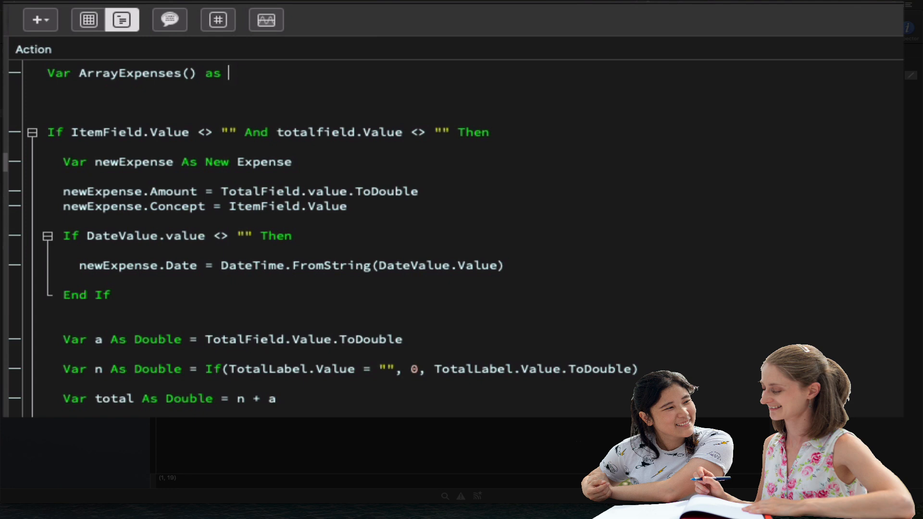
text(Expense)
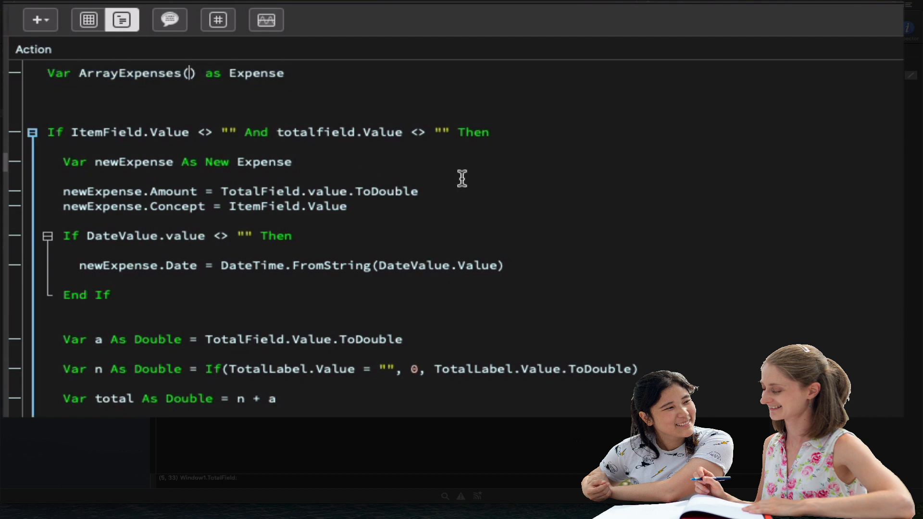
mouse_move(493, 177)
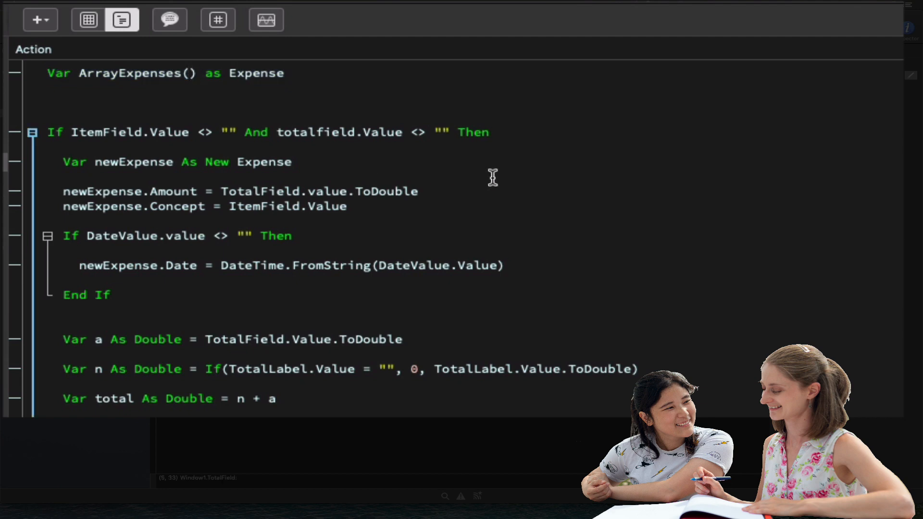
Step: Enter a size of 5 inside the ArrayExpenses parentheses
click(187, 73)
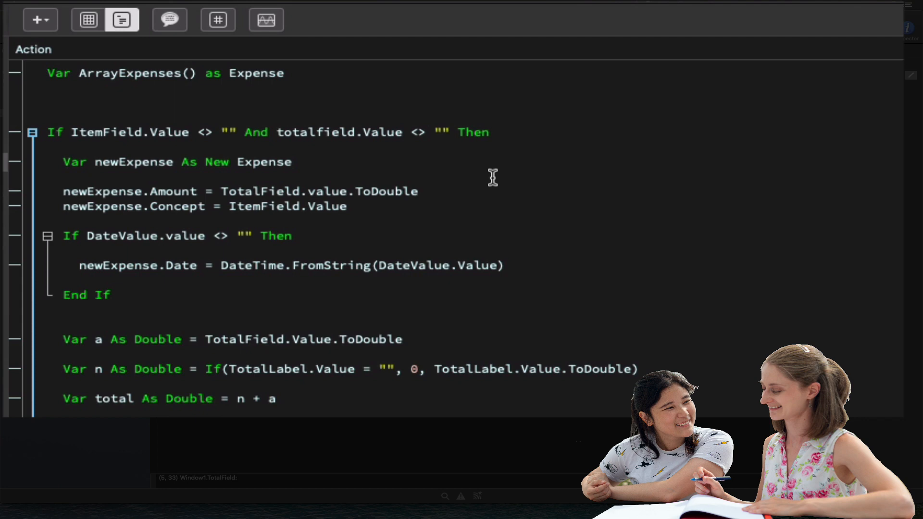
text(5)
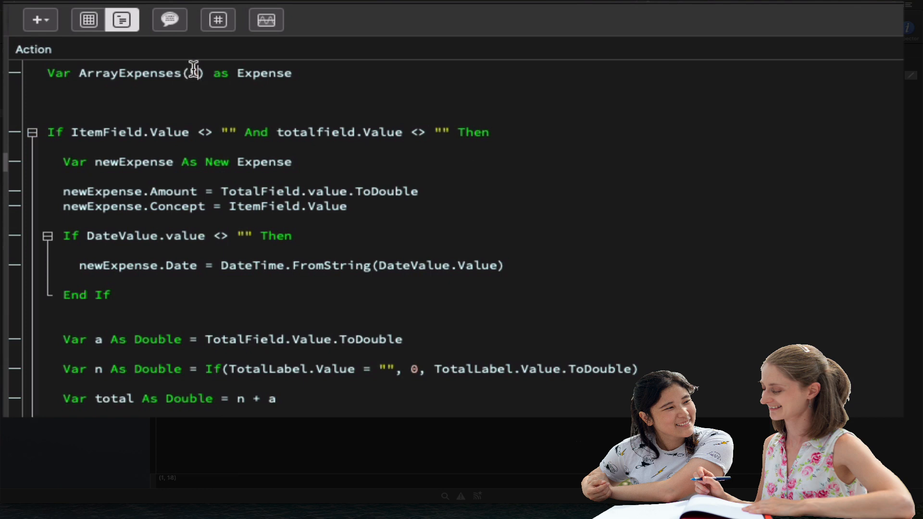
Step: Demonstrate bounds 5 and 5,10 in the parentheses, then leave ArrayExpenses() empty above the If block
text(5)
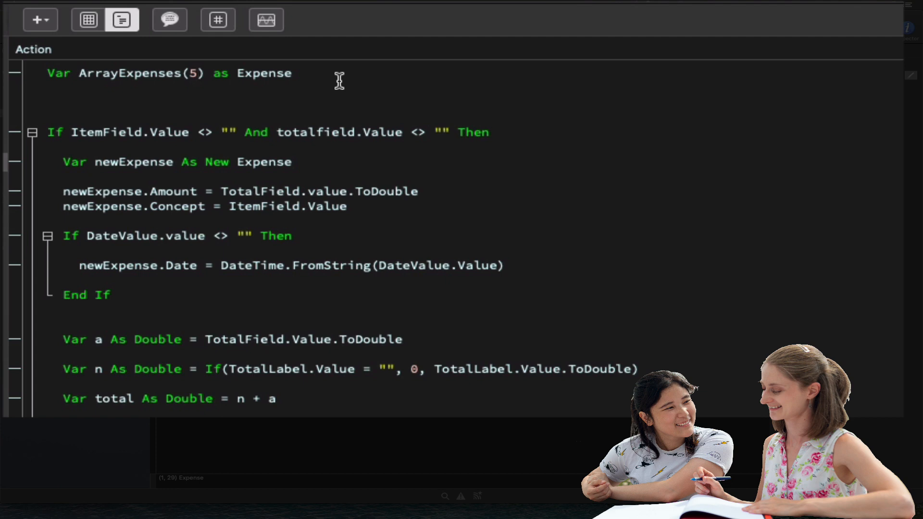
drag(177, 73, 290, 73)
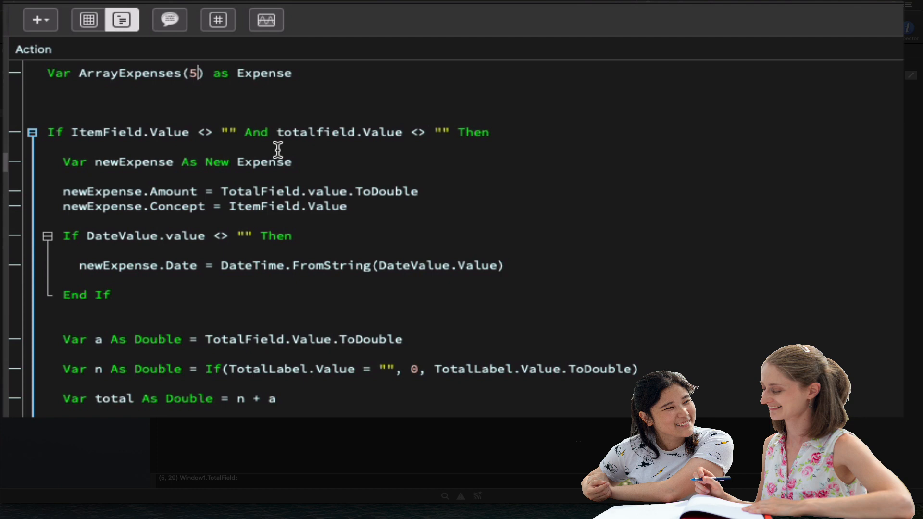
text(,)
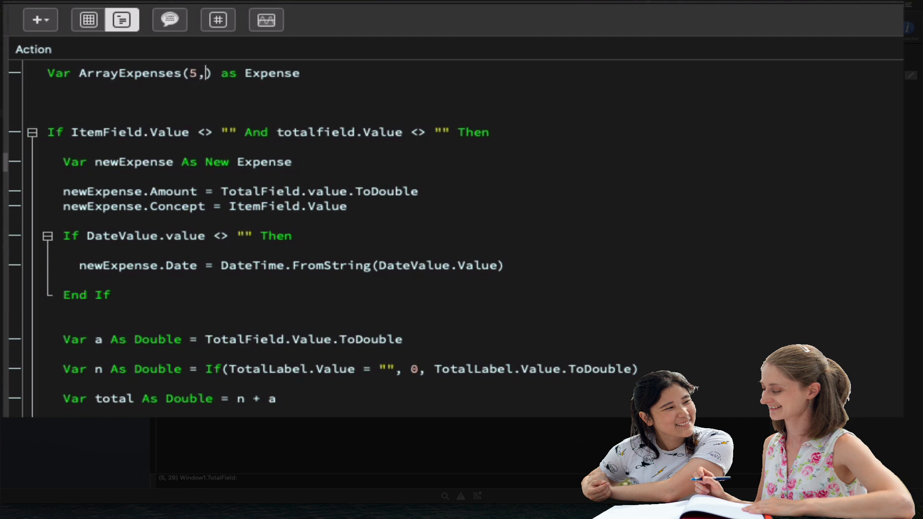
text(10,)
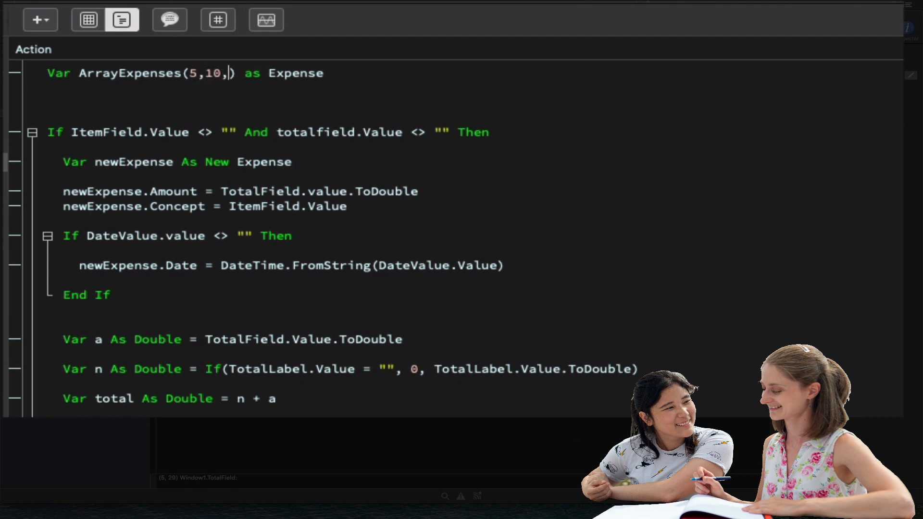
text(10)
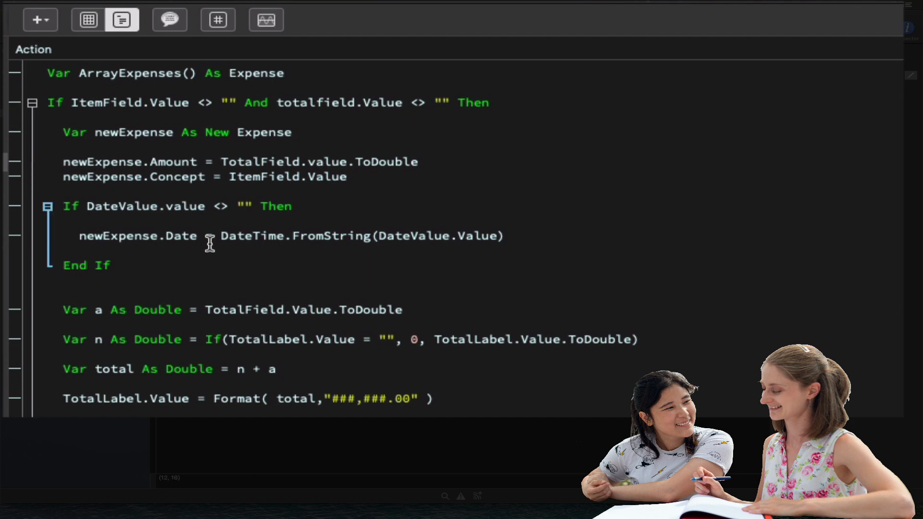
Step: Add 'ArrayExpenses.AddRow newExpense' after the date End If and run the app
double_click(128, 73)
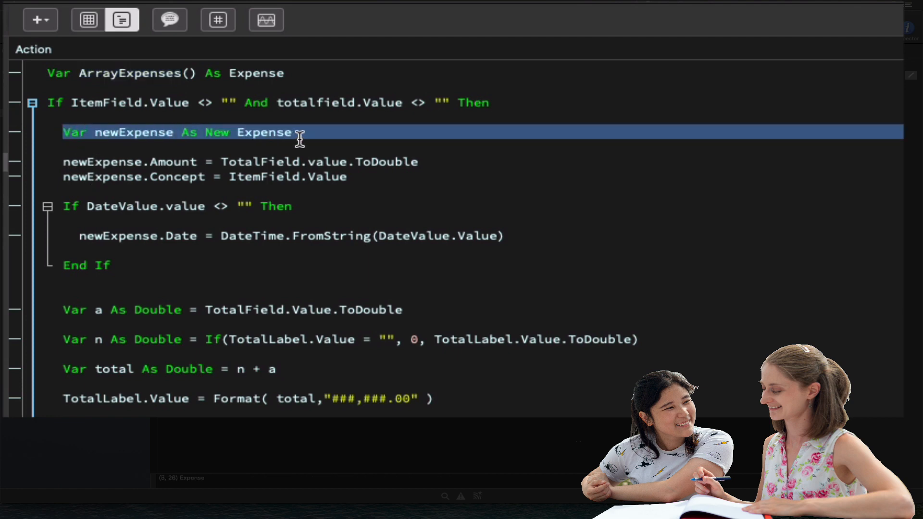
mouse_move(253, 233)
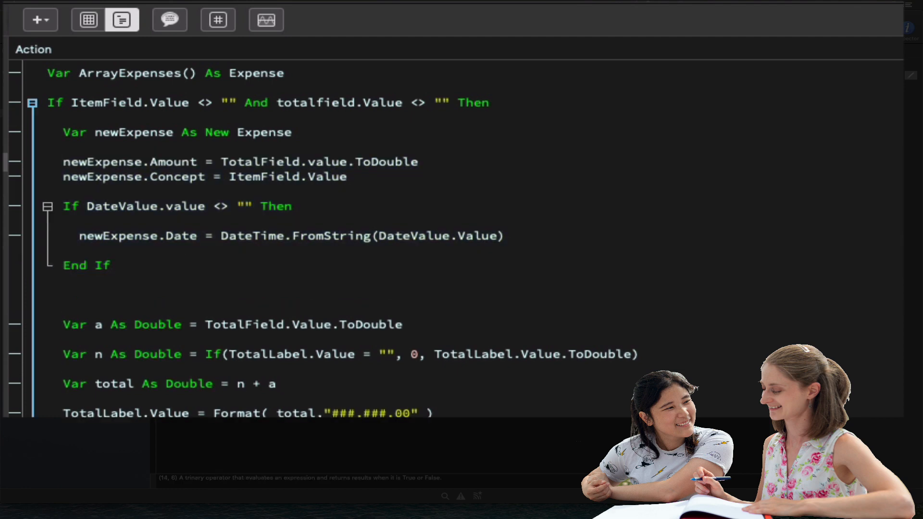
text(array)
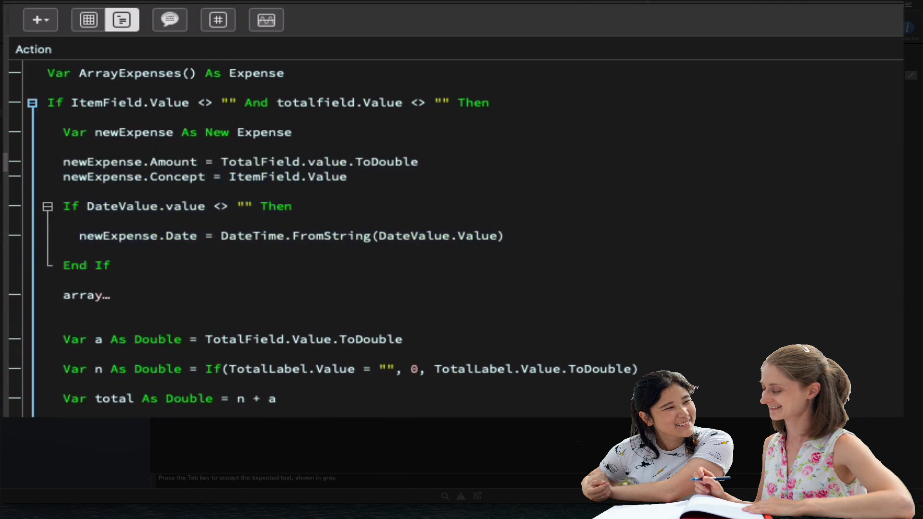
text(ArrayExpenses.)
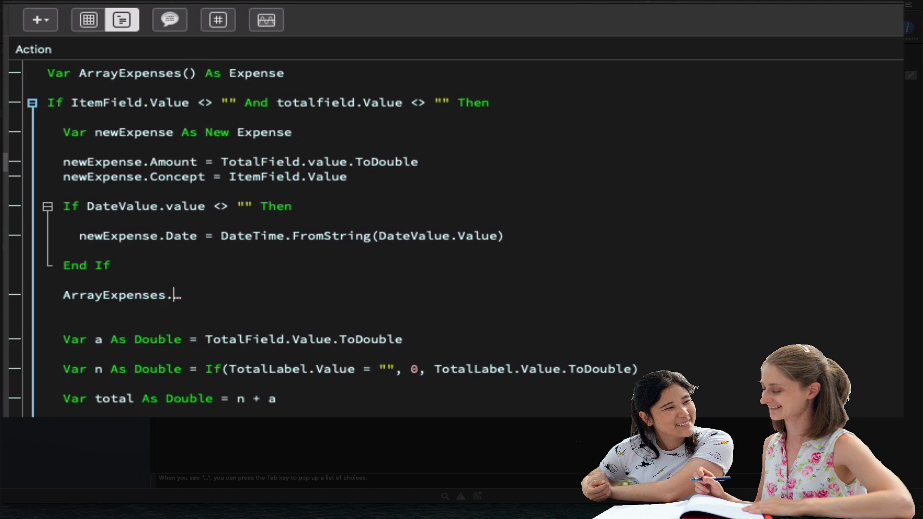
text(AddRow)
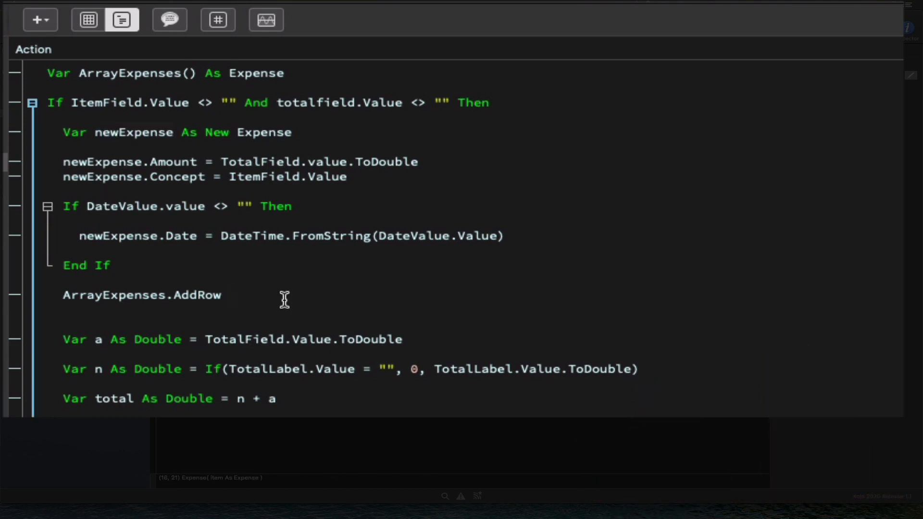
text(newExpense)
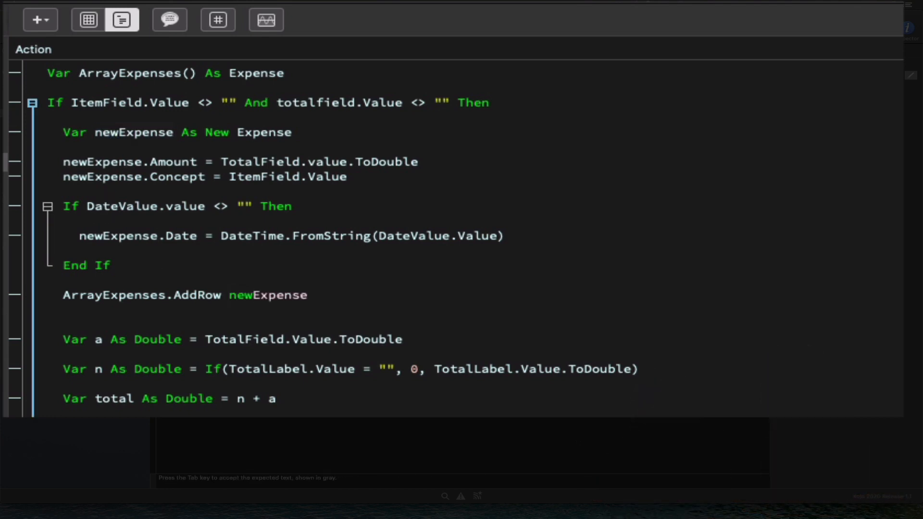
click(432, 25)
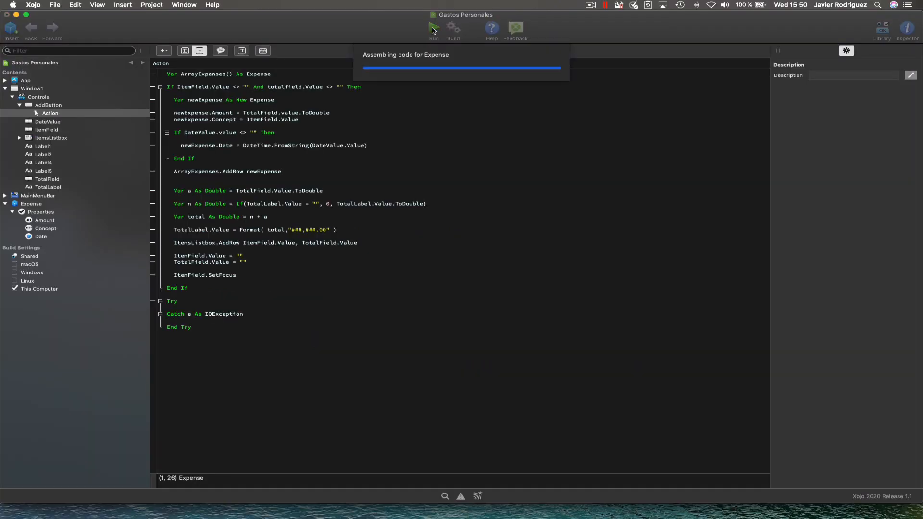
Step: In the running app add the Table expense, then enter a Chair item of 50,5 dated 2020
click(432, 27)
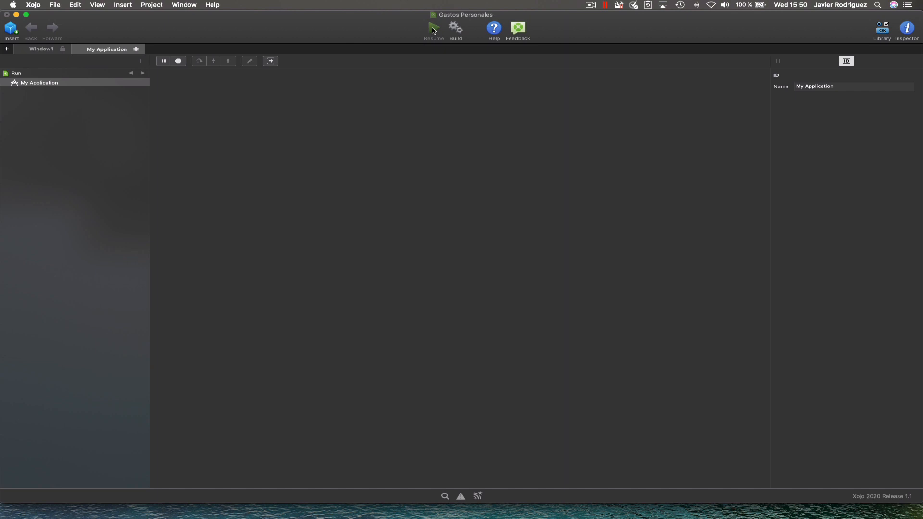
click(431, 27)
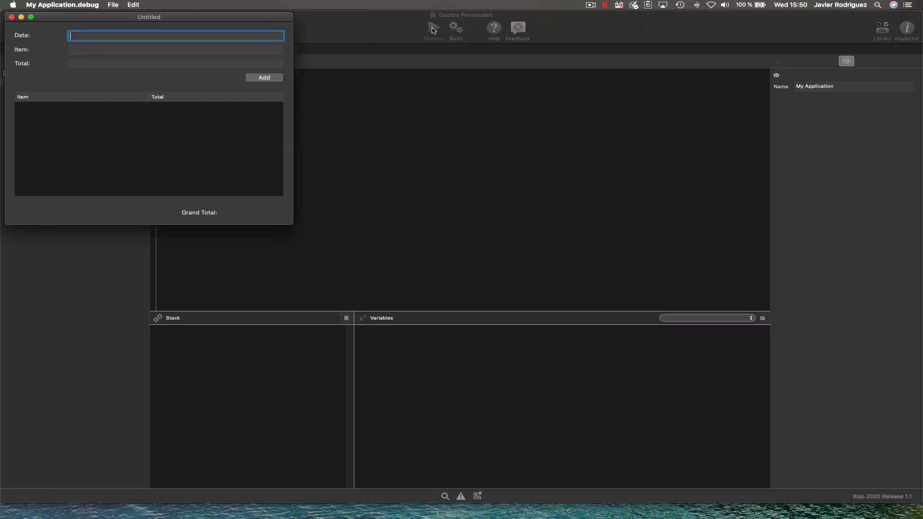
text(2020-09-10)
click(176, 63)
text(100,2)
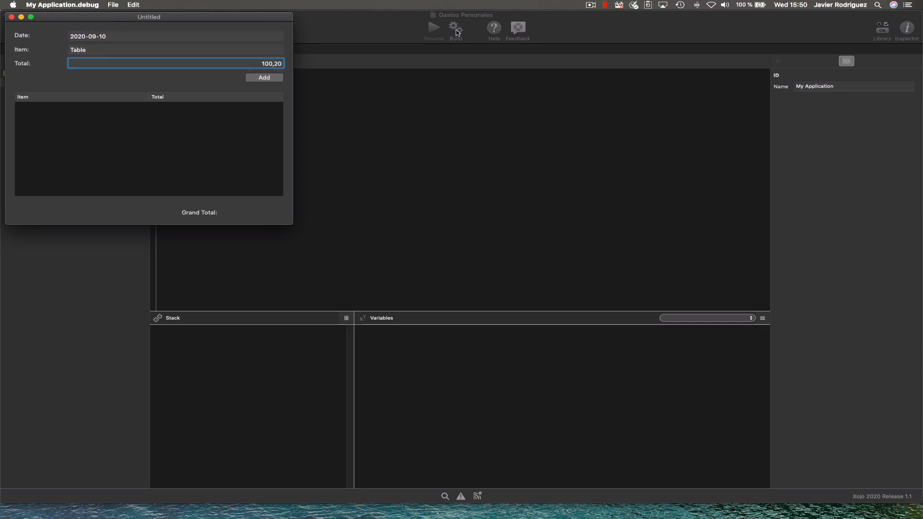
click(264, 77)
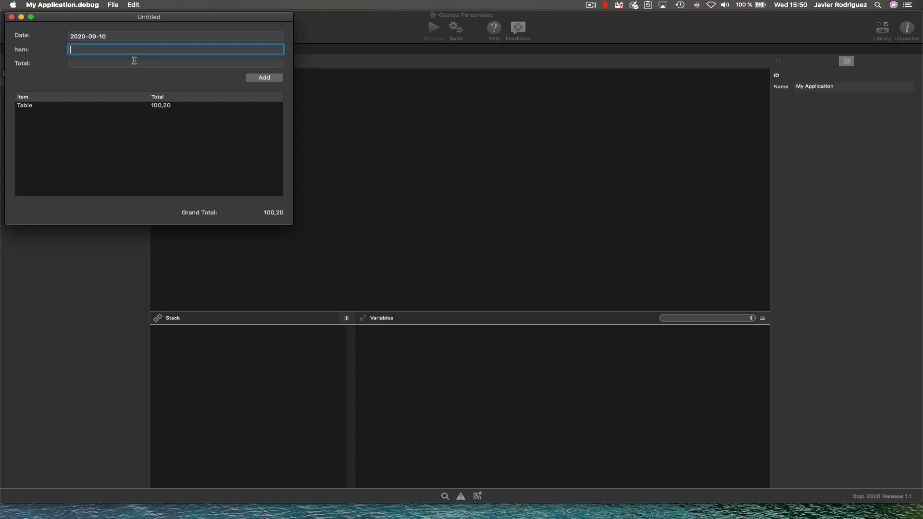
text(Chair)
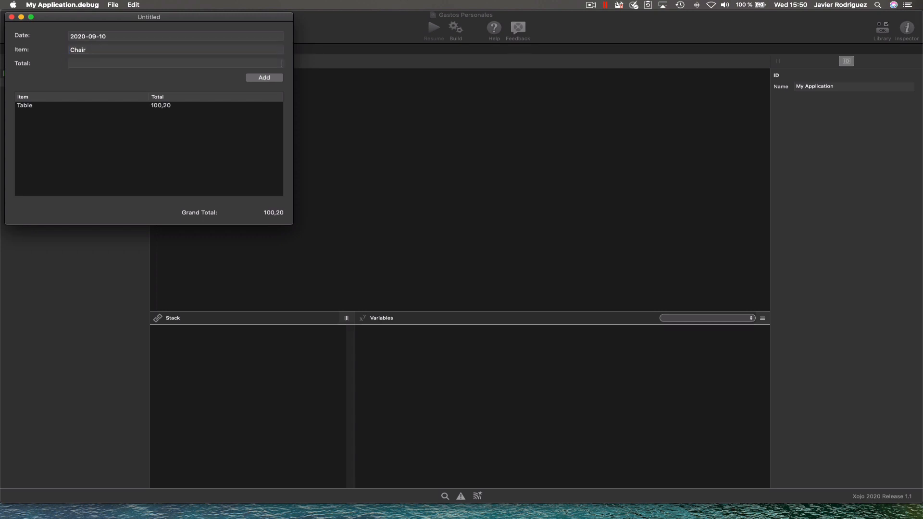
text(50,)
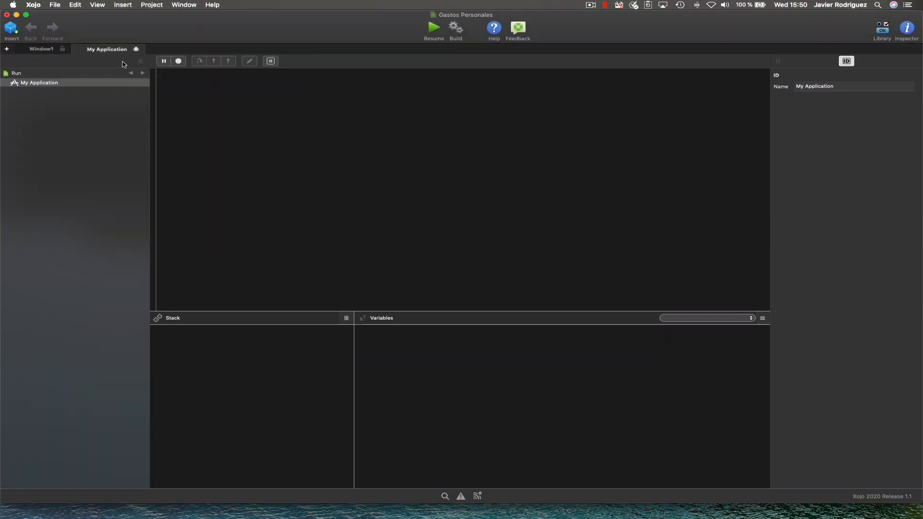
Step: Set a breakpoint on the ArrayExpenses.AddRow line in Window1's Add button code
click(41, 49)
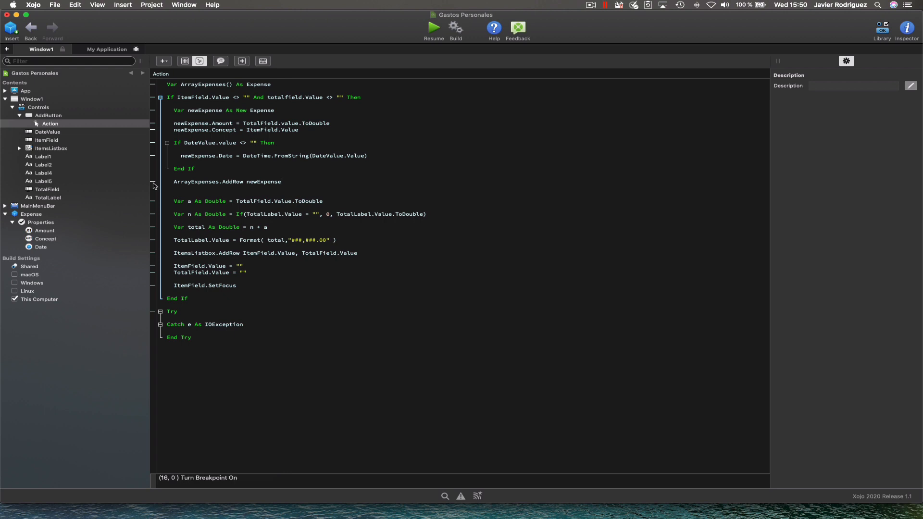
click(432, 27)
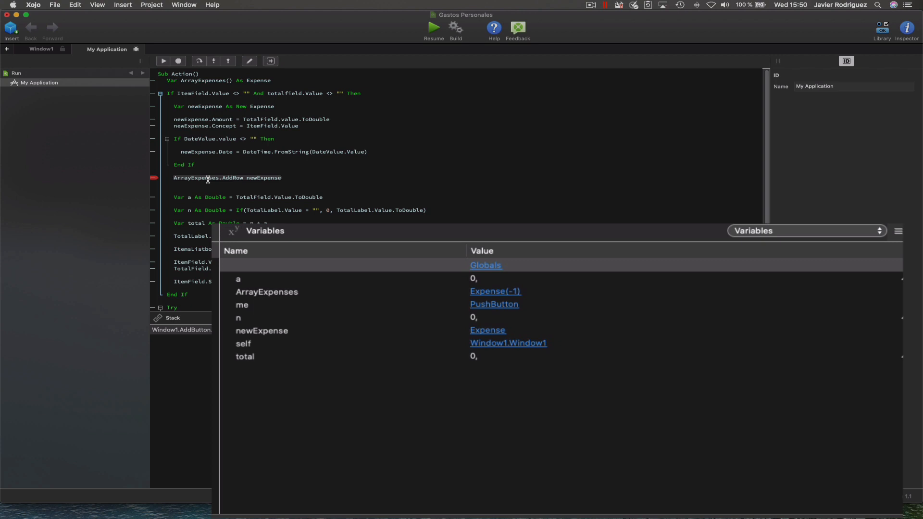
mouse_move(286, 286)
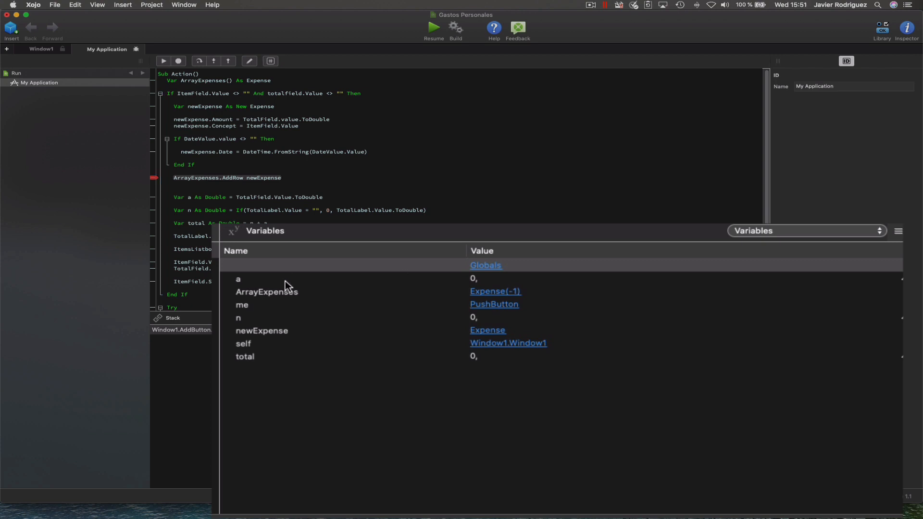
mouse_move(250, 300)
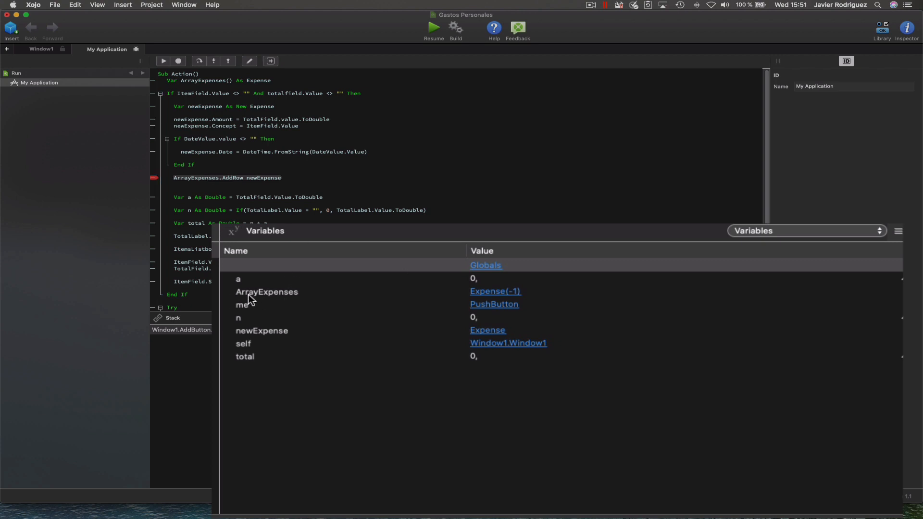
mouse_move(260, 304)
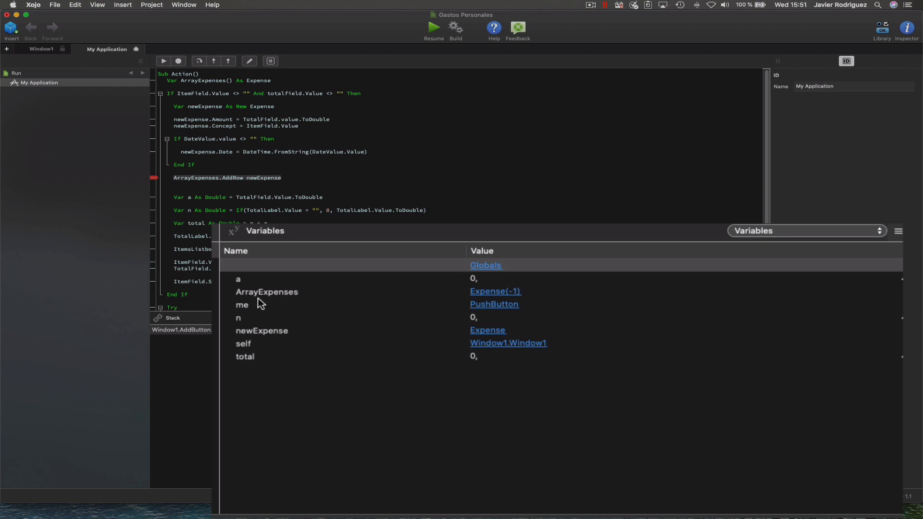
Step: Inspect ArrayExpenses in Variables and confirm row 0 holds an Expense with Amount 50,5 and Concept Chair
click(266, 292)
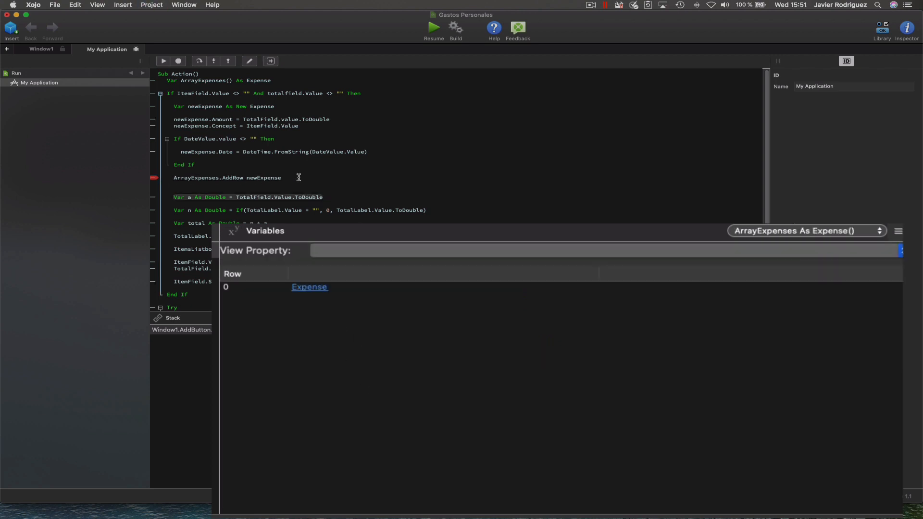
mouse_move(234, 294)
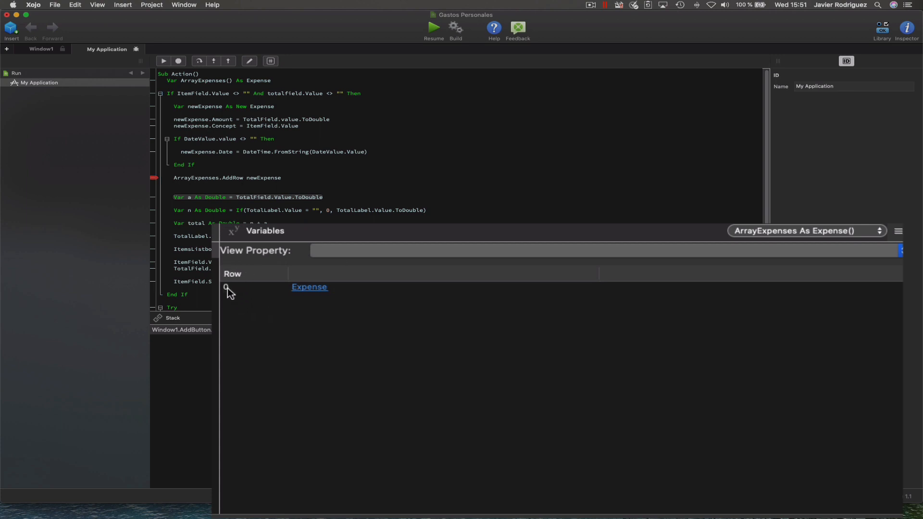
click(309, 287)
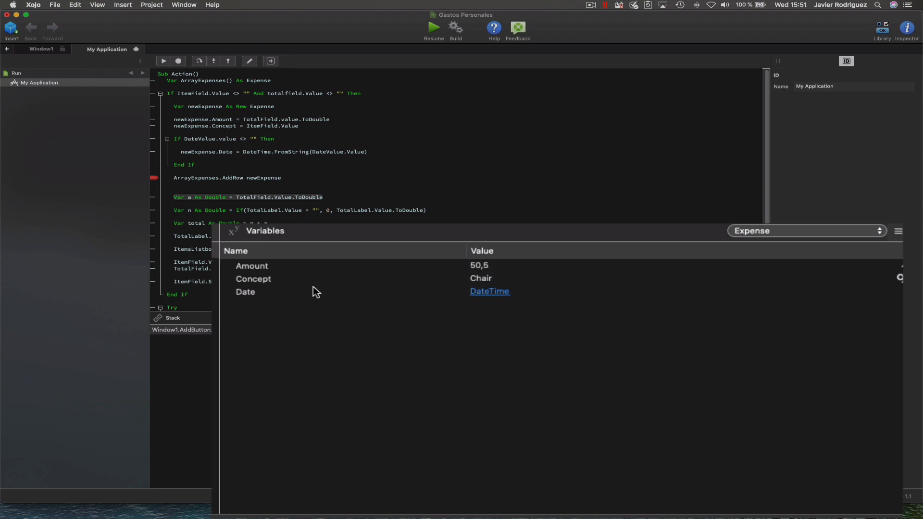
mouse_move(323, 279)
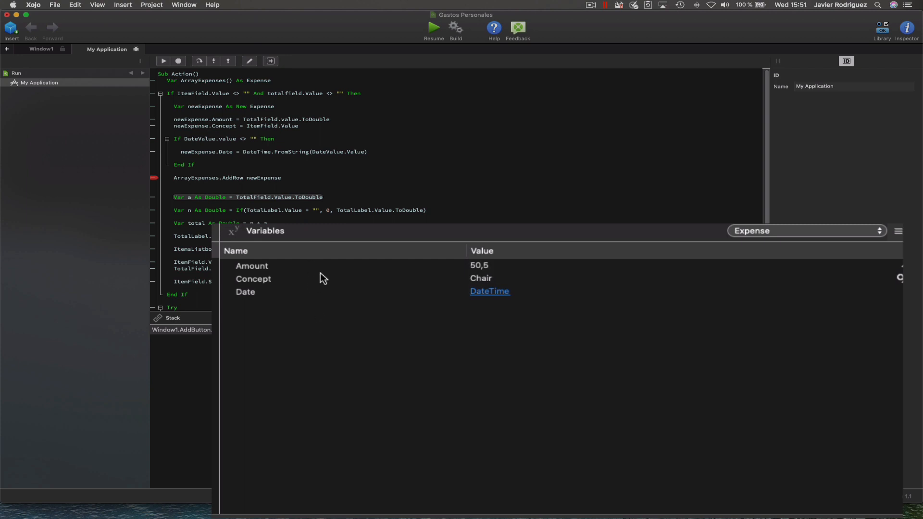
mouse_move(364, 199)
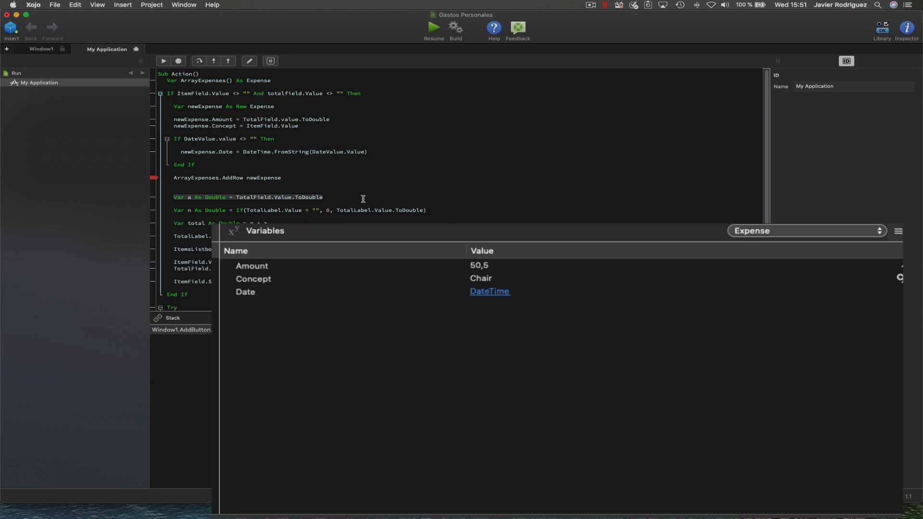
mouse_move(261, 181)
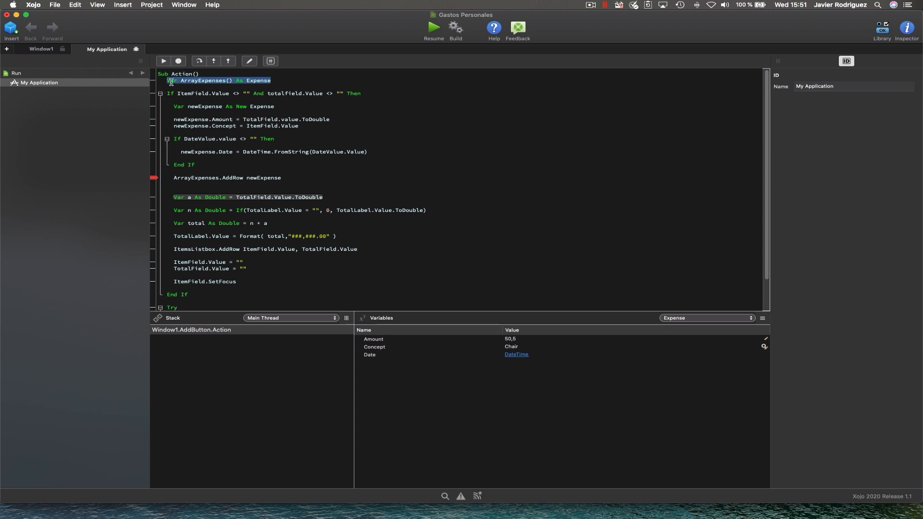
scroll(down, 3)
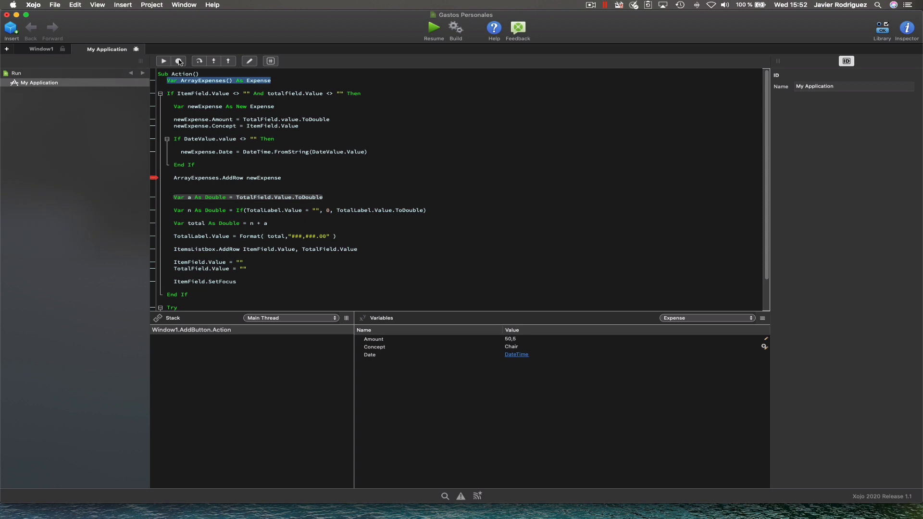
Step: Stop debugging and browse Expense and App before showing the Window1 layout
click(179, 62)
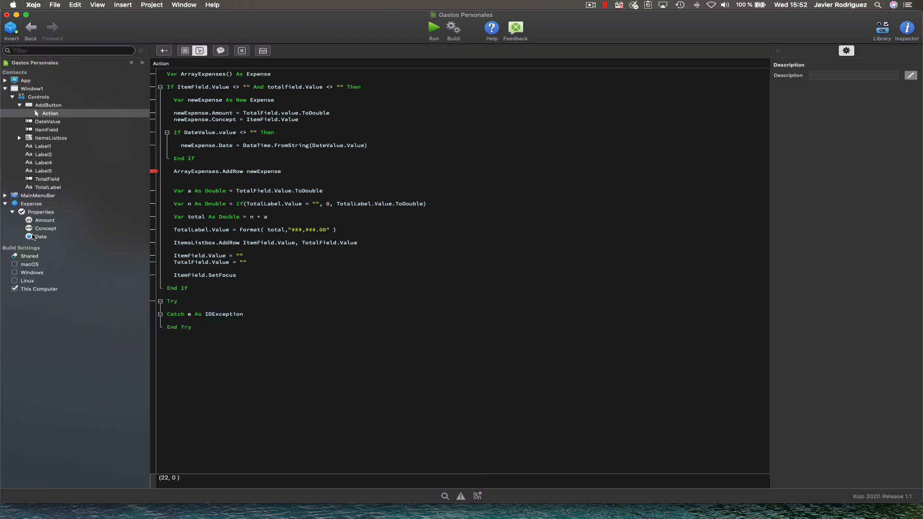
click(50, 114)
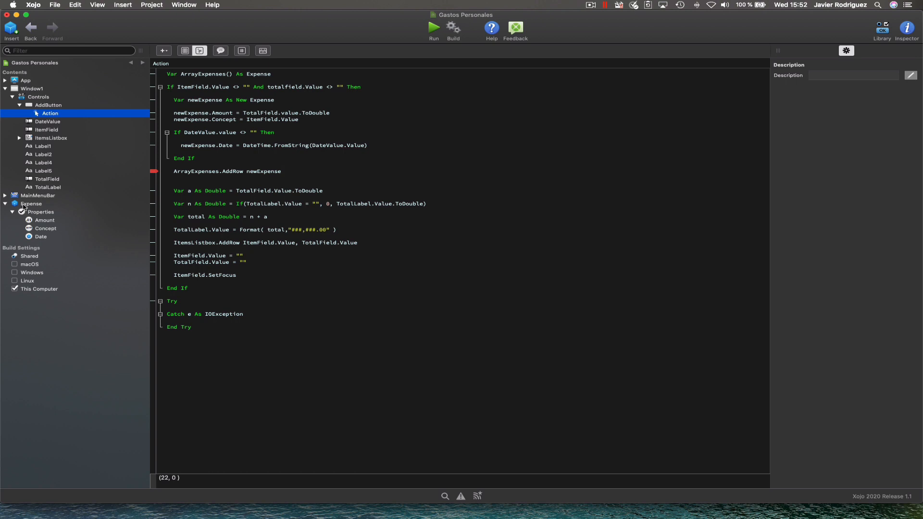
click(31, 204)
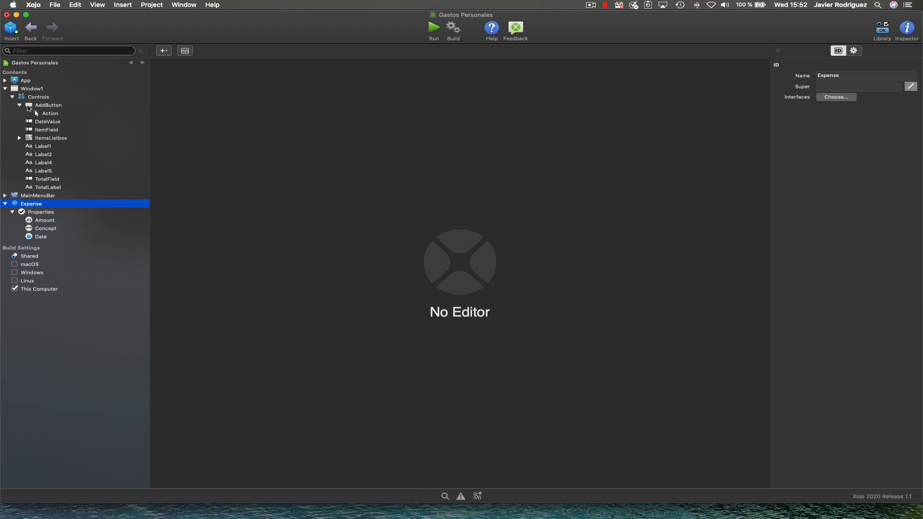
click(32, 88)
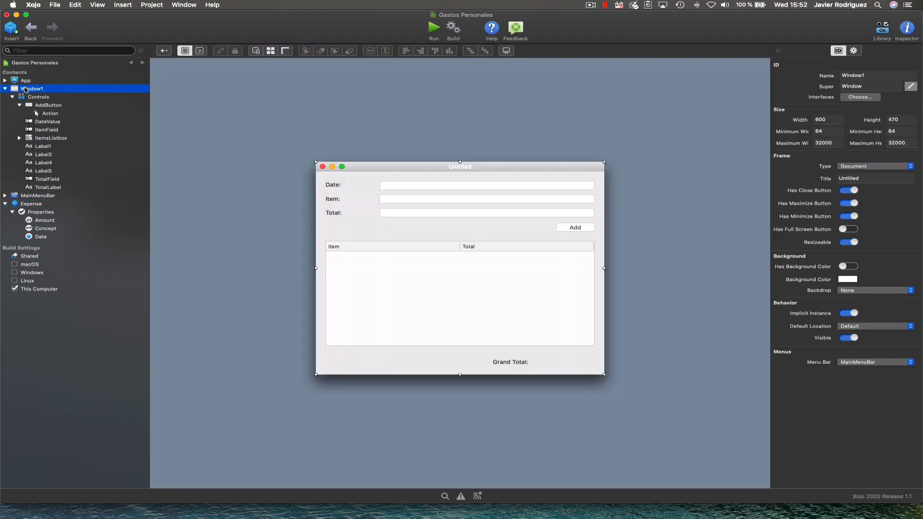
click(25, 81)
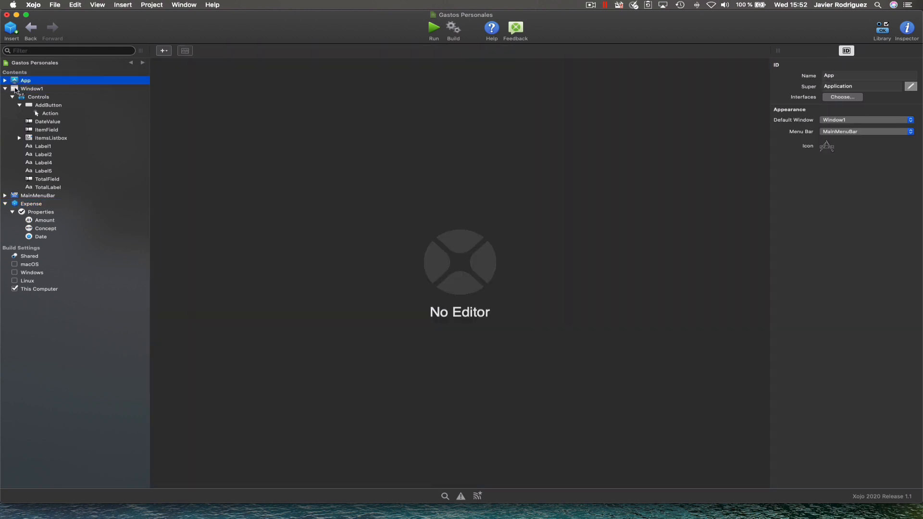
mouse_move(17, 90)
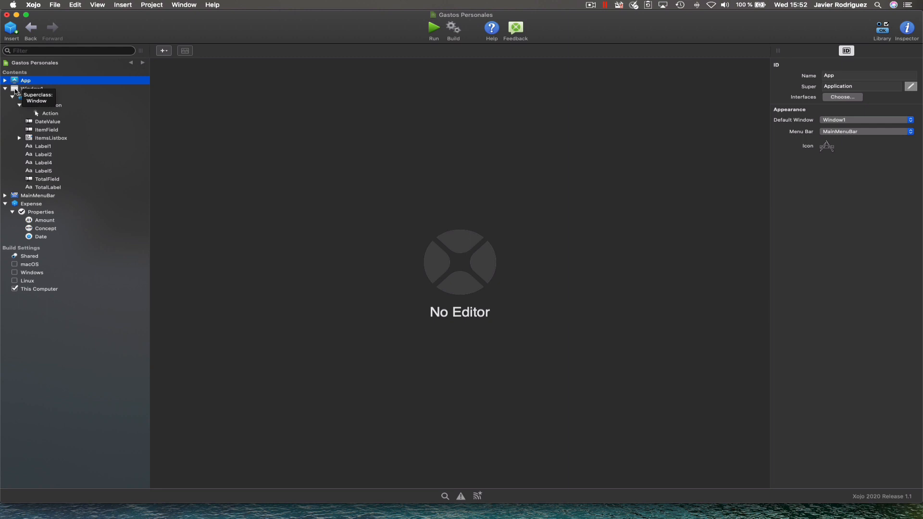
click(31, 89)
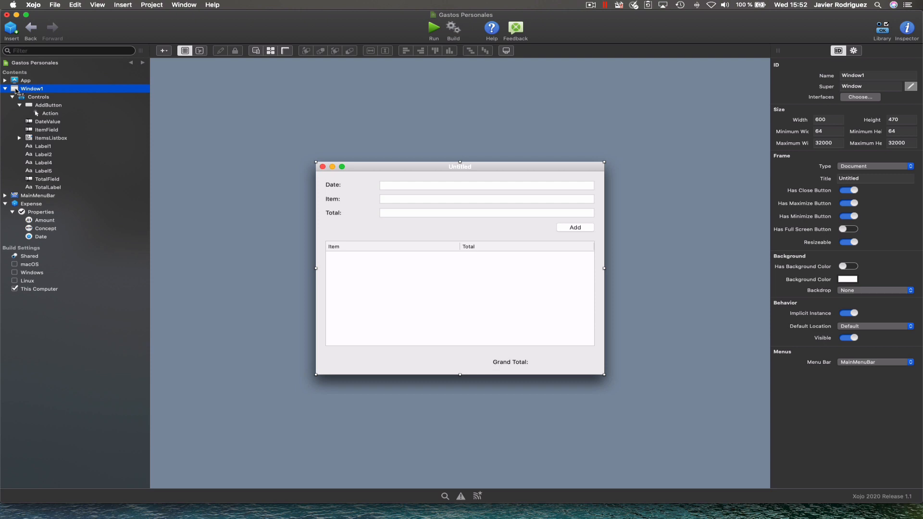
Step: Add a private Window1 property ArrayExpense() of type Expense, then go to the Add button's code
right_click(32, 88)
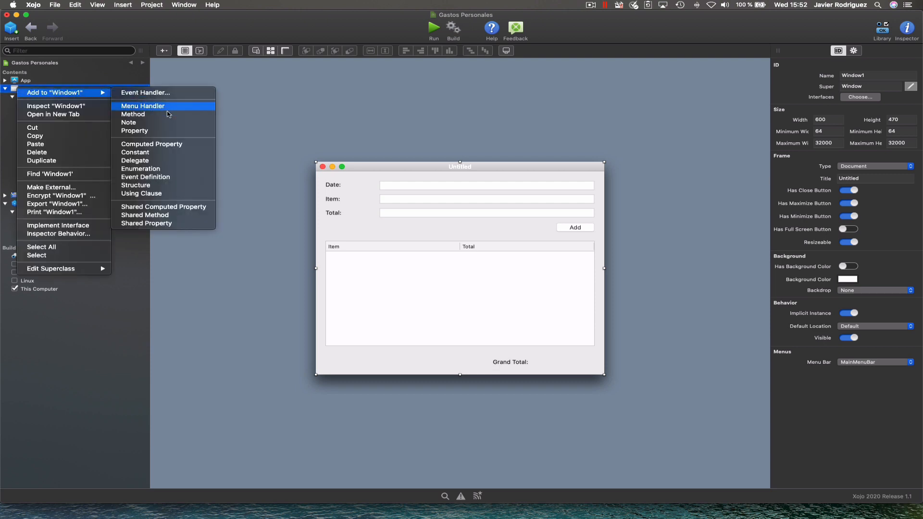
click(134, 131)
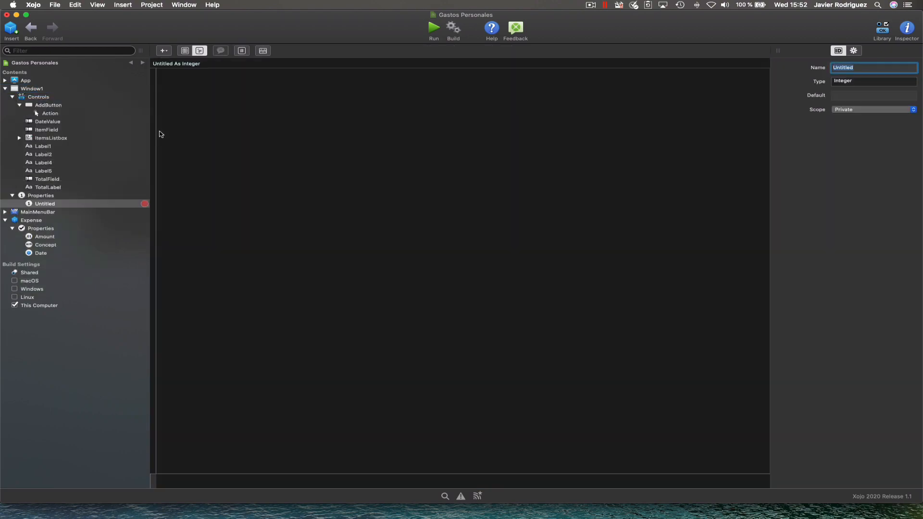
text(Arra)
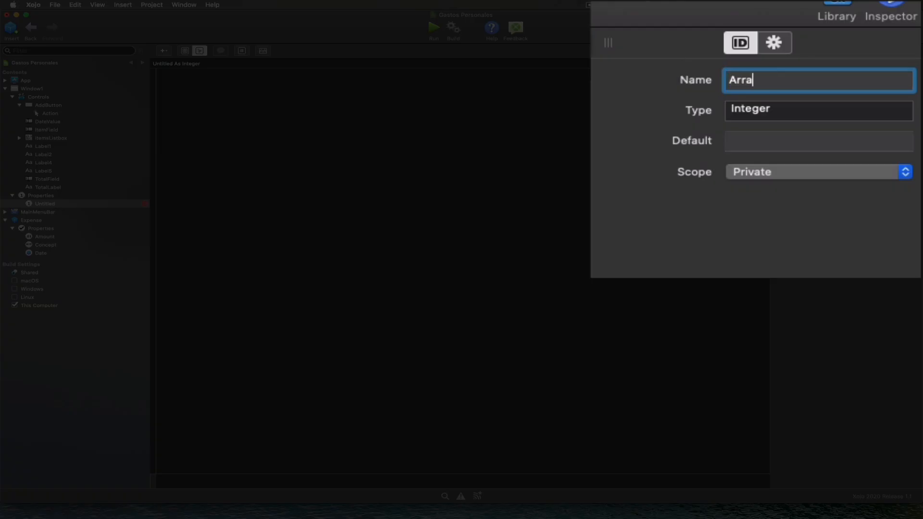
text(yExpense)
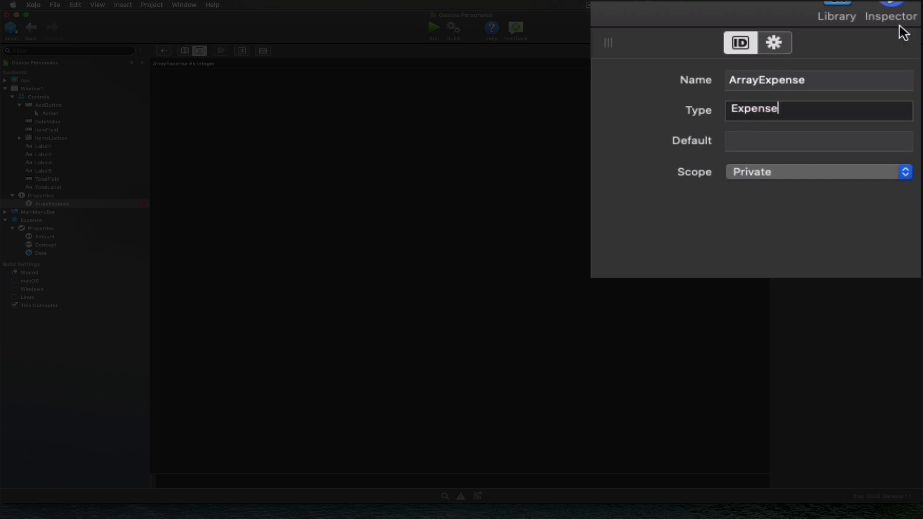
text(())
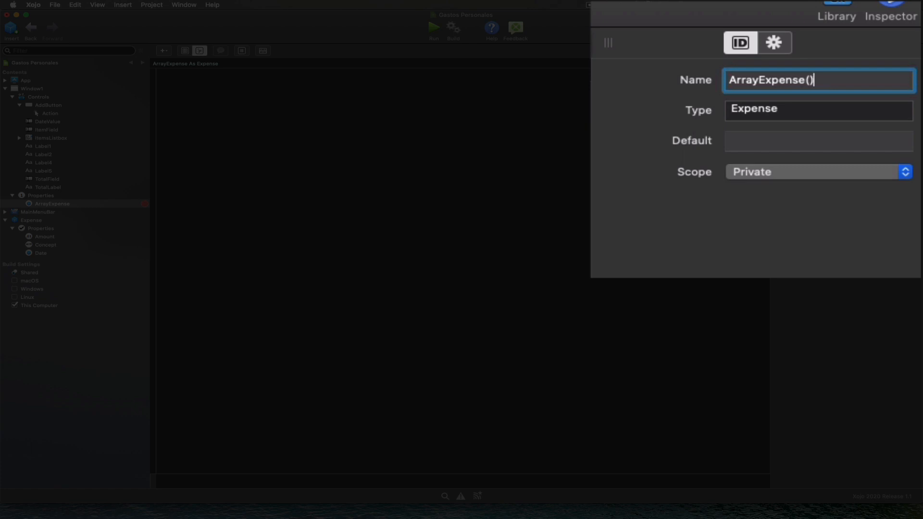
double_click(791, 81)
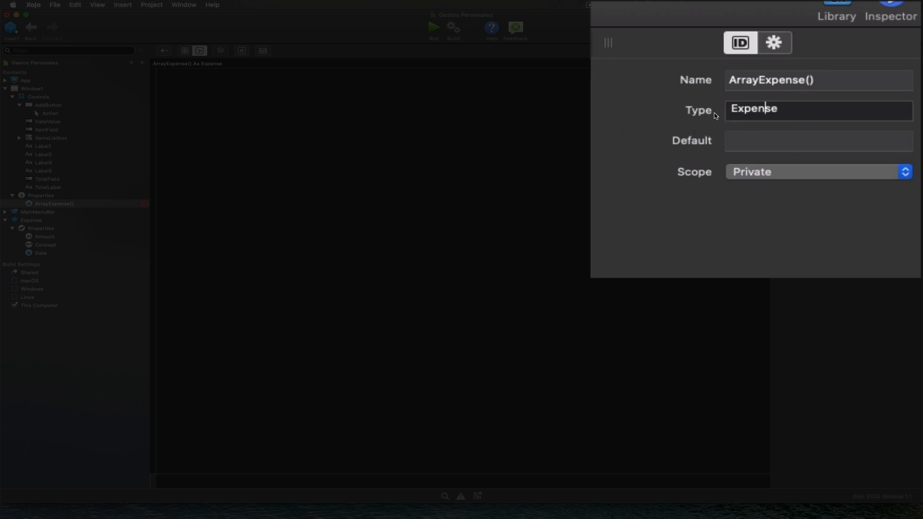
mouse_move(733, 183)
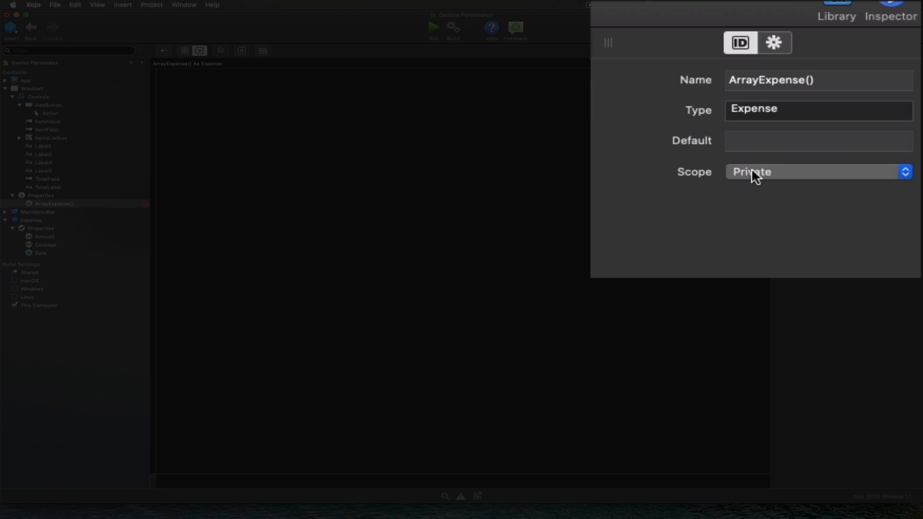
mouse_move(750, 181)
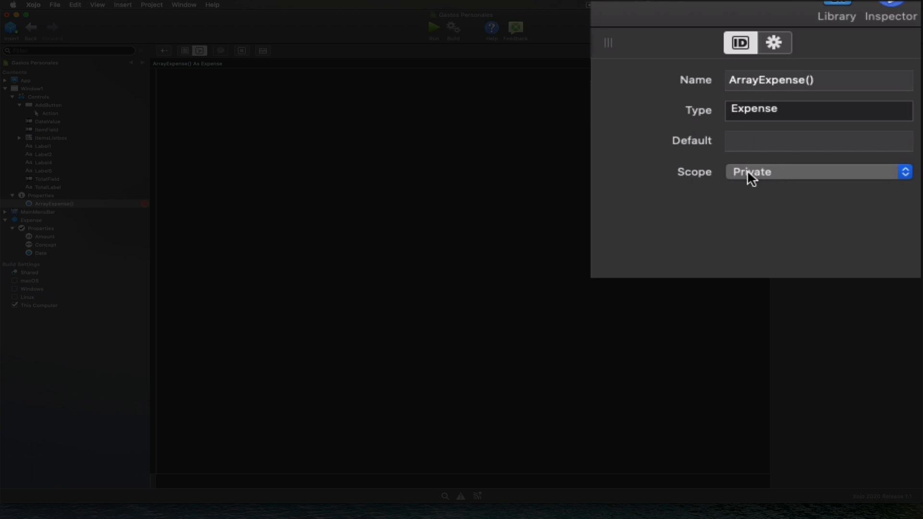
mouse_move(740, 186)
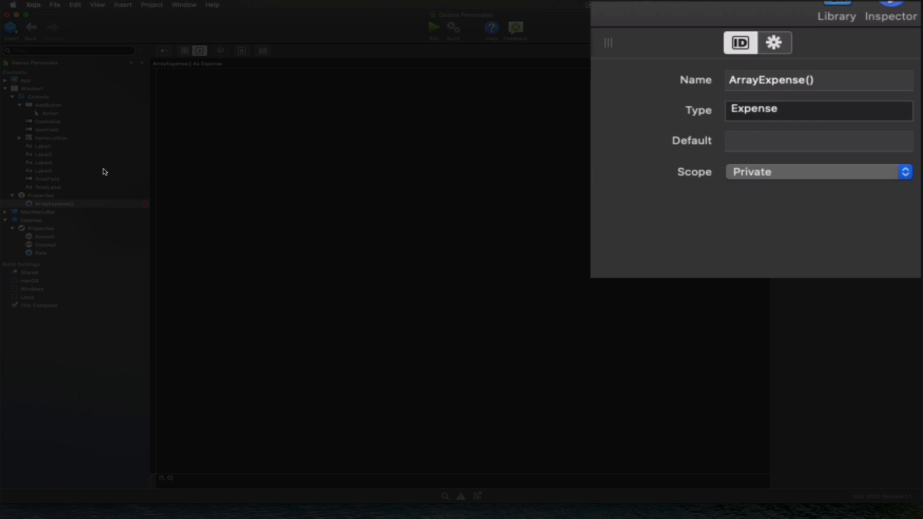
click(50, 114)
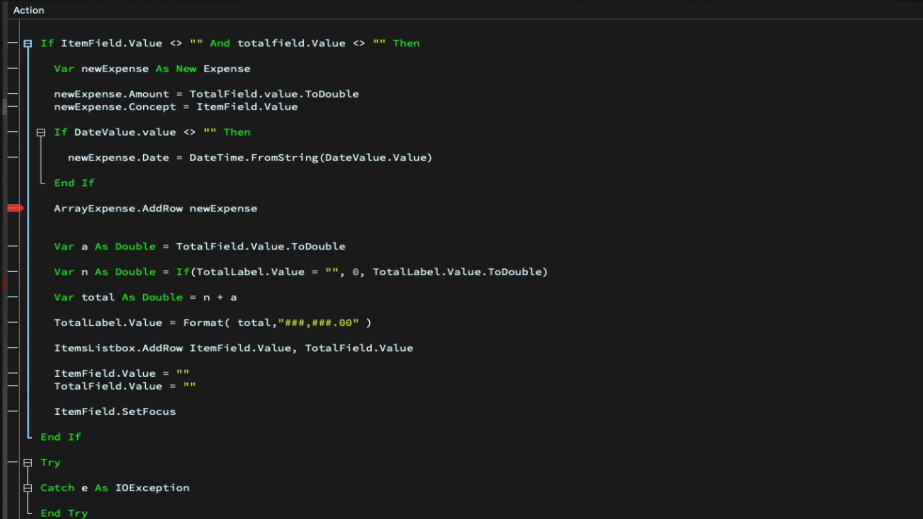
Step: Put a breakpoint on the ArrayExpense.AddRow line and launch the debug run
click(135, 208)
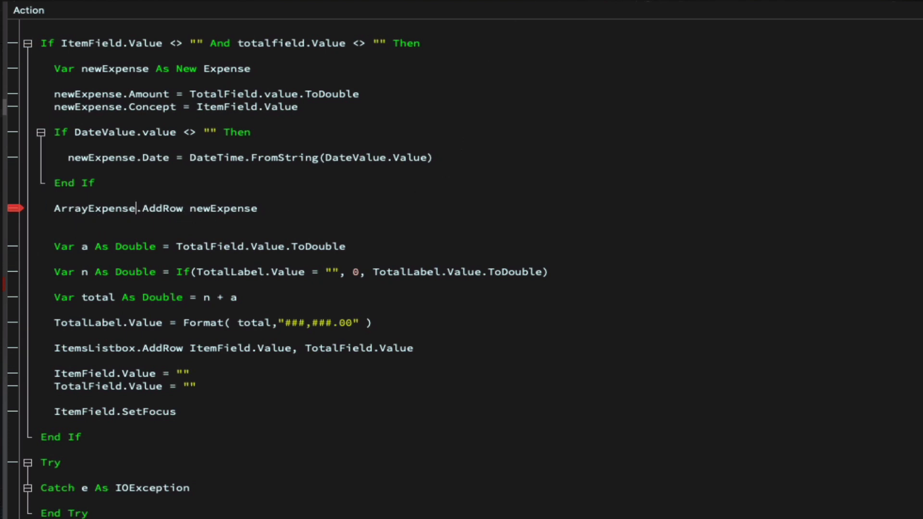
click(432, 27)
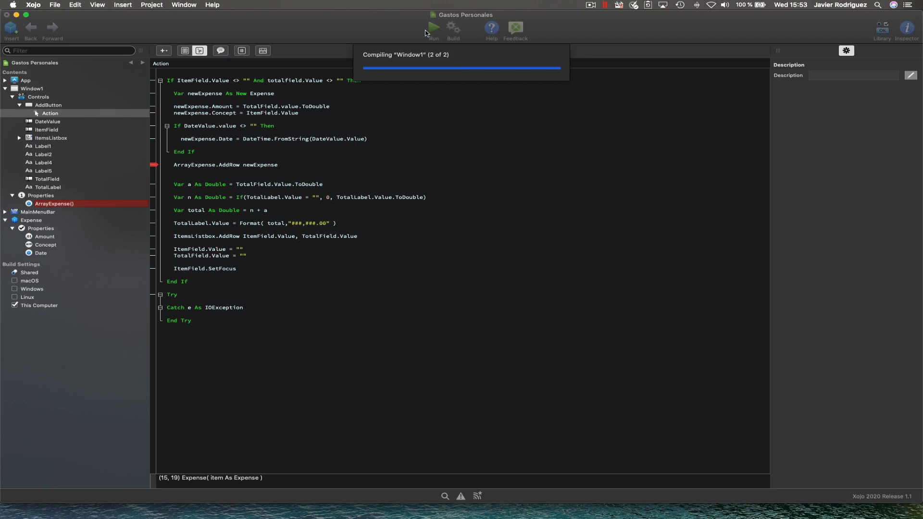
Step: Enter an expense dated 2020-09-10 for Table with total 100,50 in the running app
click(434, 27)
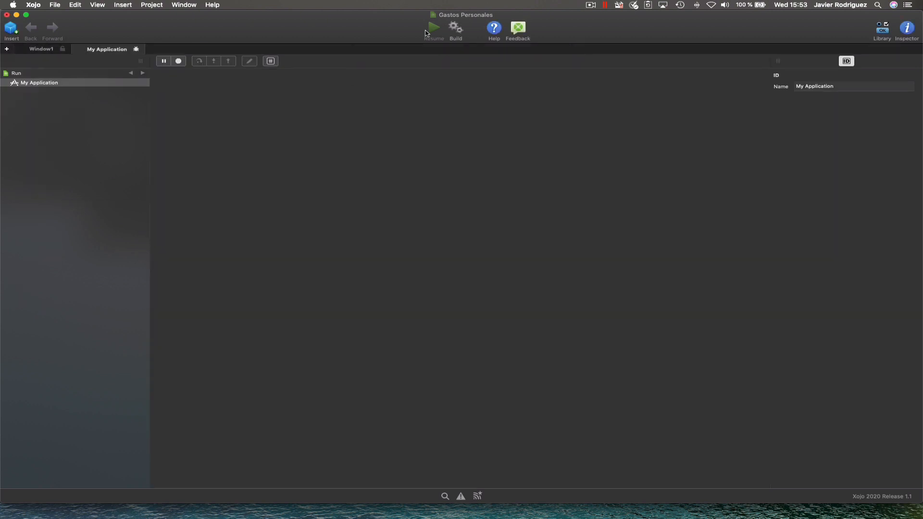
click(434, 26)
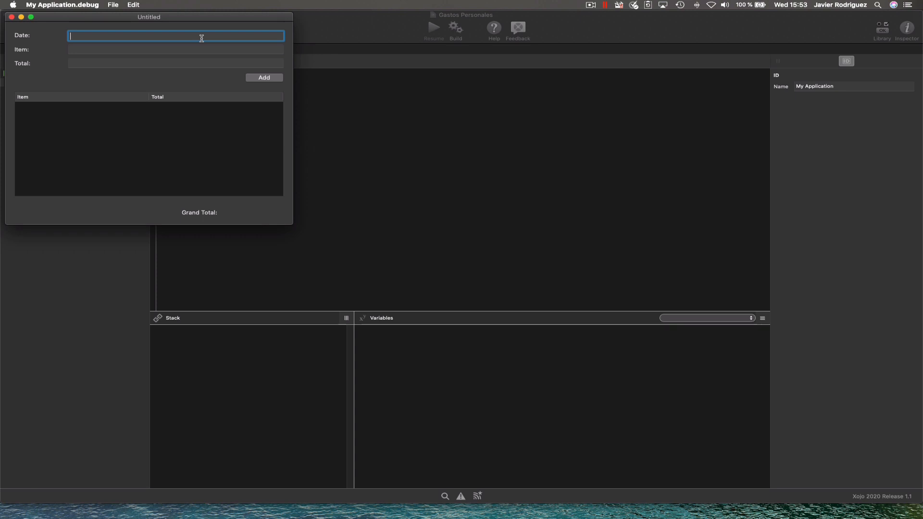
text(2020-09-10)
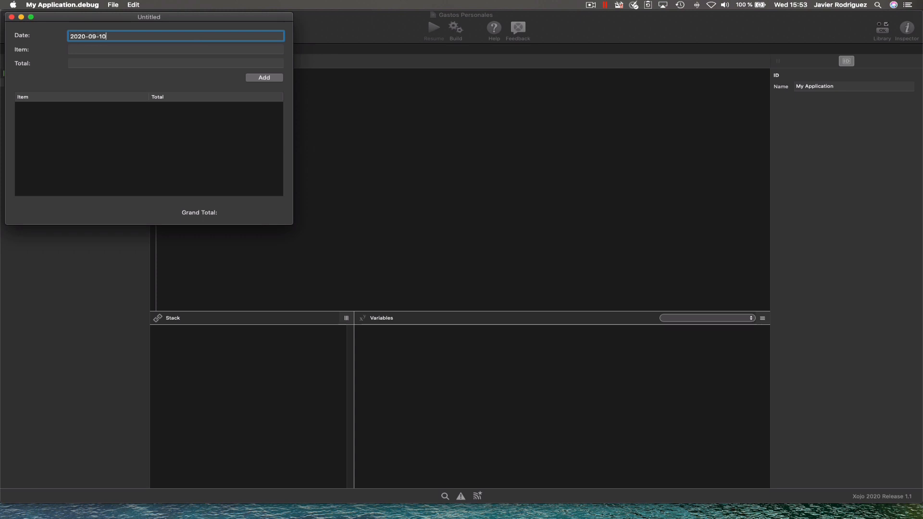
text(Table)
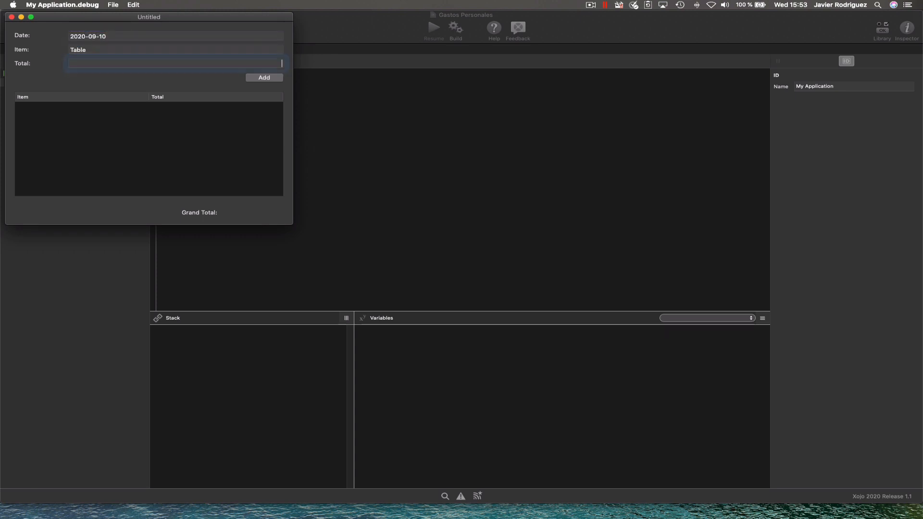
text(100,50)
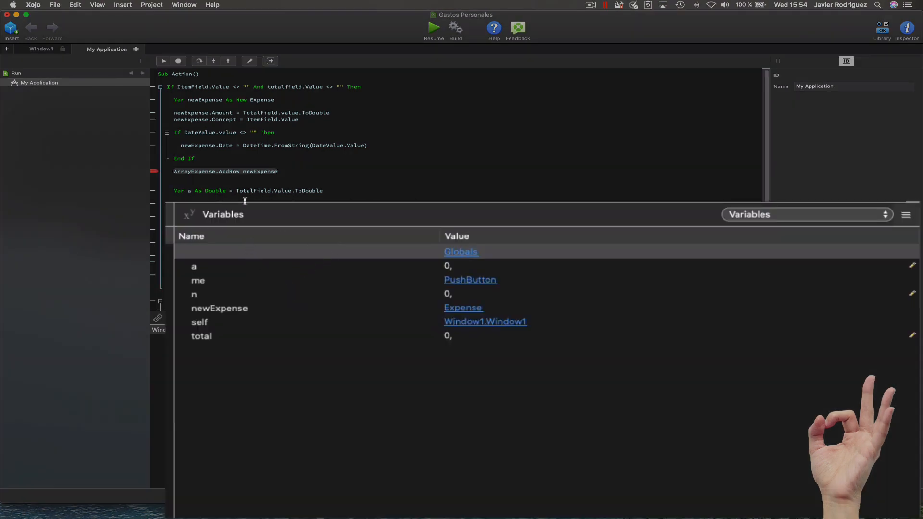
mouse_move(217, 253)
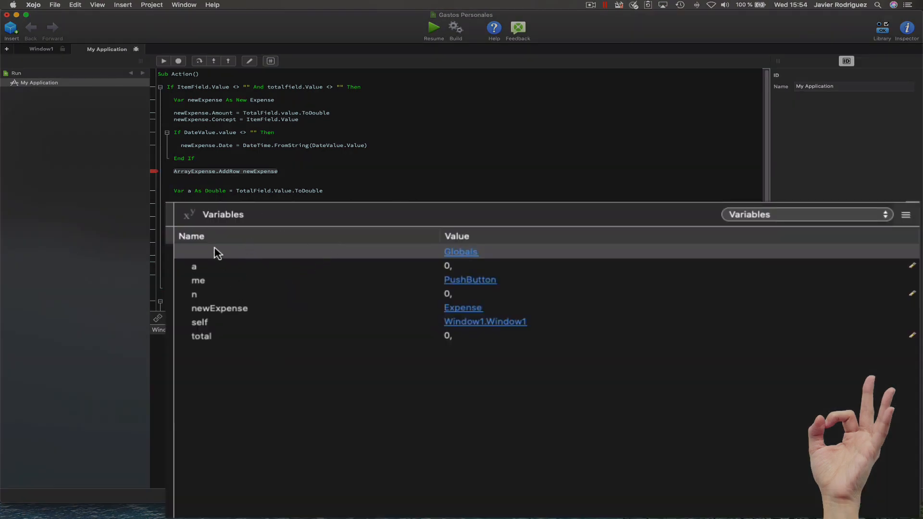
mouse_move(214, 246)
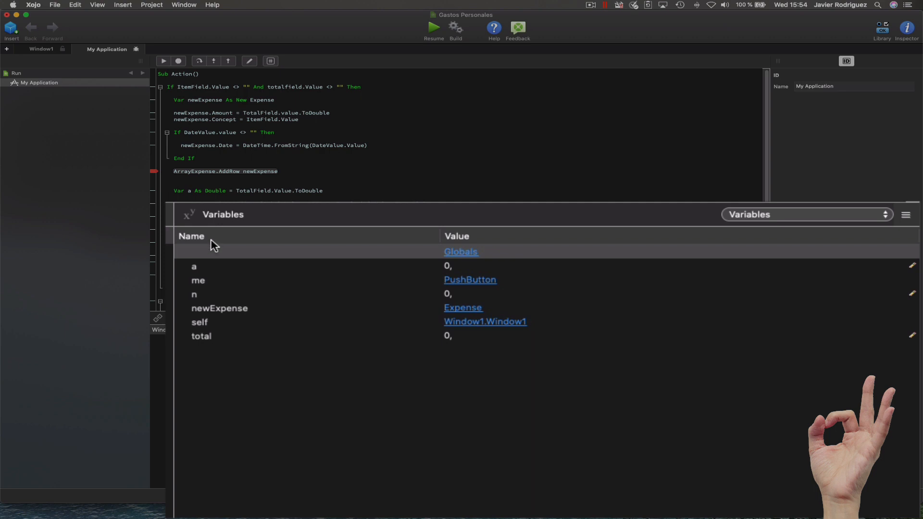
mouse_move(479, 327)
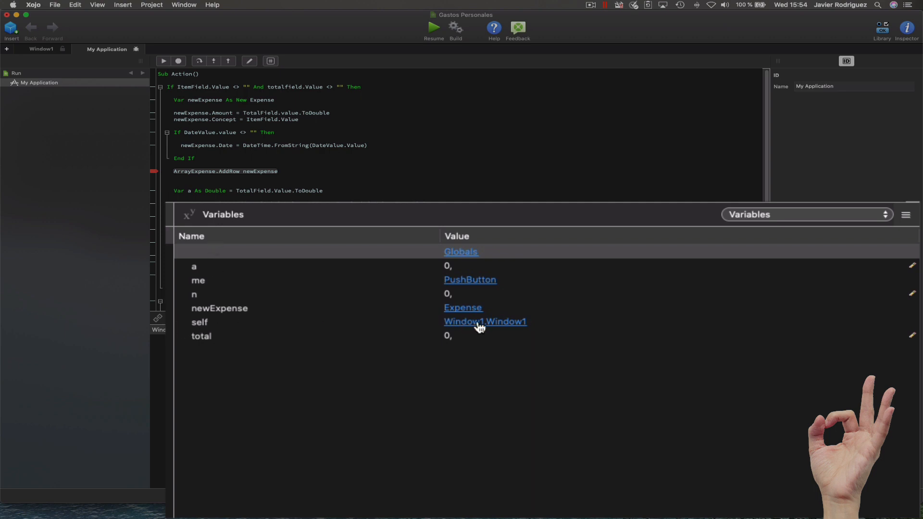
Step: Inspect self, step over AddRow and confirm ArrayExpense now holds one Expense row
click(485, 321)
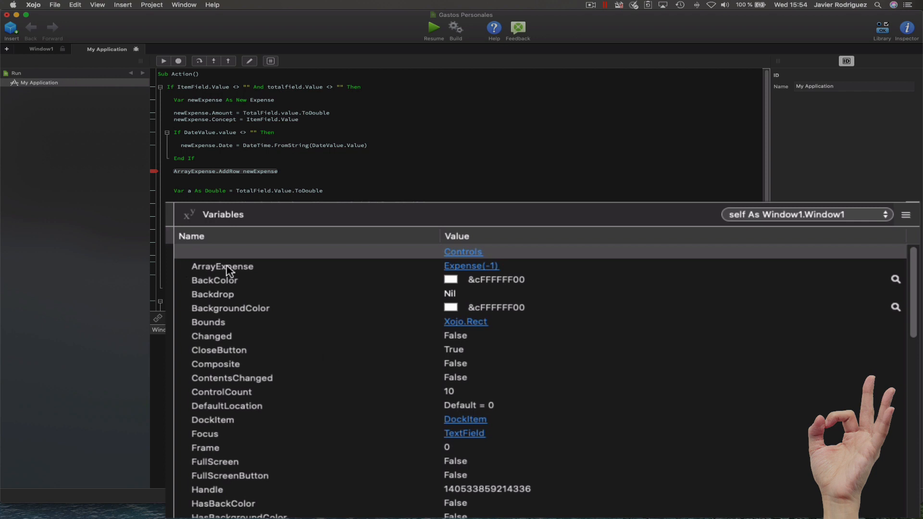
mouse_move(210, 276)
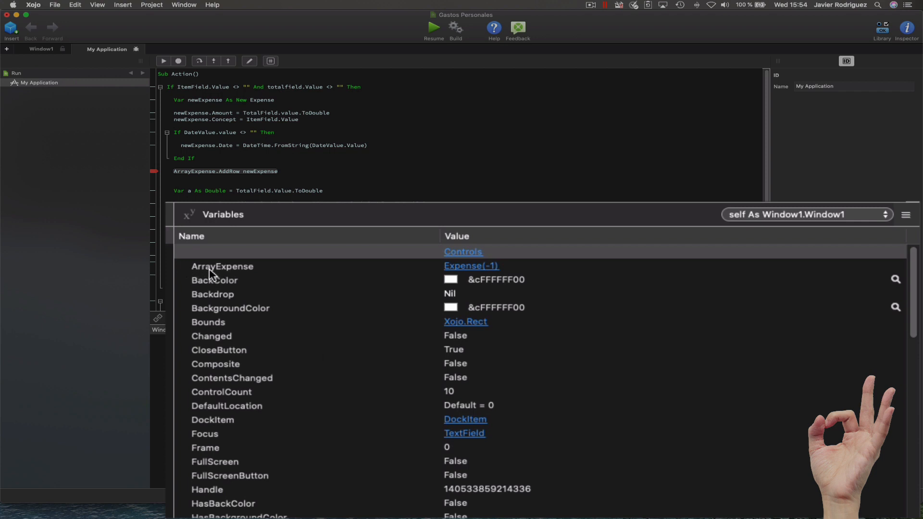
mouse_move(336, 275)
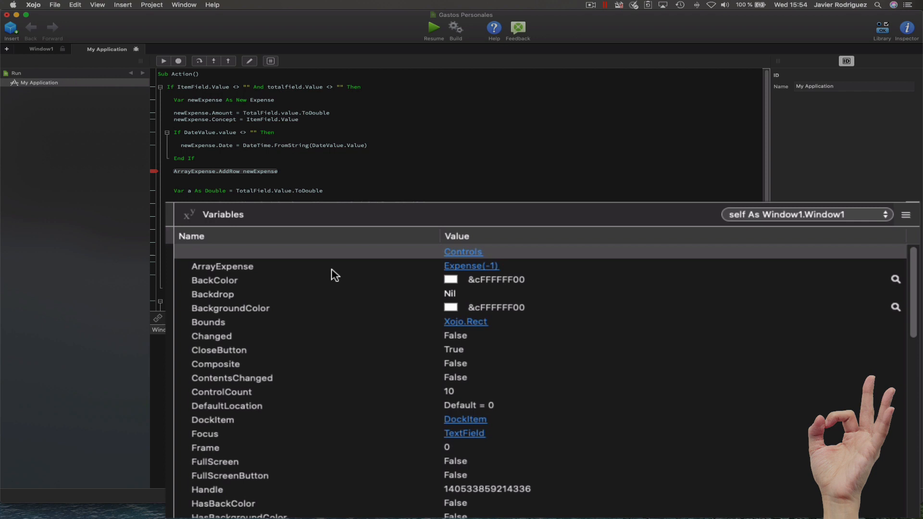
mouse_move(460, 270)
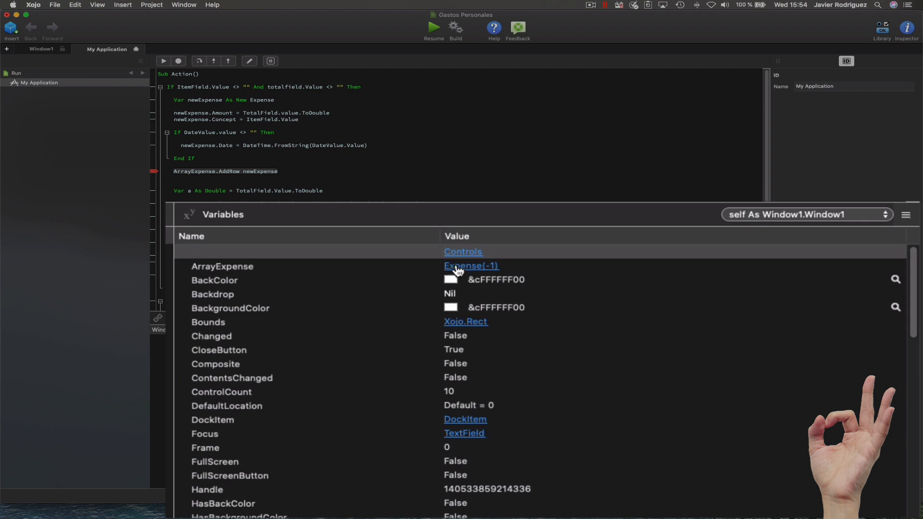
mouse_move(494, 277)
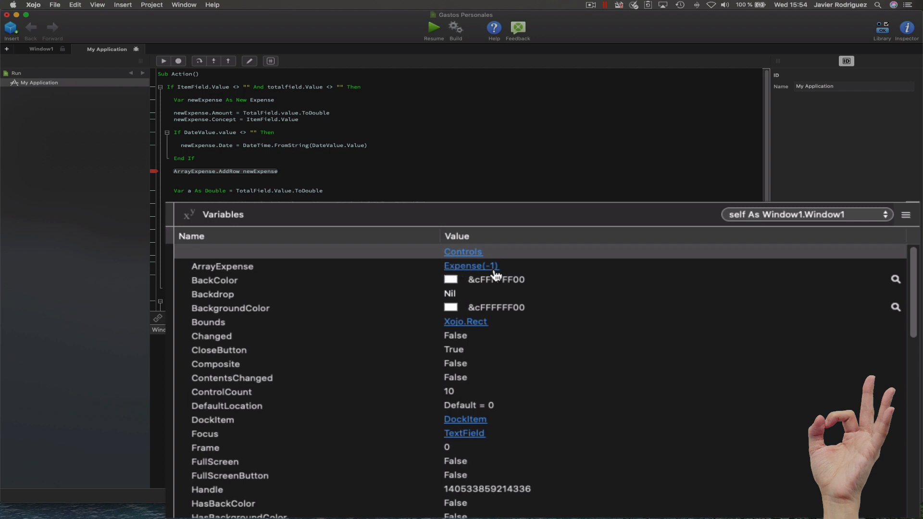
click(471, 265)
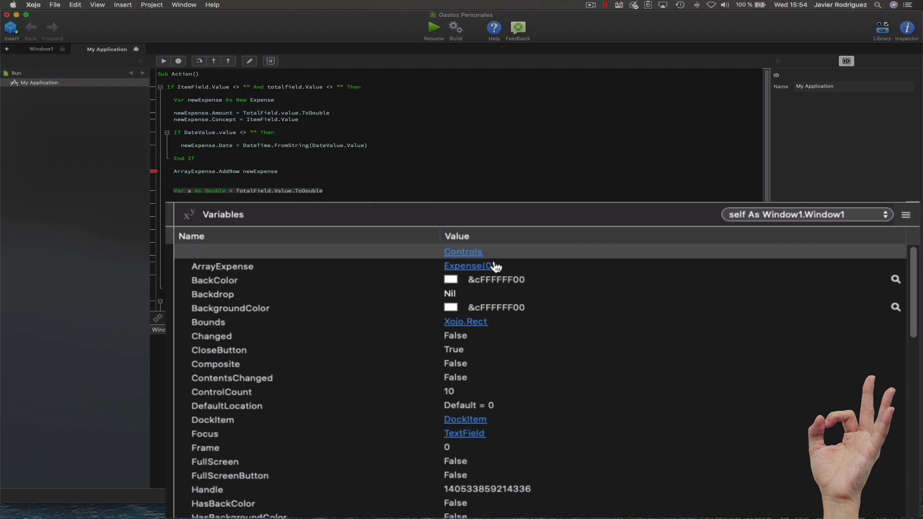
click(465, 265)
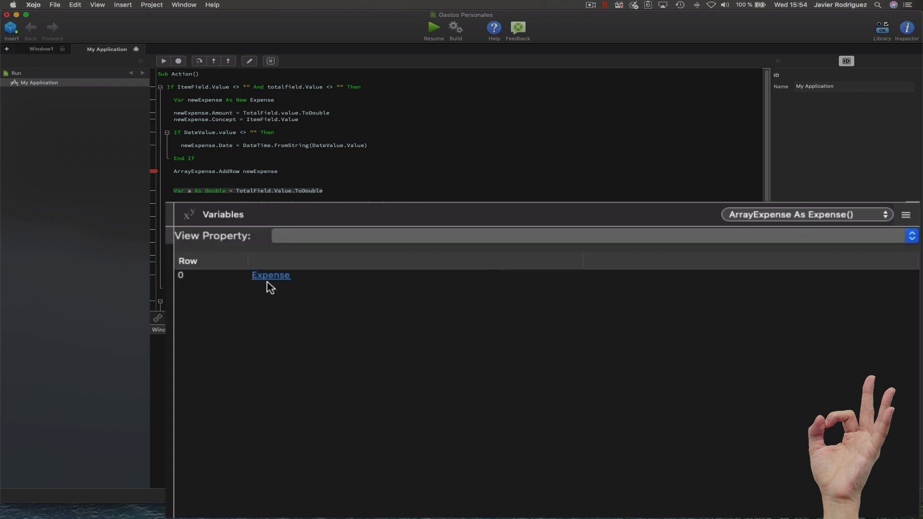
mouse_move(276, 283)
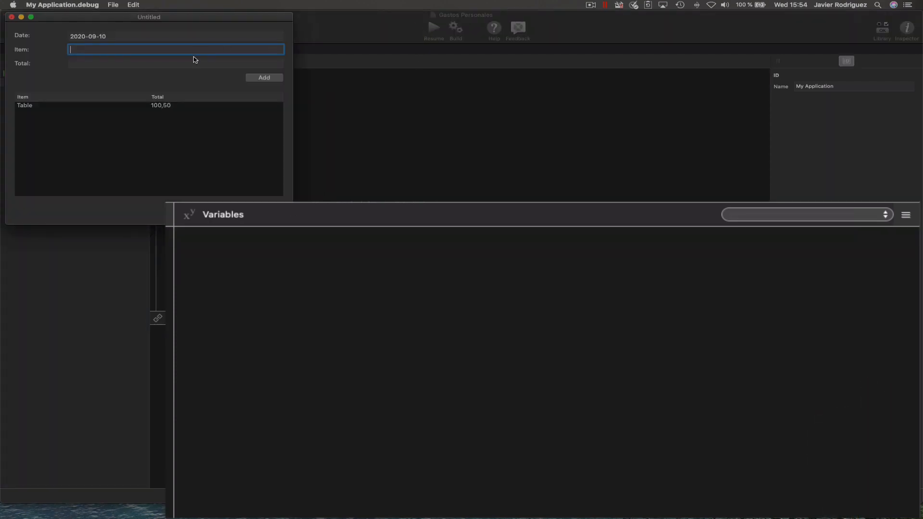
Step: Enter a Chair expense with total 50,20 in the running app
text(Chair)
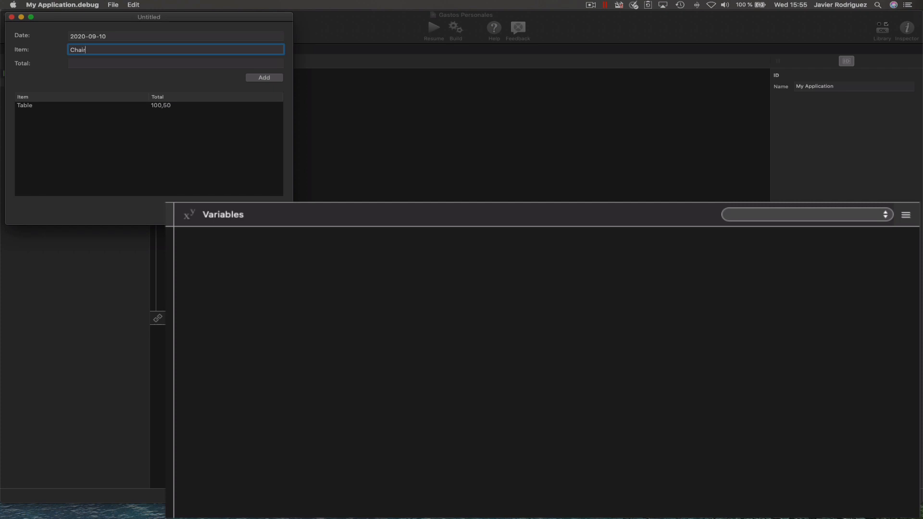
text(50,20)
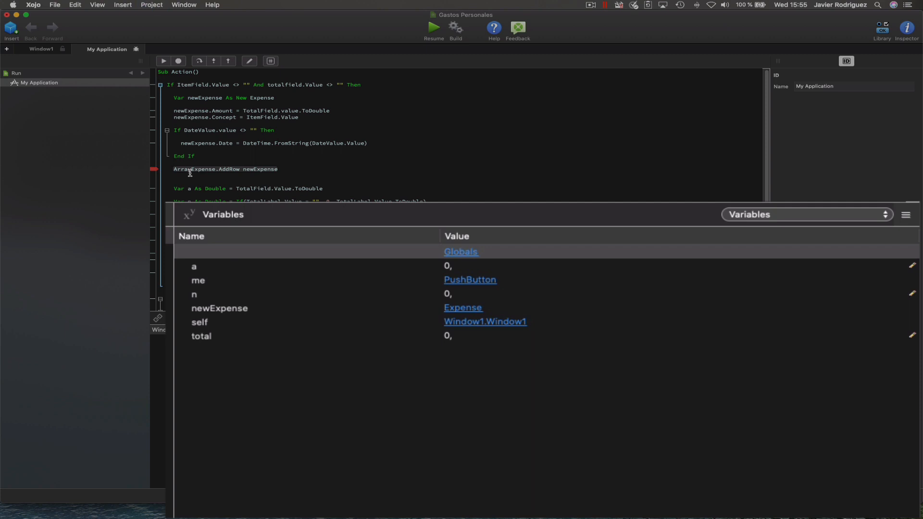
mouse_move(483, 326)
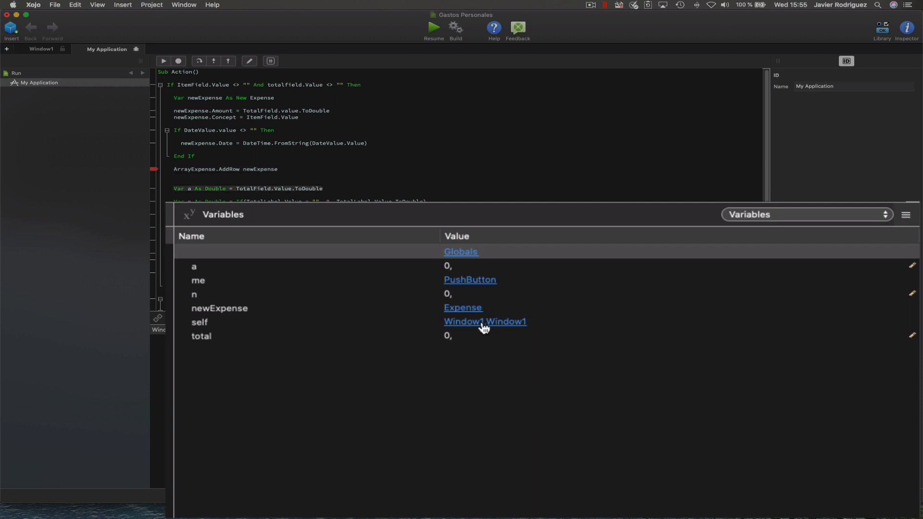
Step: Inspect self's ArrayExpense with two Expense rows and review the Action method's locals
click(485, 321)
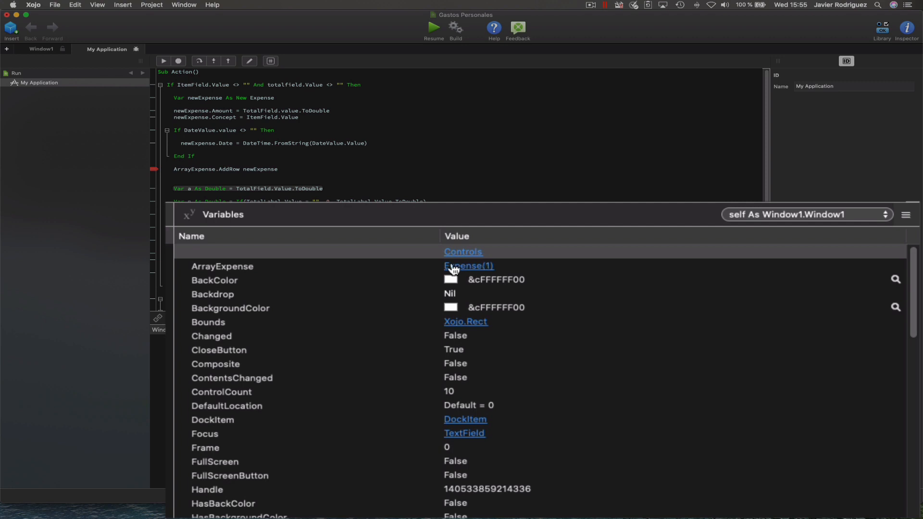
mouse_move(489, 271)
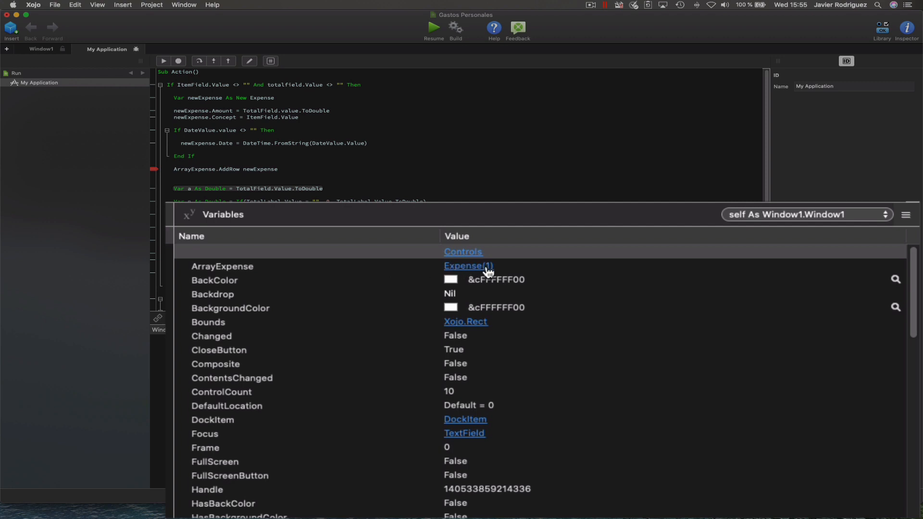
mouse_move(486, 277)
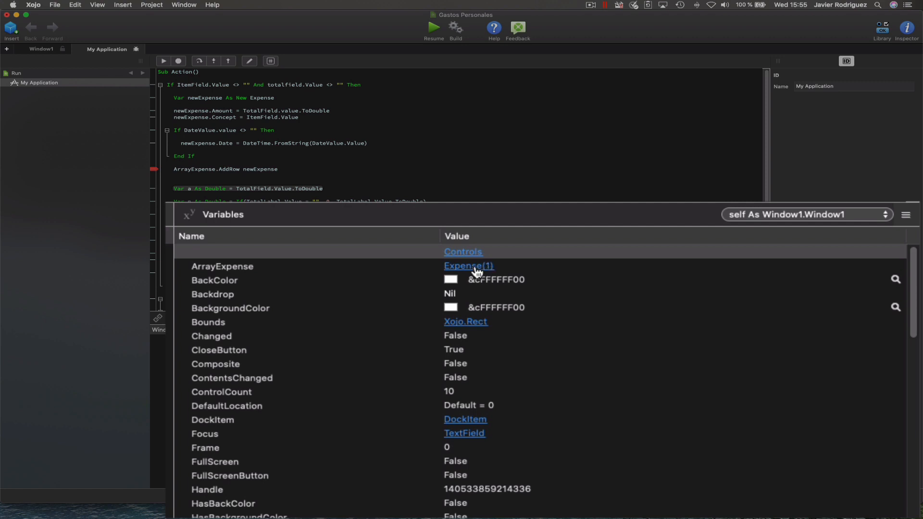
click(469, 265)
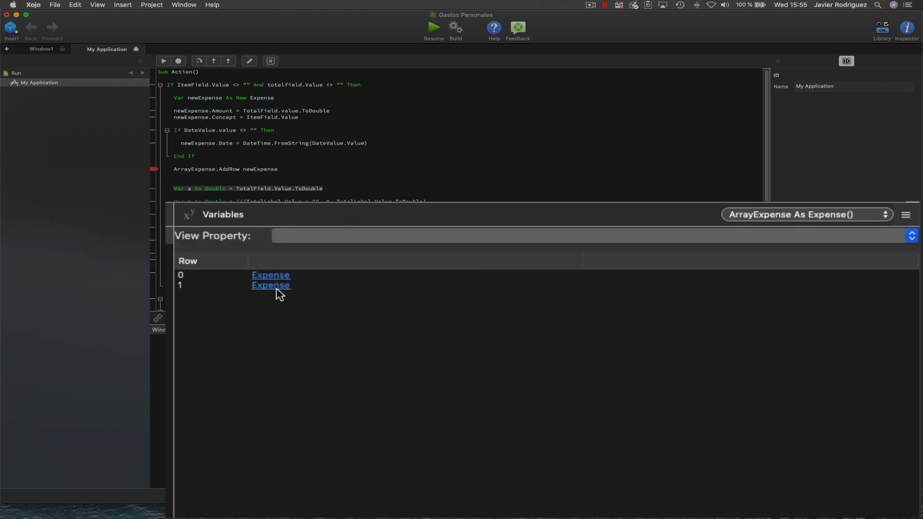
click(271, 285)
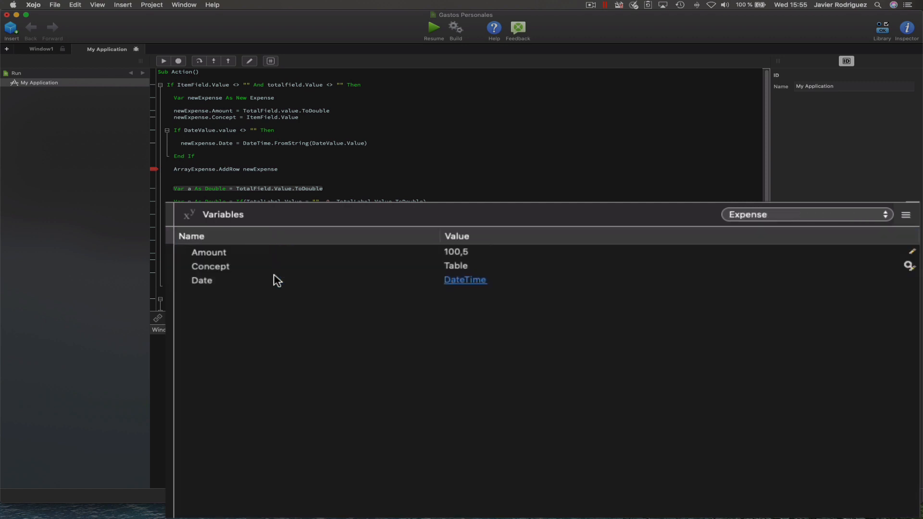
mouse_move(754, 219)
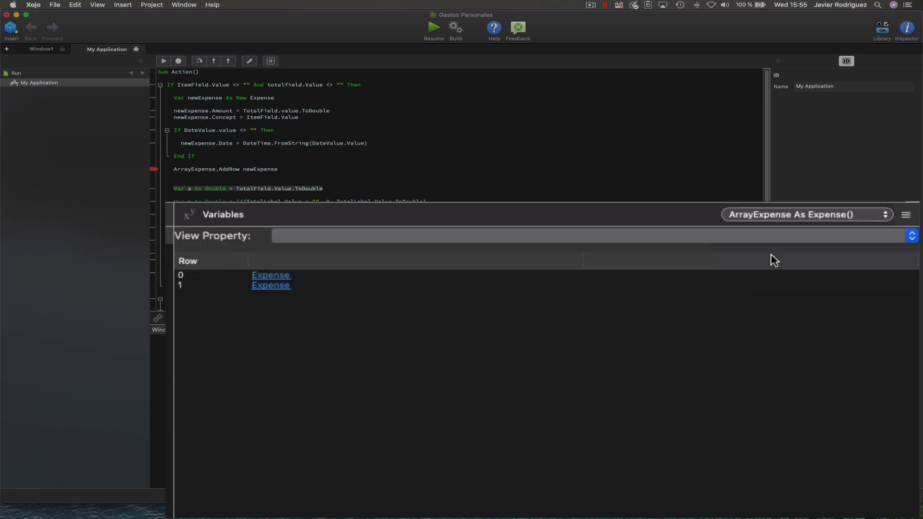
click(271, 276)
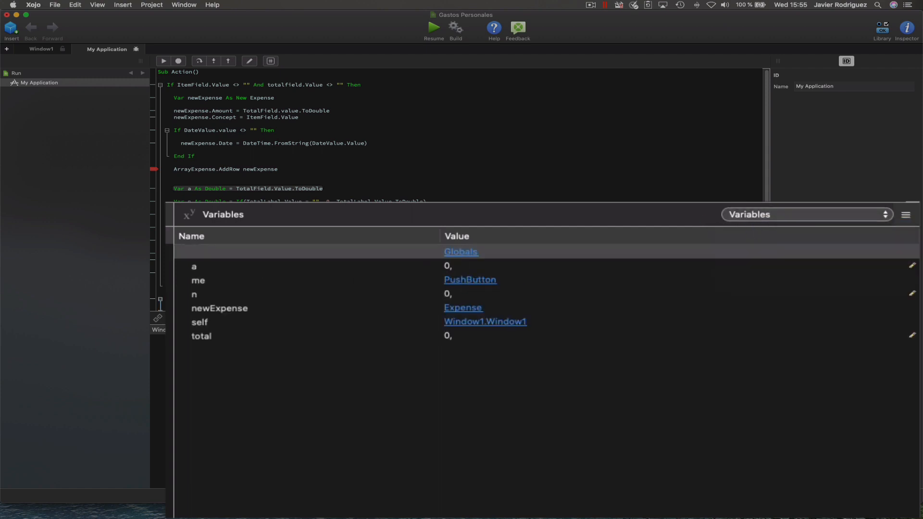
scroll(down, 3)
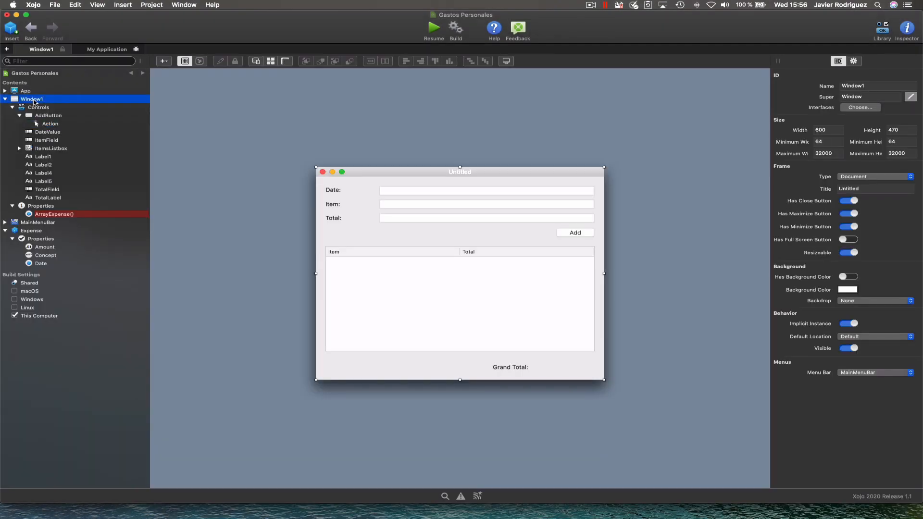
Step: Add a Close event handler to Window1 containing break, and start a debug run
right_click(31, 98)
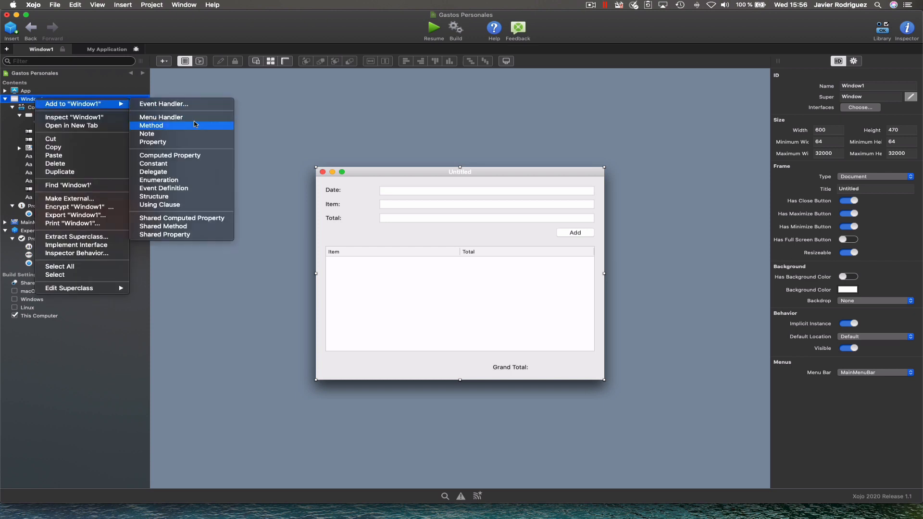
mouse_move(185, 104)
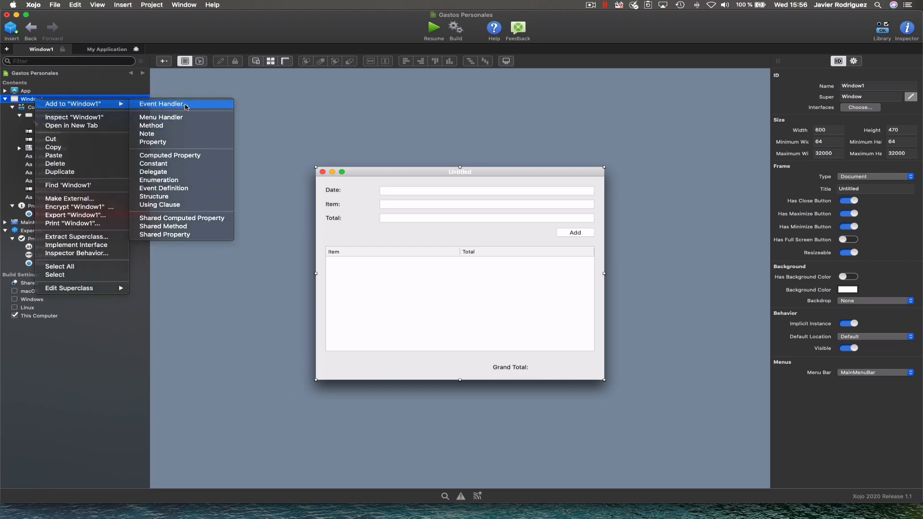
click(161, 104)
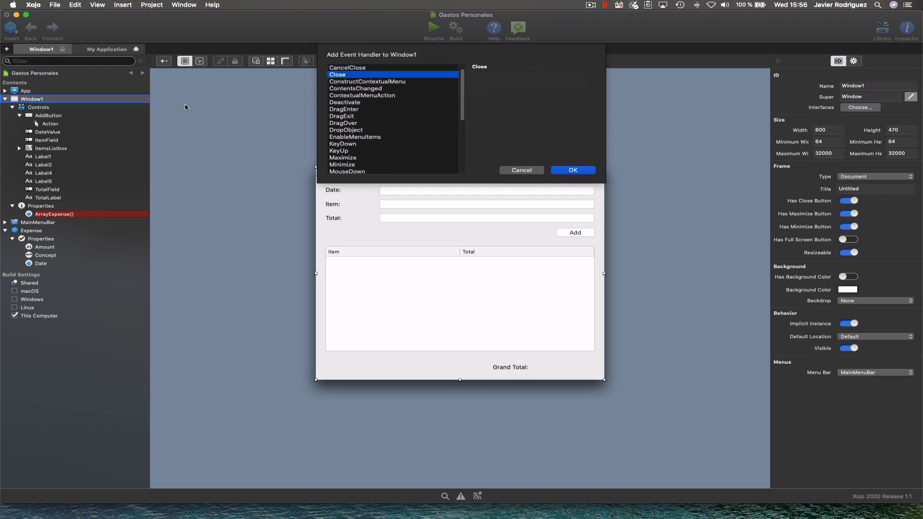
click(574, 170)
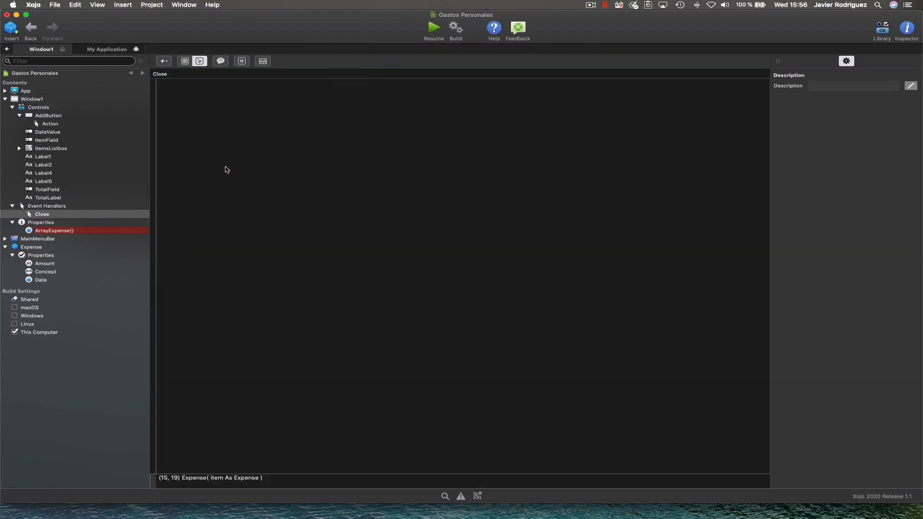
text(break)
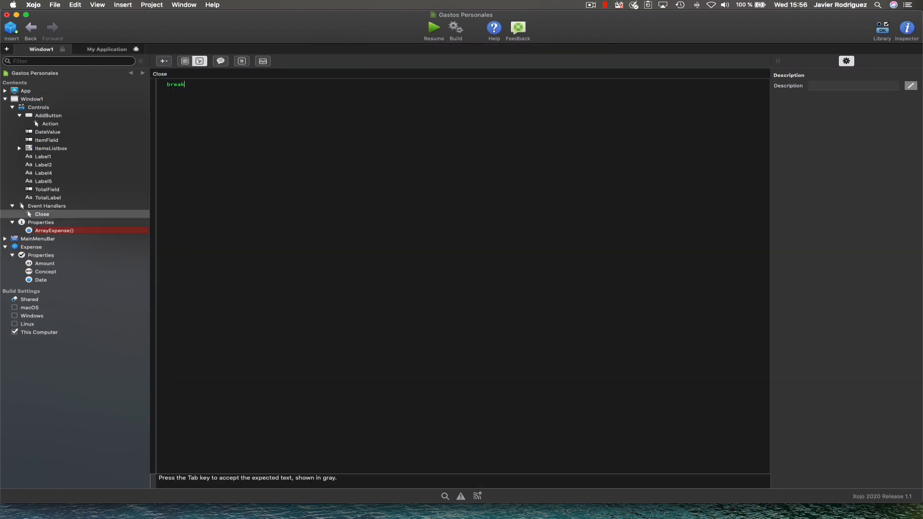
click(433, 27)
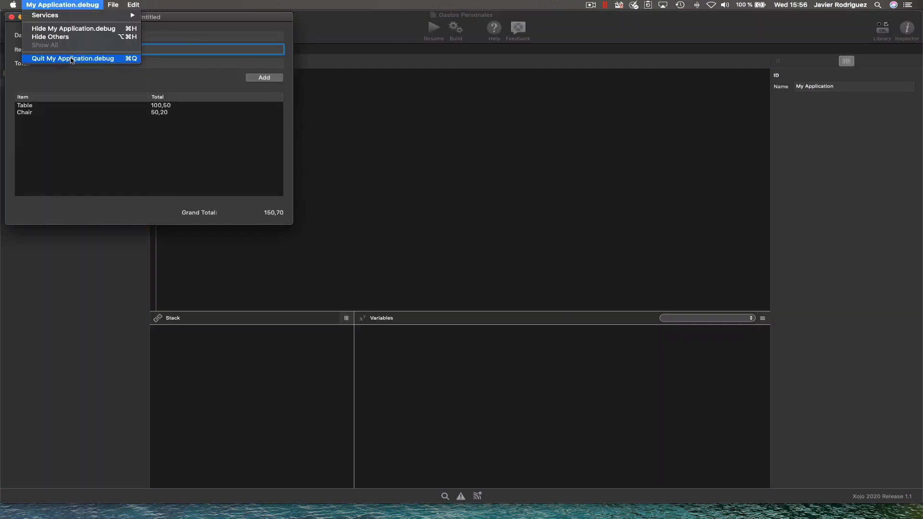
Step: Rerun the app, add Chair at 50,80, close the window and inspect ArrayExpense at the Close breakpoint
click(70, 58)
text(Chair)
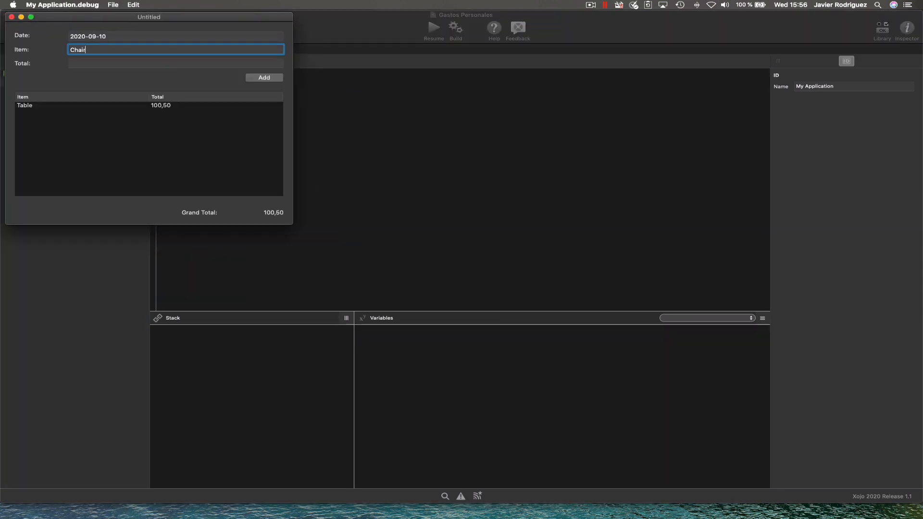
text(50,80)
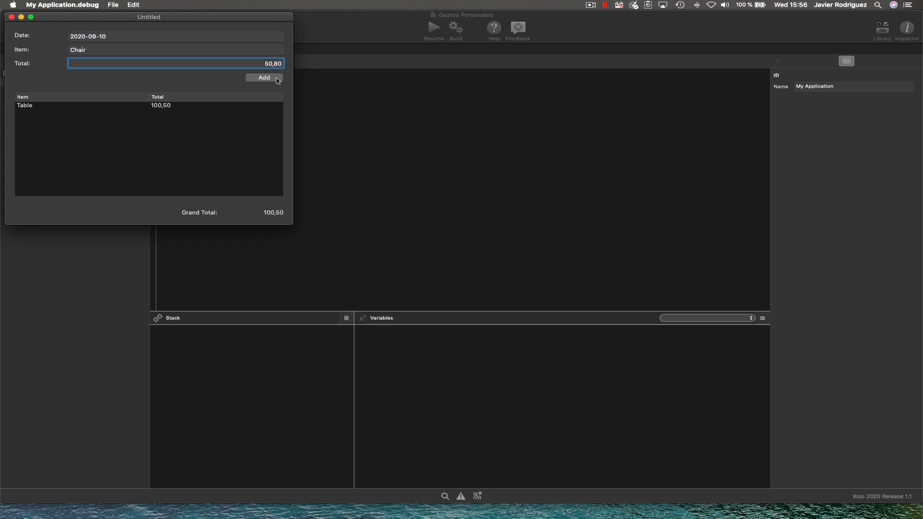
click(264, 77)
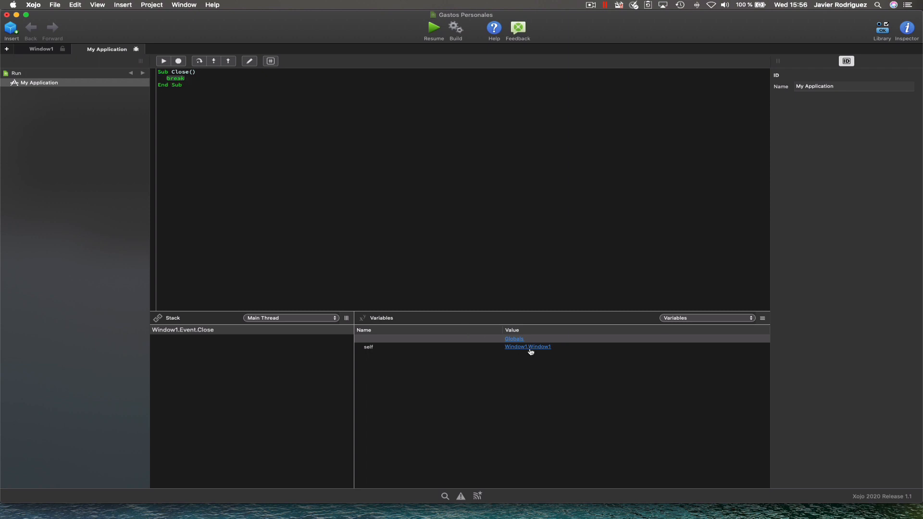
click(527, 346)
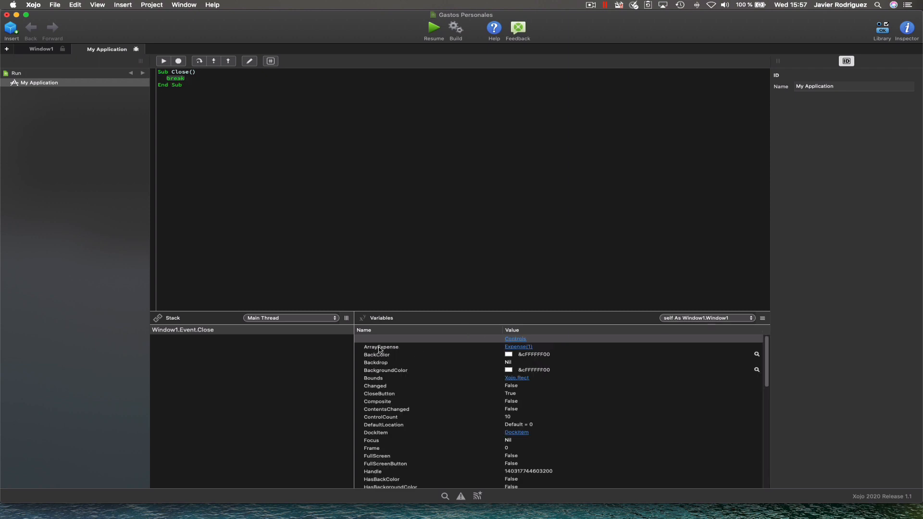
mouse_move(352, 219)
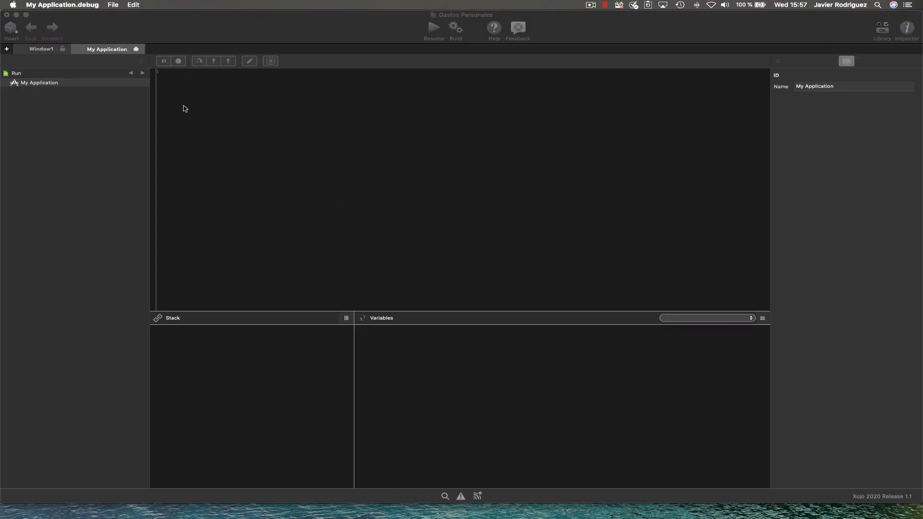
click(42, 49)
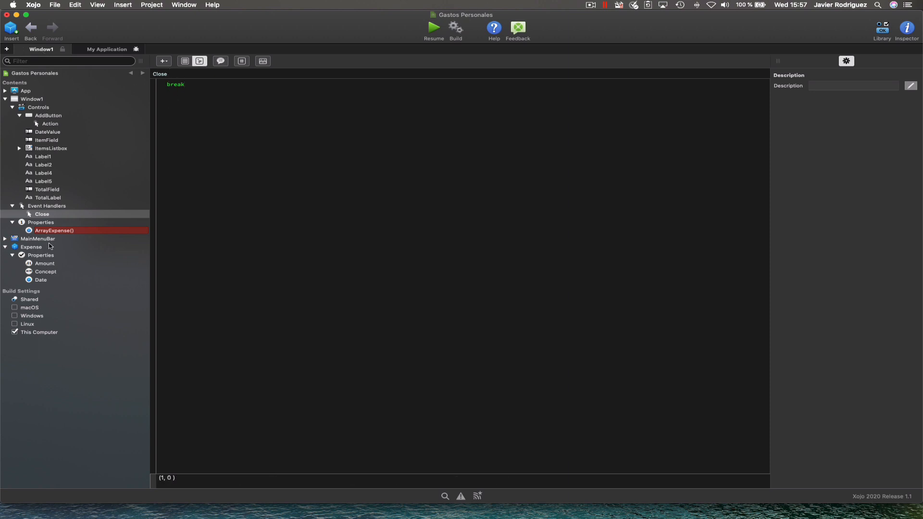
Step: Move the ArrayExpense() property from Window1 into App and select it
click(29, 98)
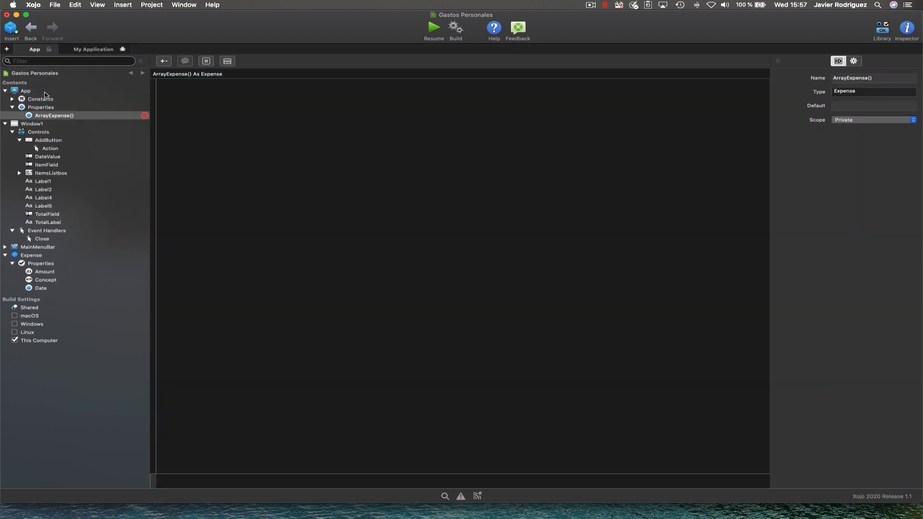
click(55, 116)
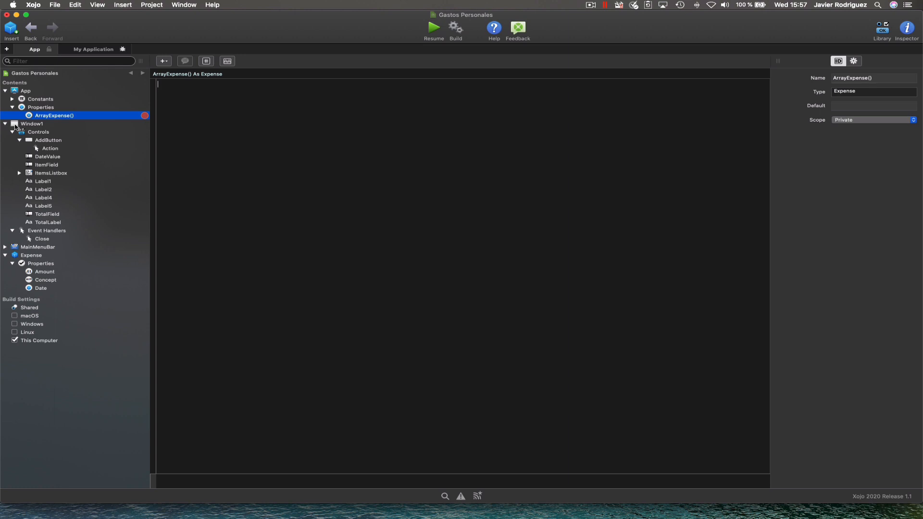
click(30, 123)
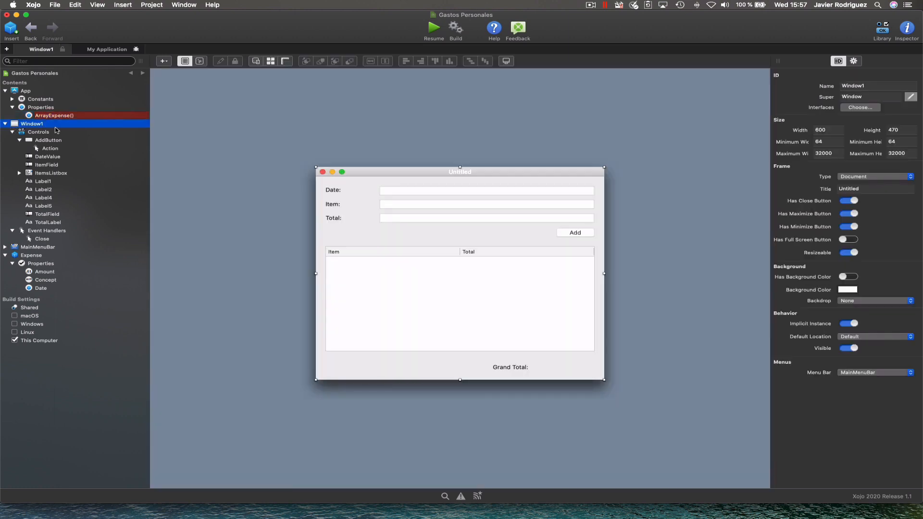
mouse_move(38, 198)
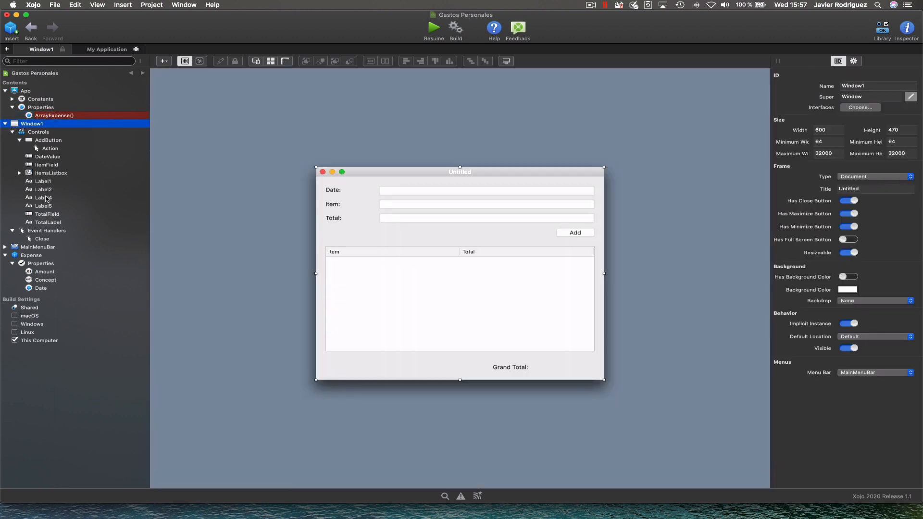
click(54, 116)
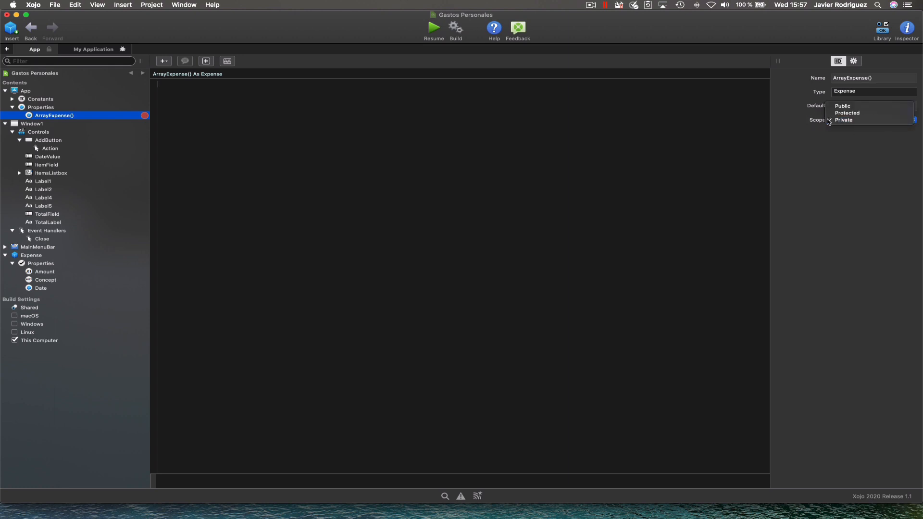
Step: Change ArrayExpense's scope from Private to Public in the Inspector
click(844, 120)
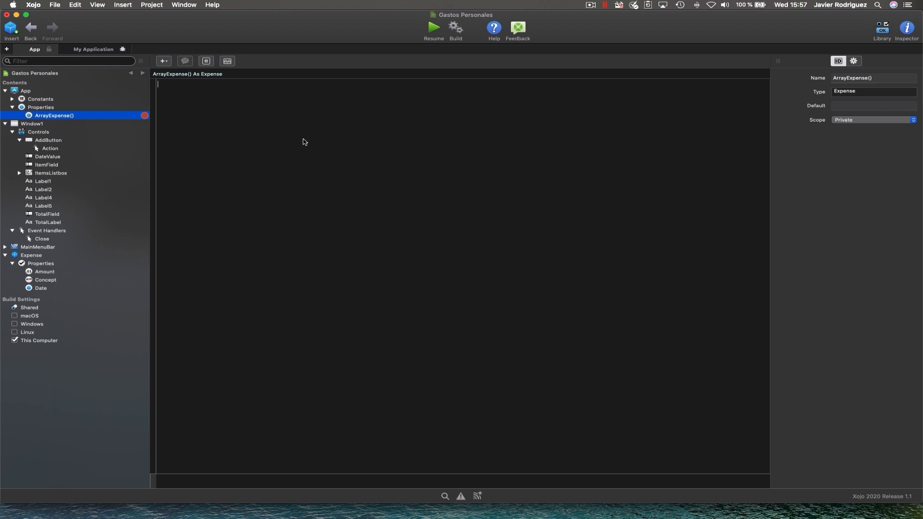
click(873, 120)
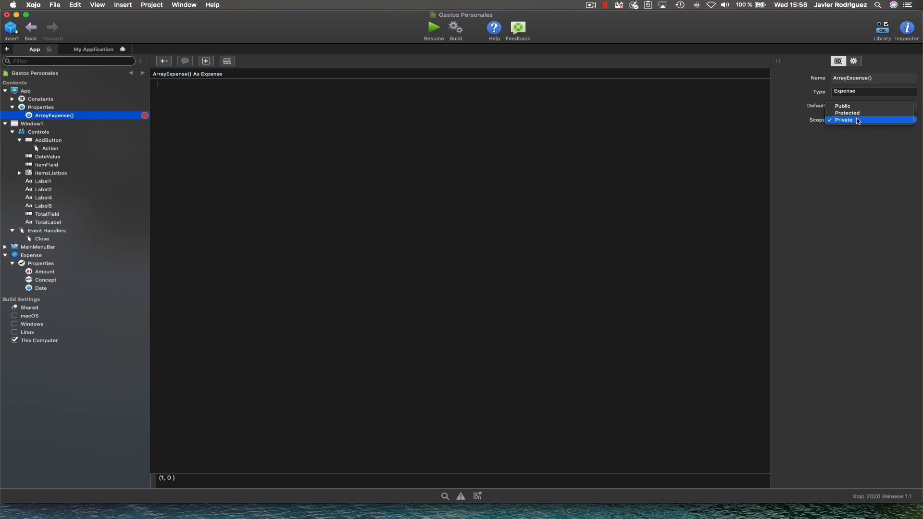
mouse_move(861, 106)
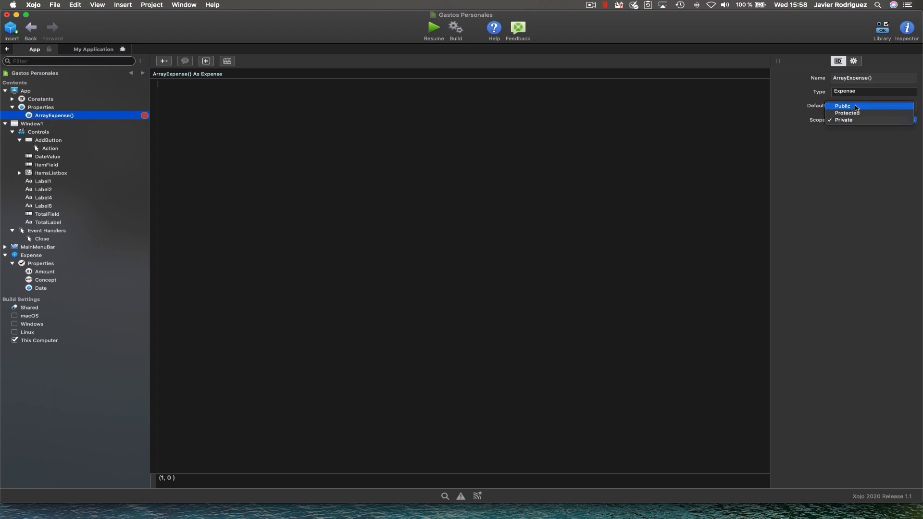
click(843, 106)
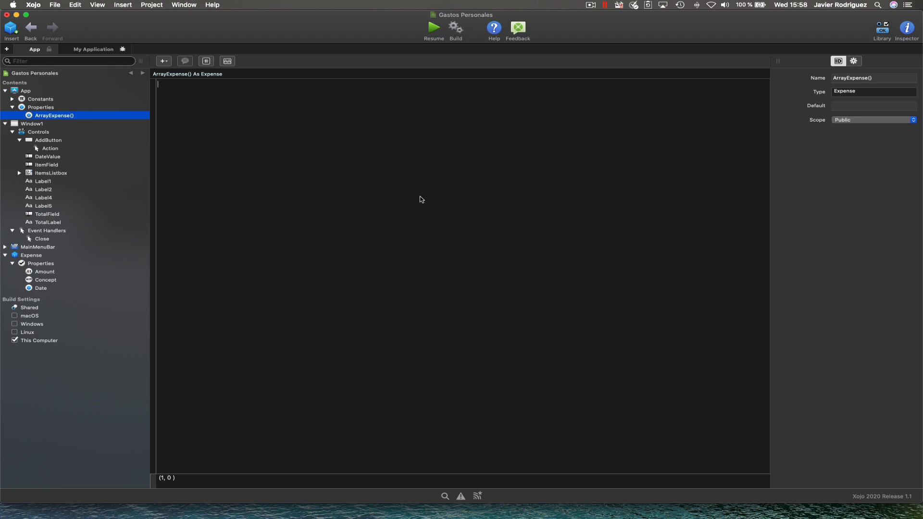
mouse_move(53, 131)
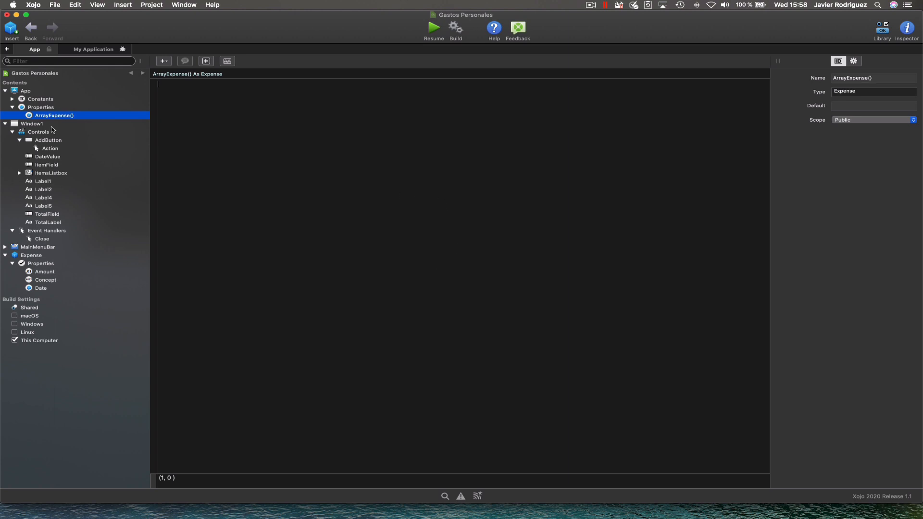
click(50, 148)
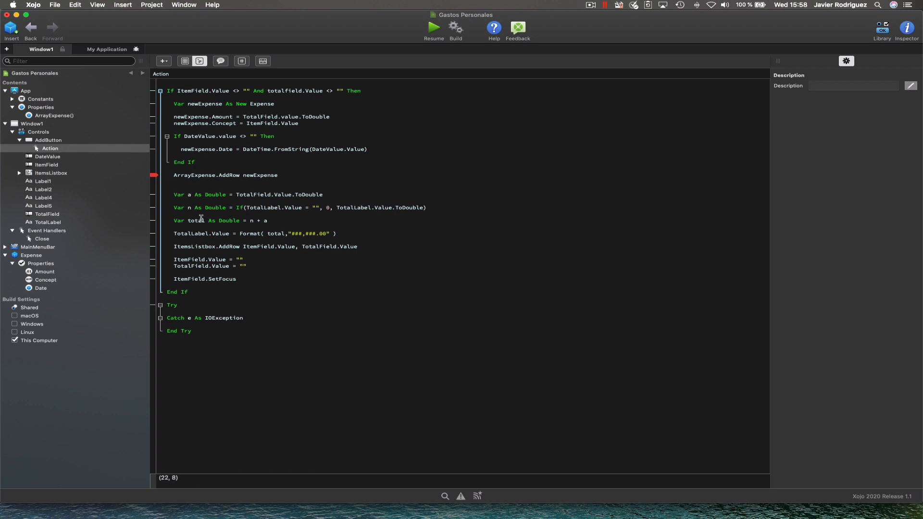
Step: Make the line read App.ArrayExpense.AddRow newExpense and launch a debug run
text(App.)
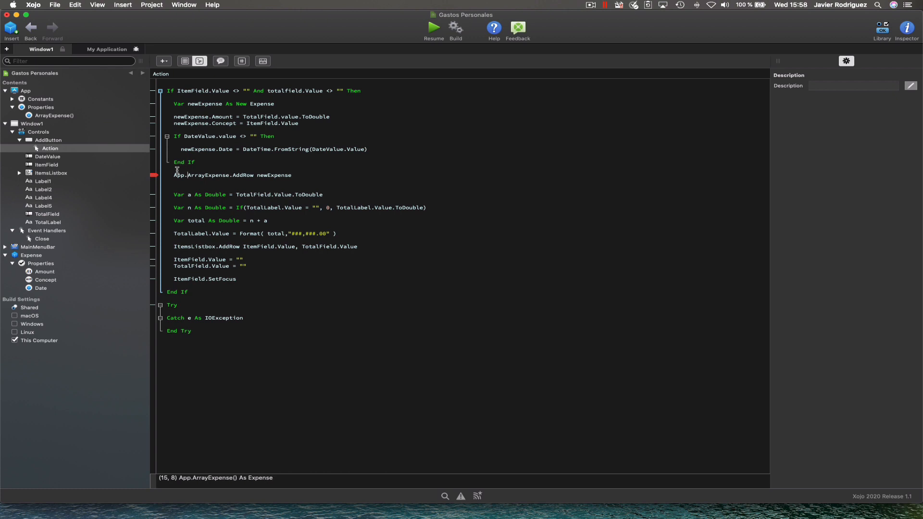
click(433, 25)
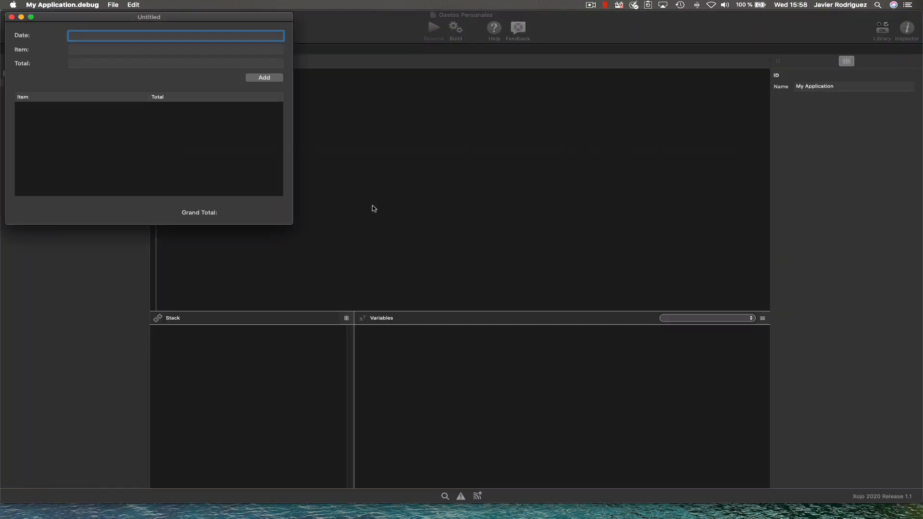
Step: Enter a Table expense dated 2020-09- with total 100,50 and resume the paused app
text(2020-09-)
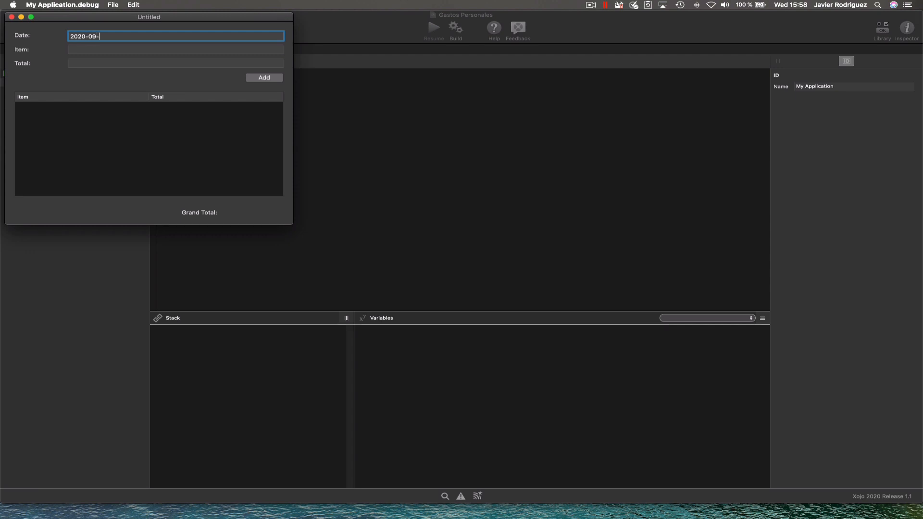
text(100)
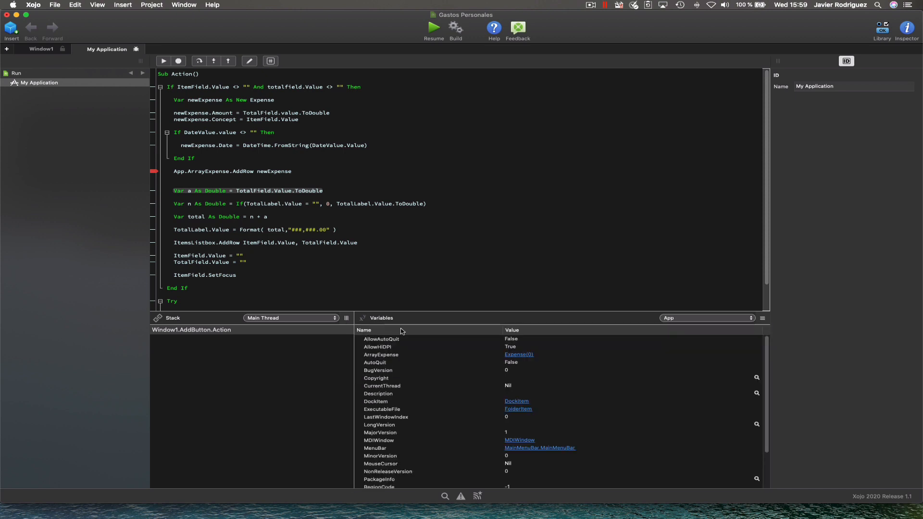
mouse_move(417, 371)
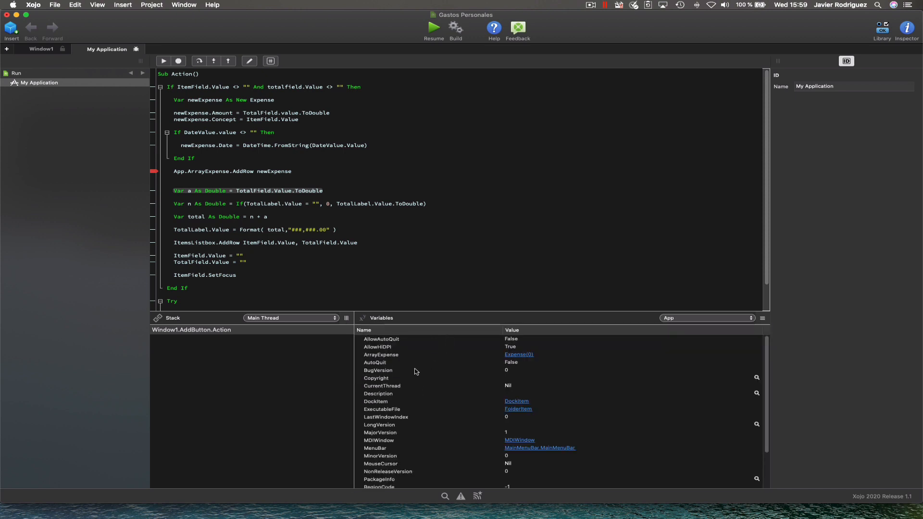
click(380, 355)
text(C)
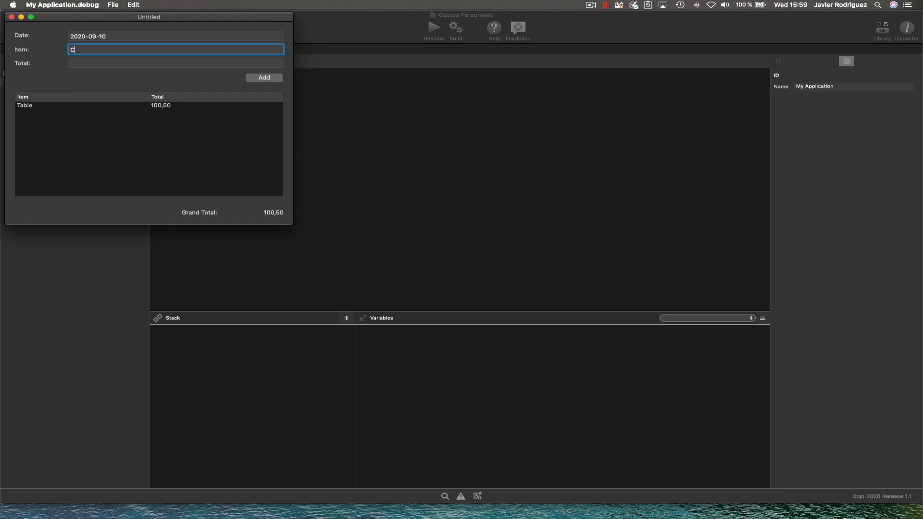
Step: Add a second expense, Chair costing 100,40
text(hair)
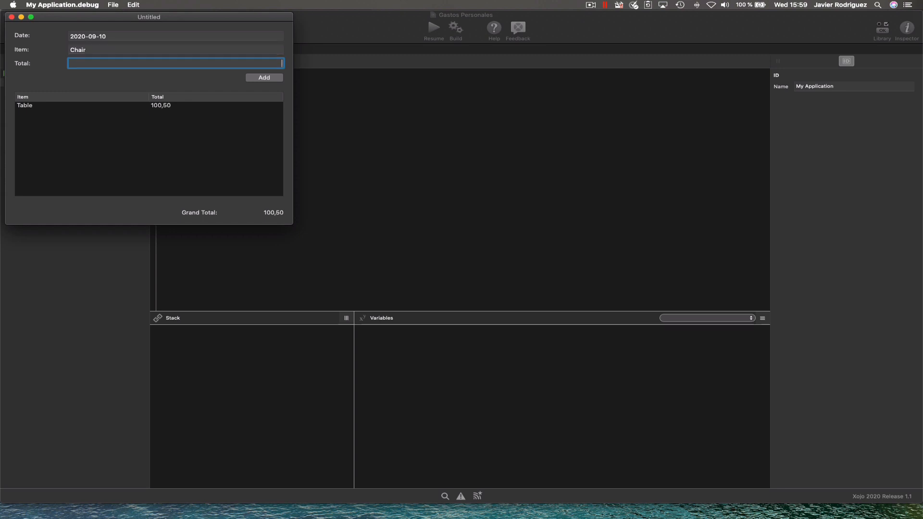
text(100,40)
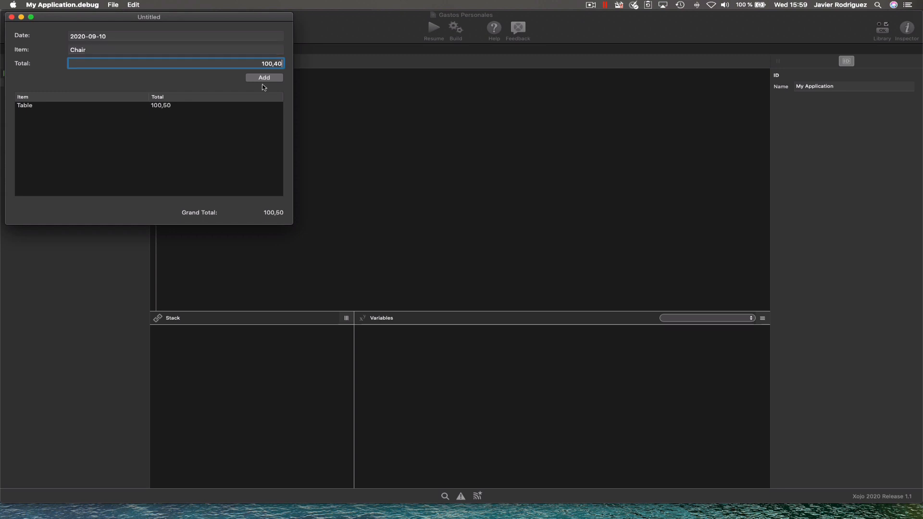
click(264, 77)
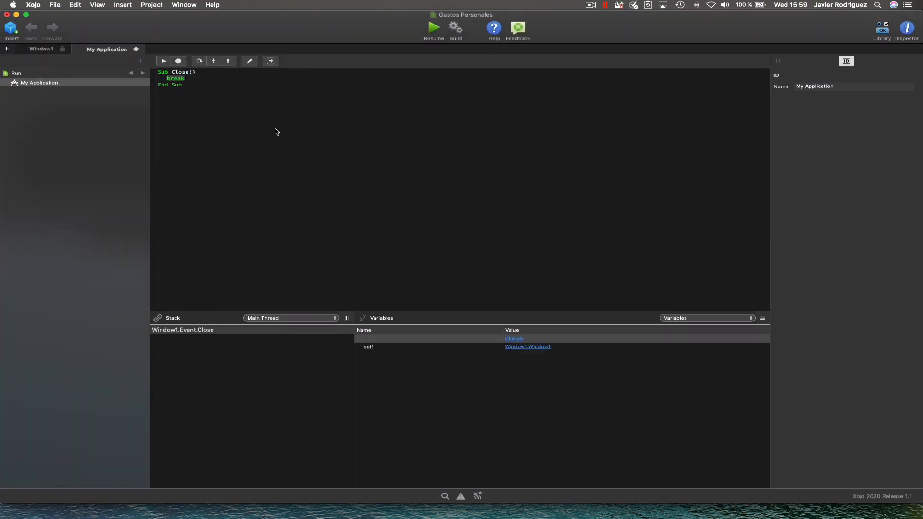
mouse_move(198, 91)
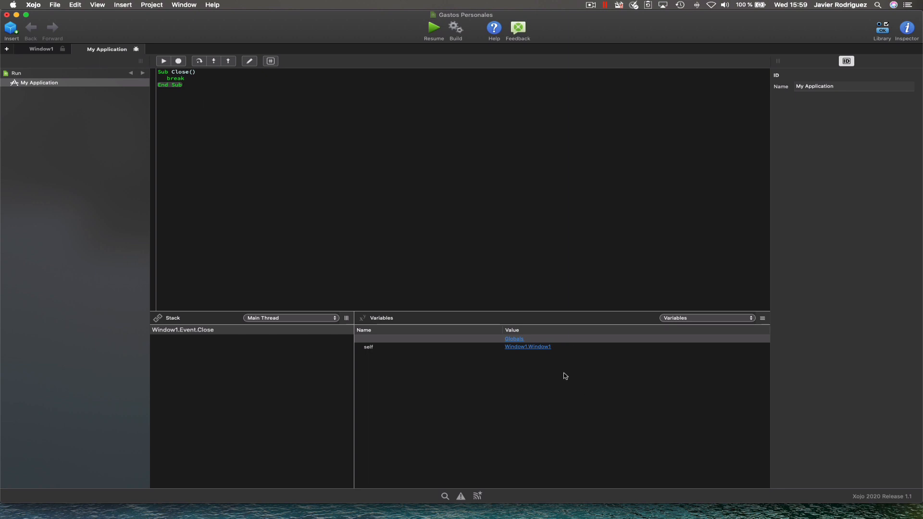
Step: Resume past the Close break and view App.ArrayExpense showing two Expense rows, 0 and 1
click(163, 62)
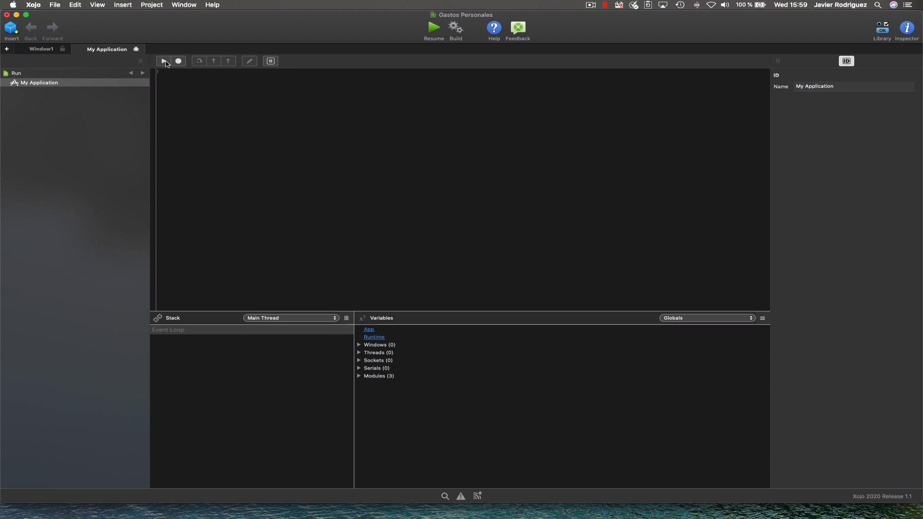
mouse_move(370, 307)
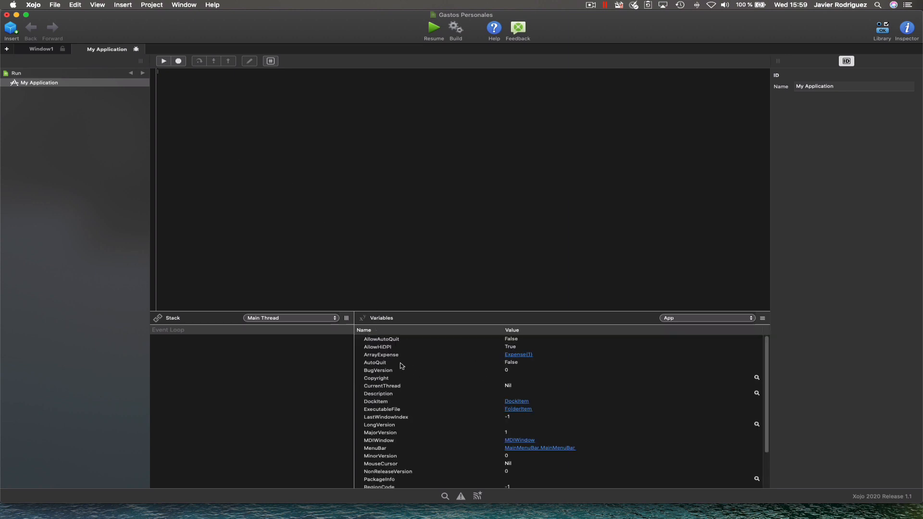
click(381, 354)
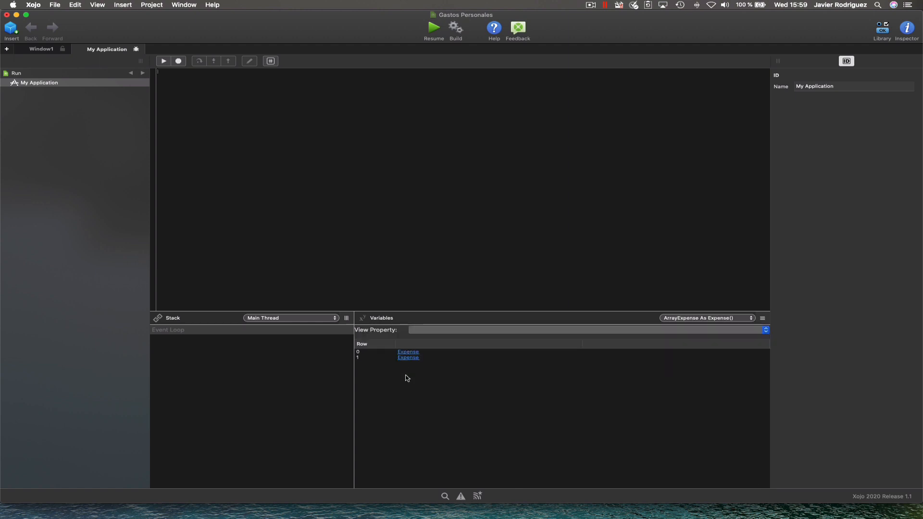
mouse_move(315, 102)
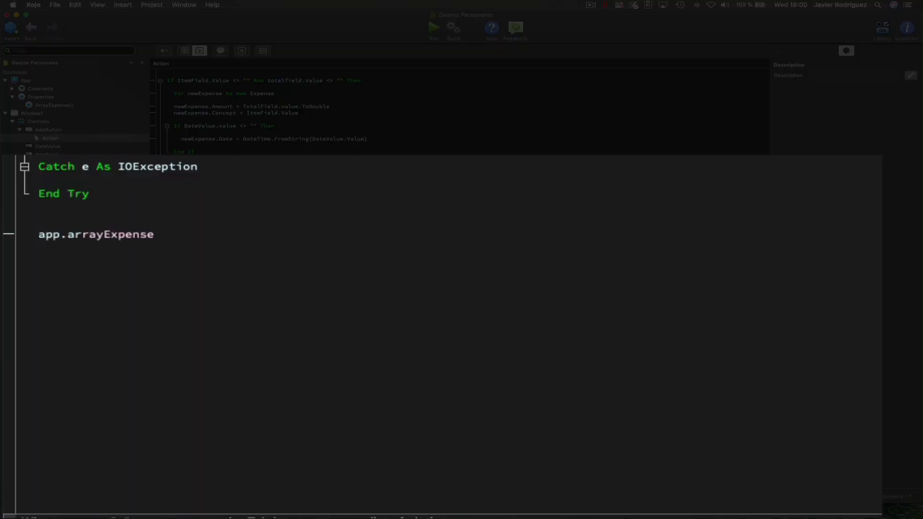
Step: Write 'app.ArrayExpense.AddRowAt(0,newExpense)' below the AddRow line using autocomplete
text(.)
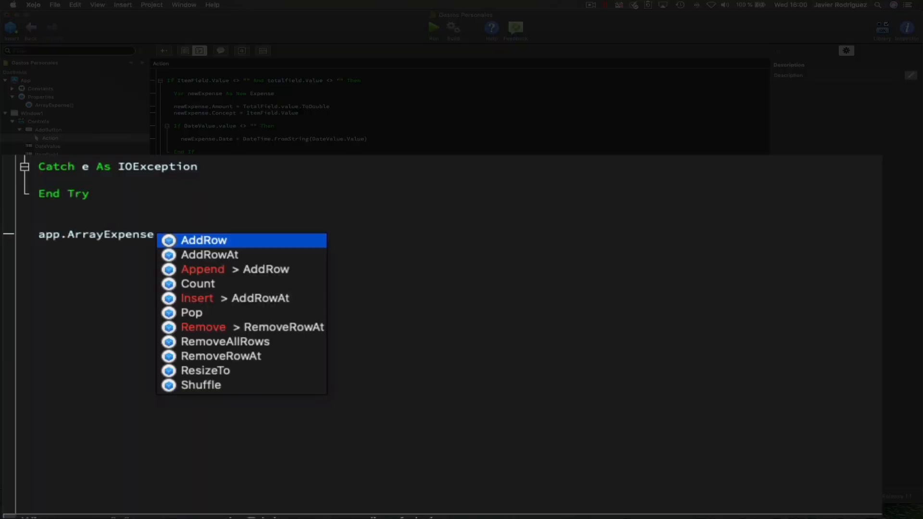
mouse_move(195, 247)
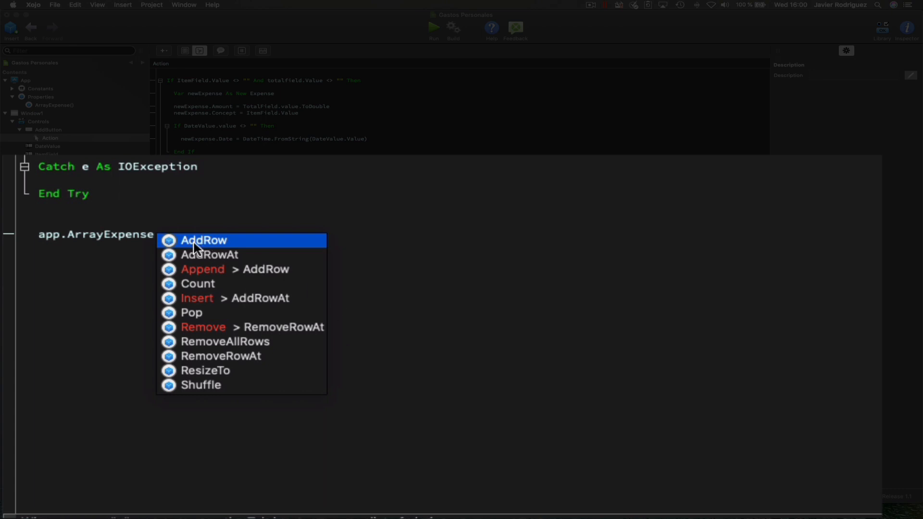
mouse_move(237, 254)
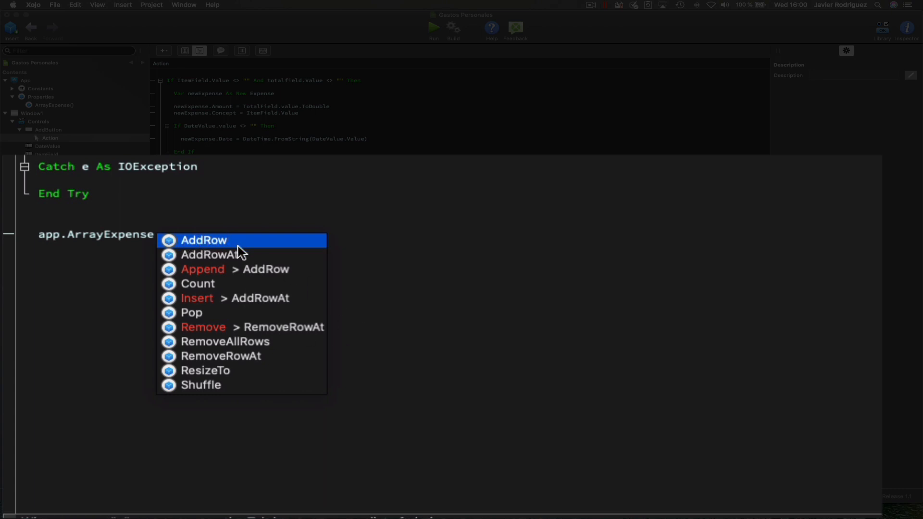
mouse_move(233, 269)
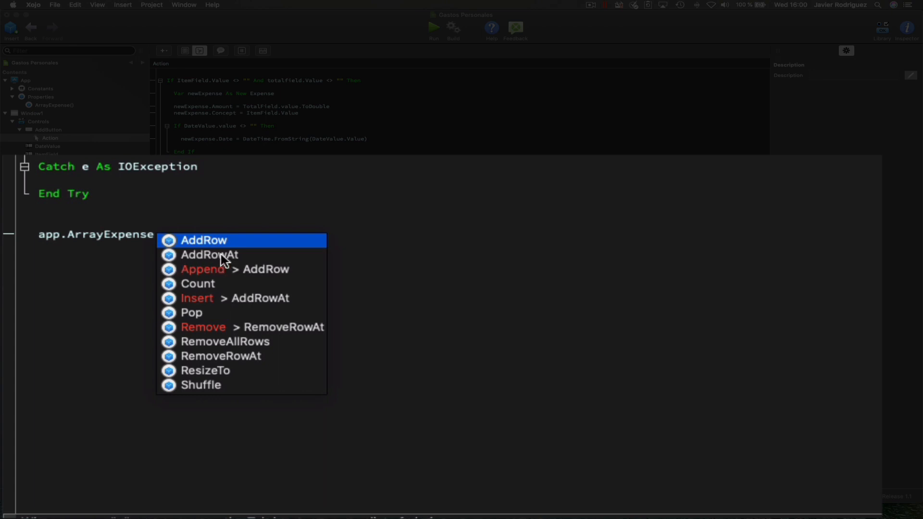
click(209, 255)
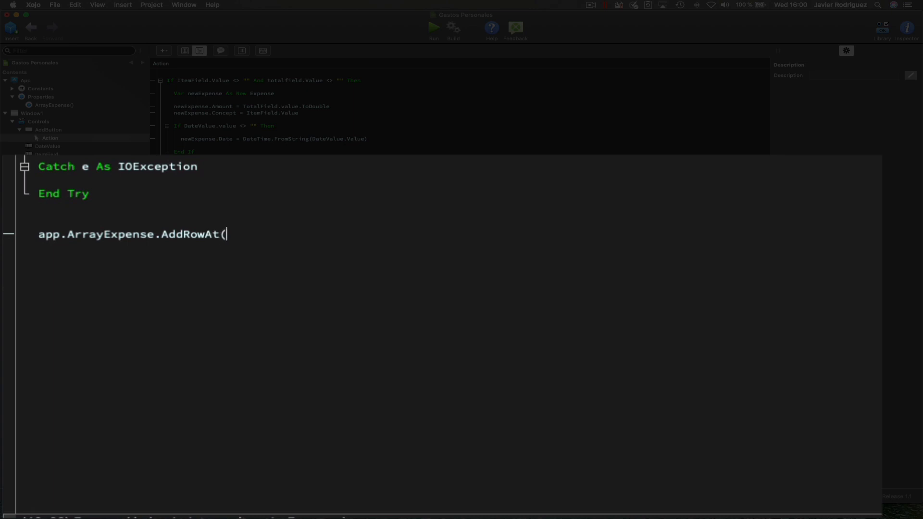
text(0,)
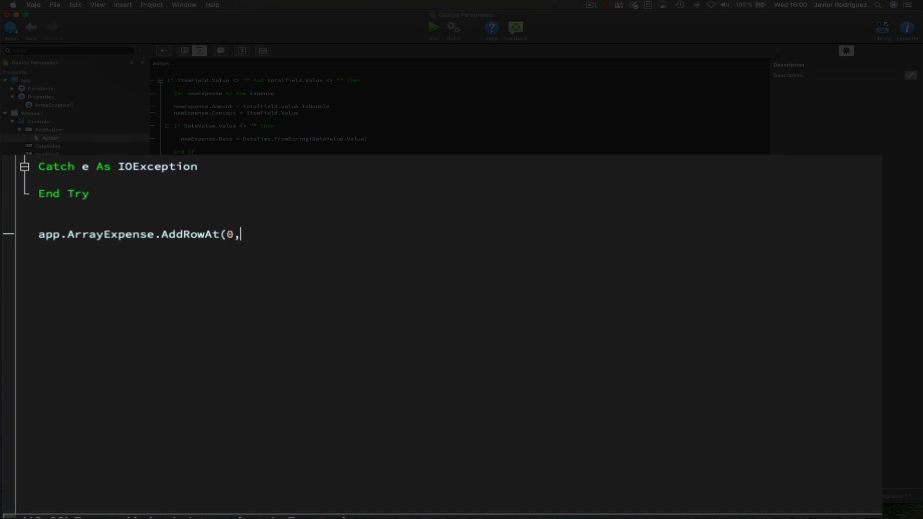
text(e)
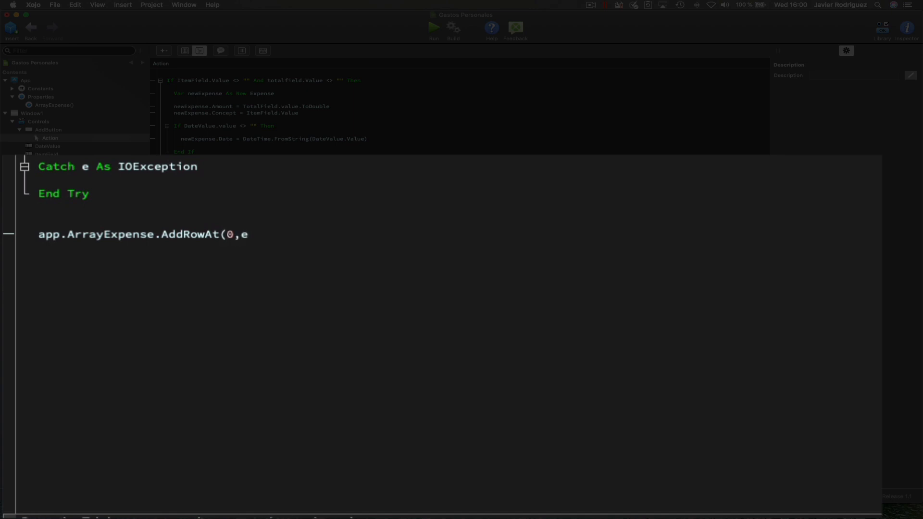
text(xpense)
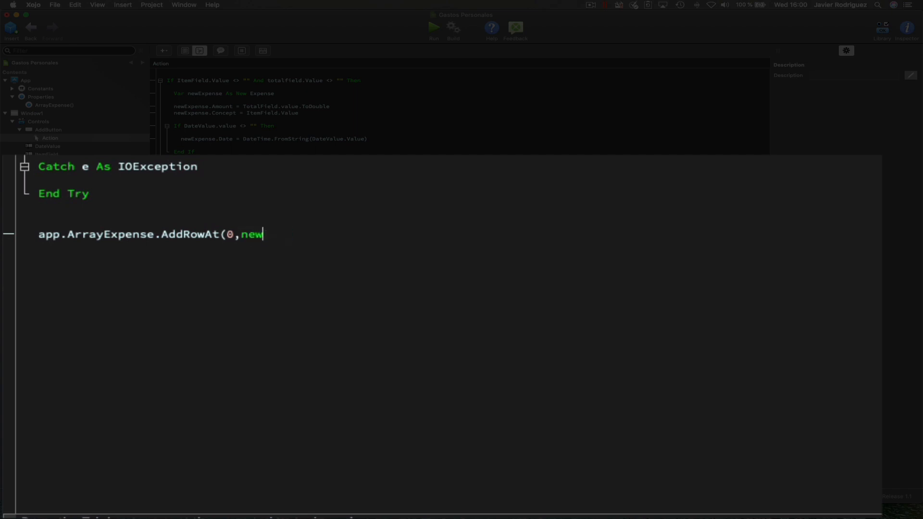
text(Expense))
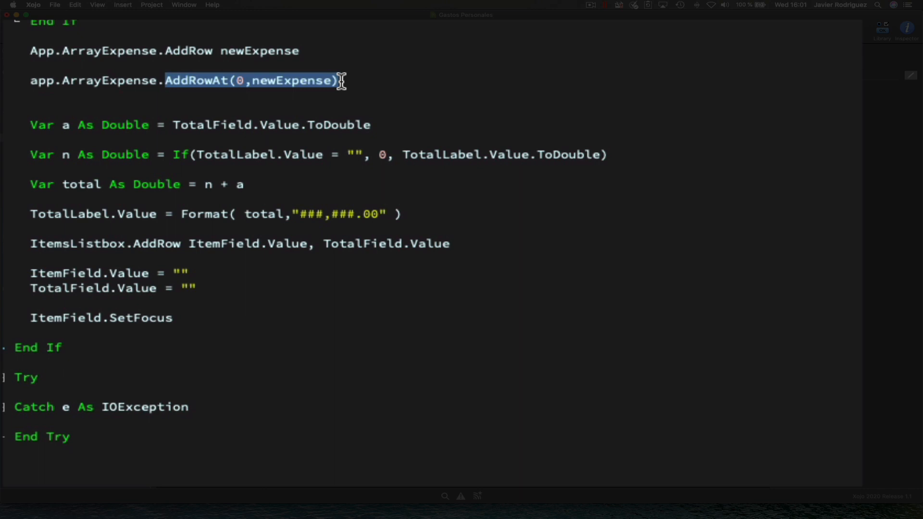
Step: Turn the line into 'var n as integer app.ArrayExpense...', trying Count then LastRowIndex members
text(Count)
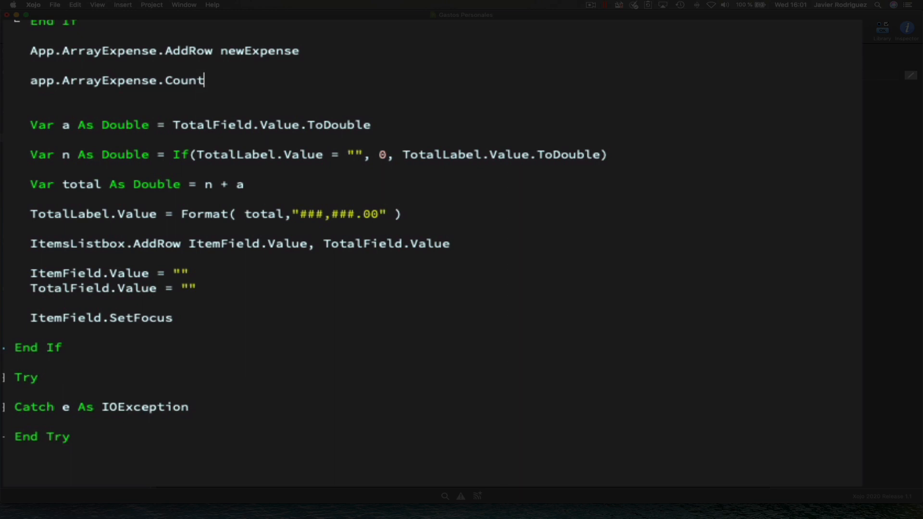
double_click(189, 81)
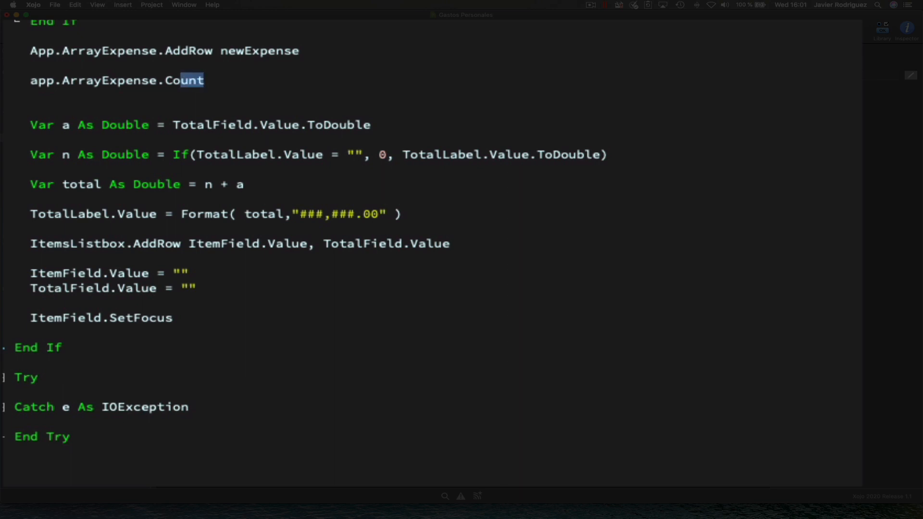
double_click(184, 81)
text(var n )
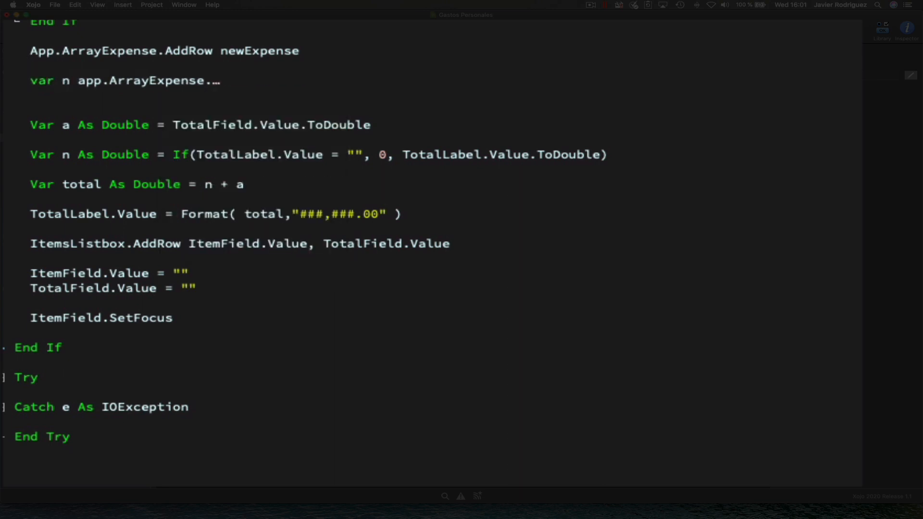
text(as integer)
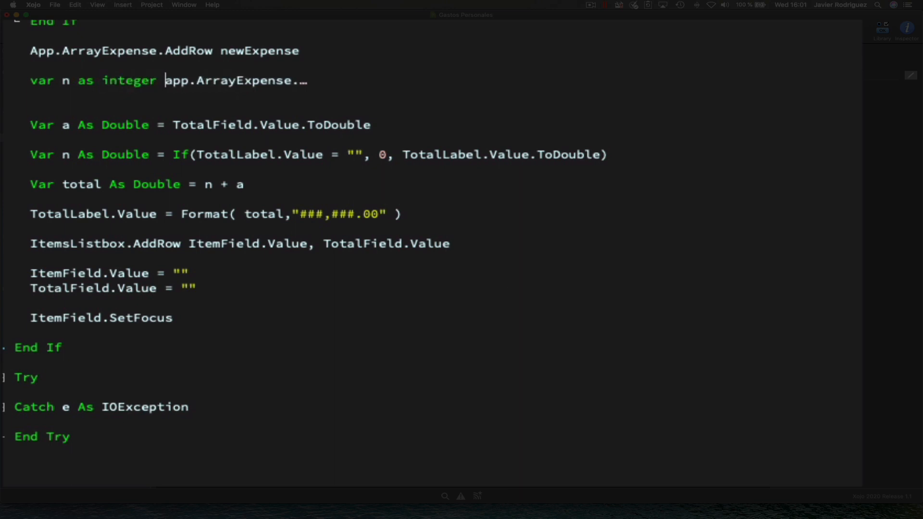
text(LastRowIndex)
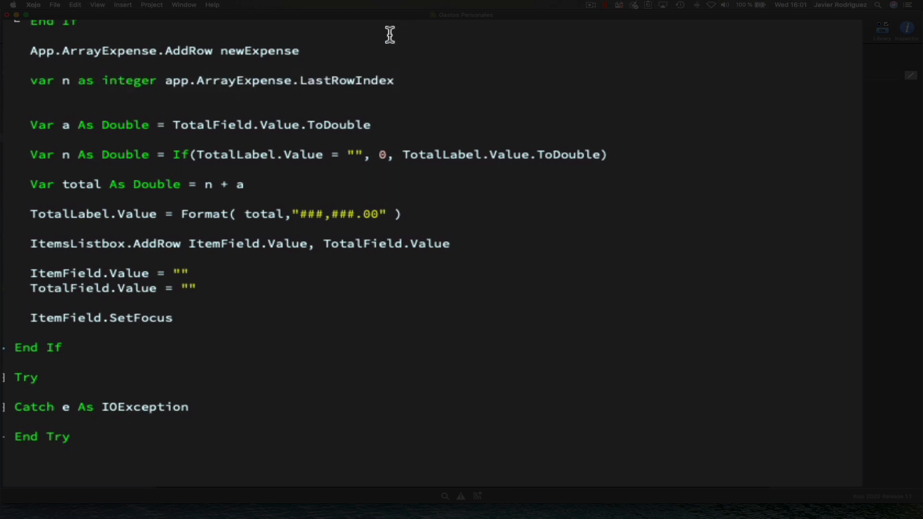
double_click(346, 81)
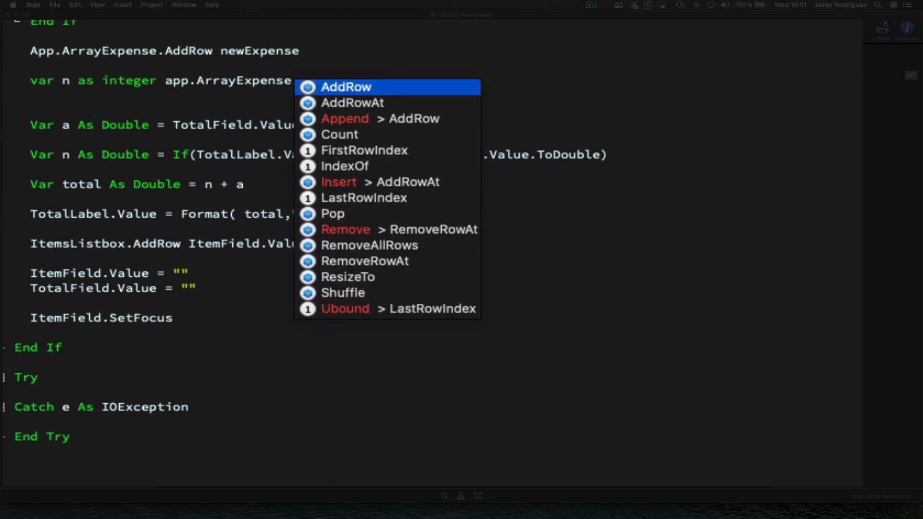
mouse_move(357, 282)
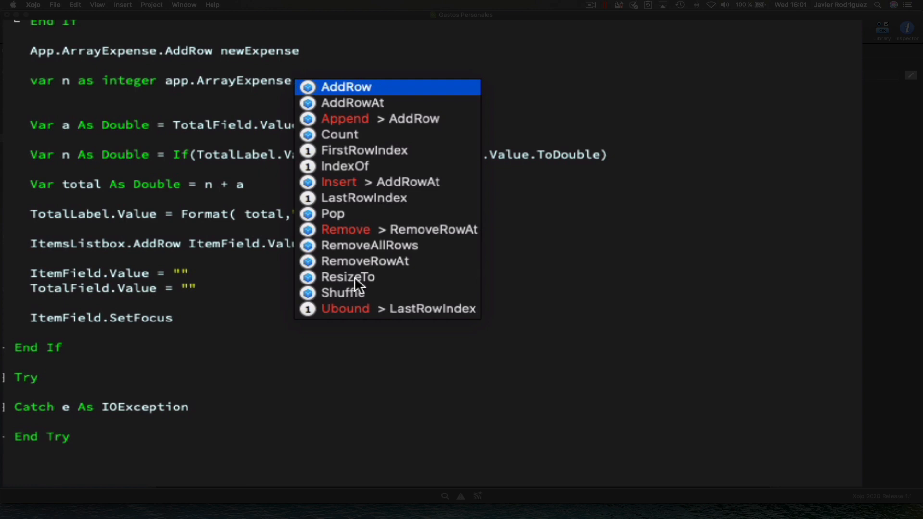
mouse_move(344, 267)
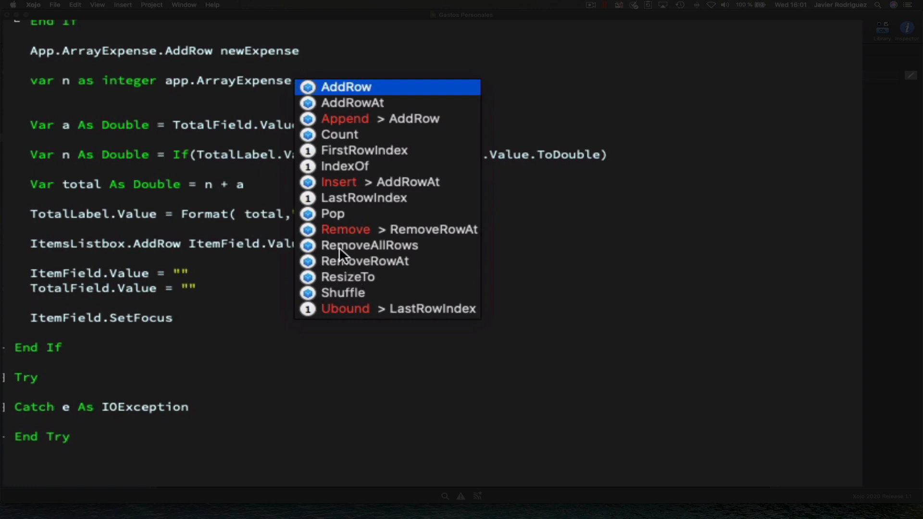
mouse_move(355, 296)
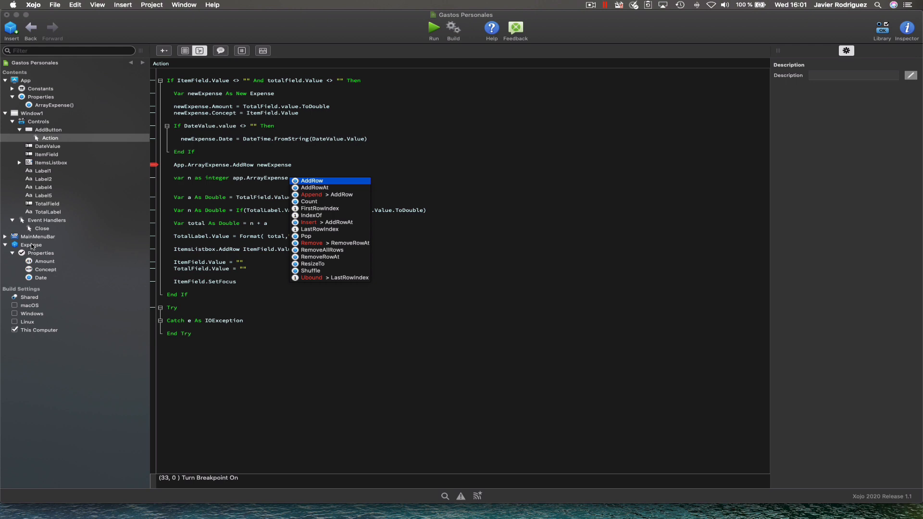
Step: Select the Expense class in the Navigator to show its Amount, Concept and Date properties
click(32, 245)
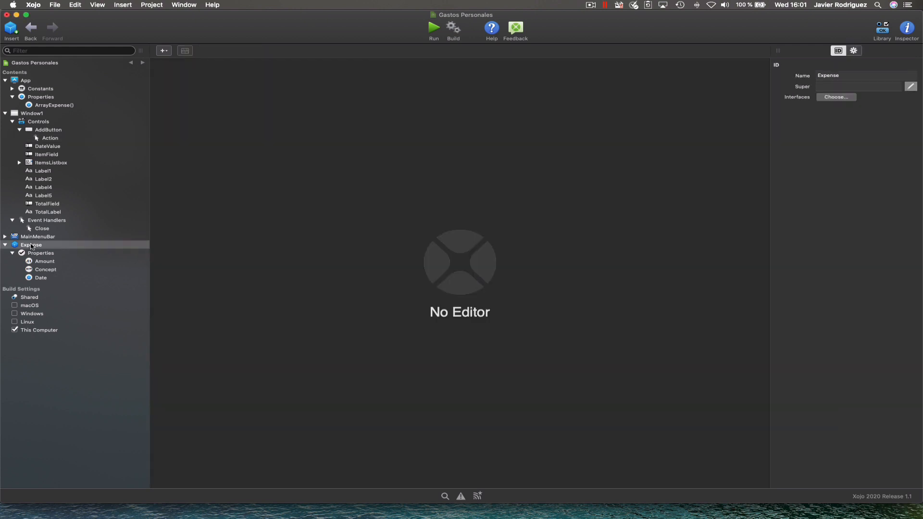